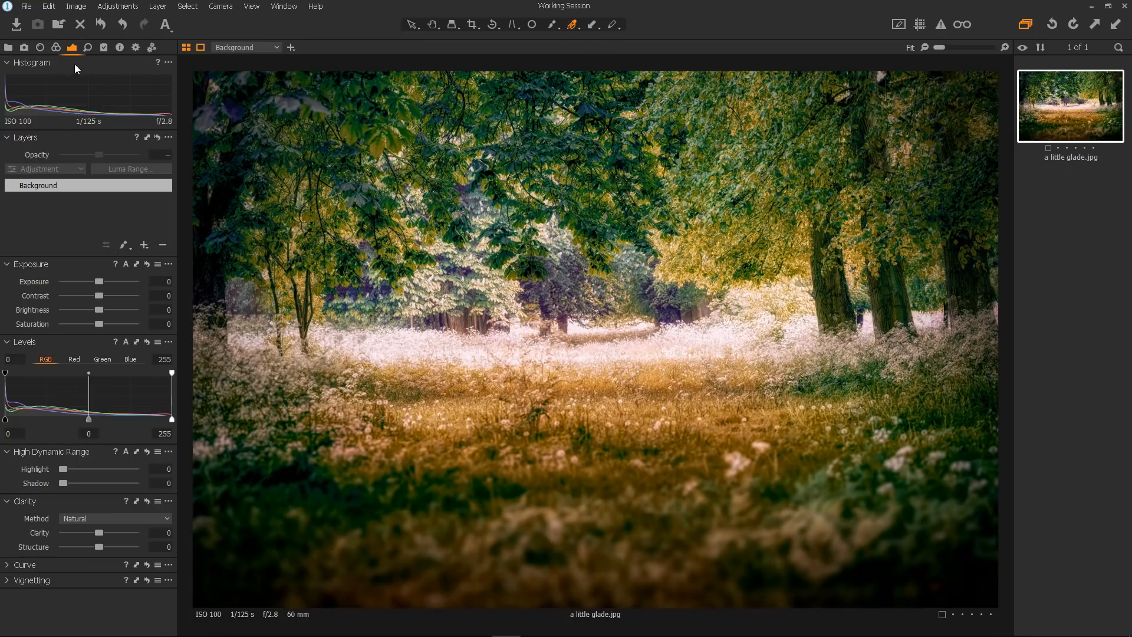
Step: Add a new green colour range in the advanced Color Editor for the glade photo
click(57, 47)
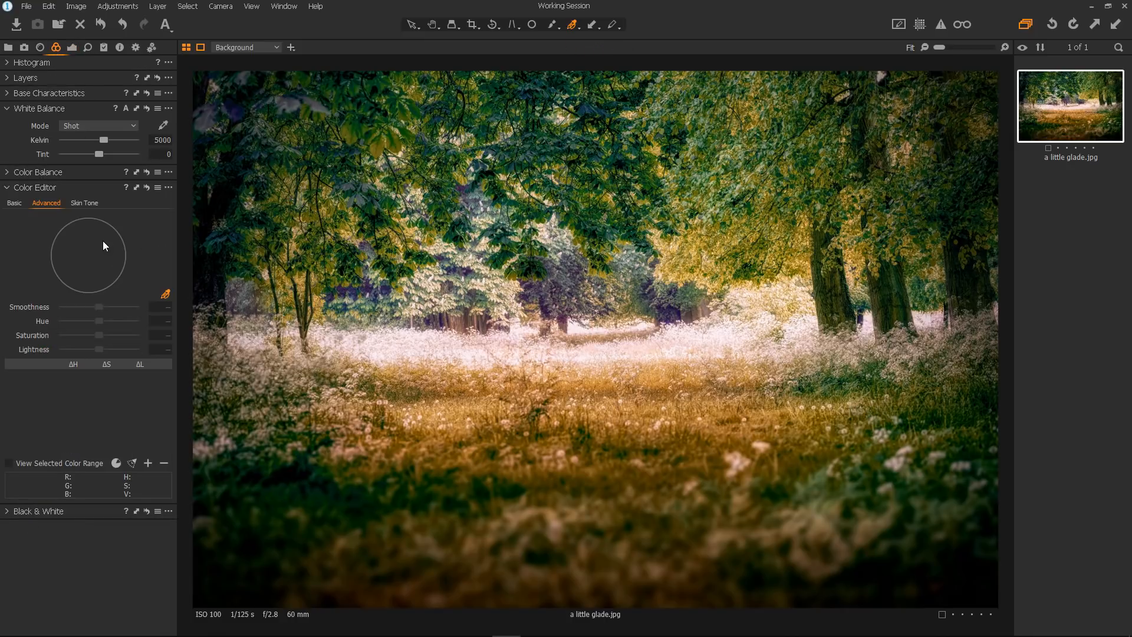
mouse_move(46, 203)
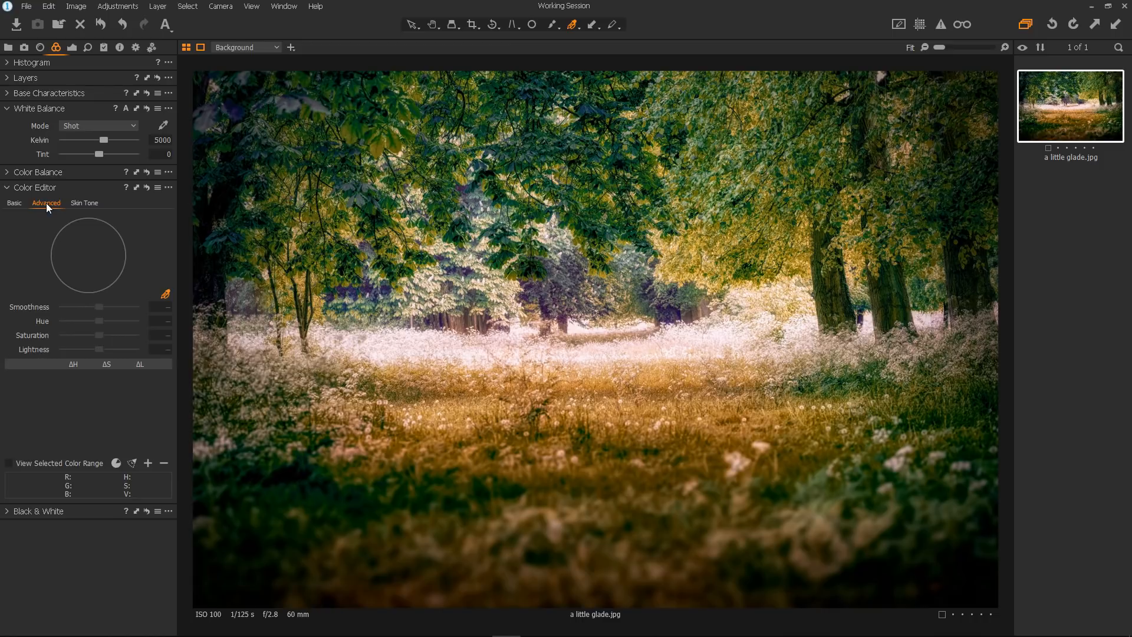
mouse_move(35, 195)
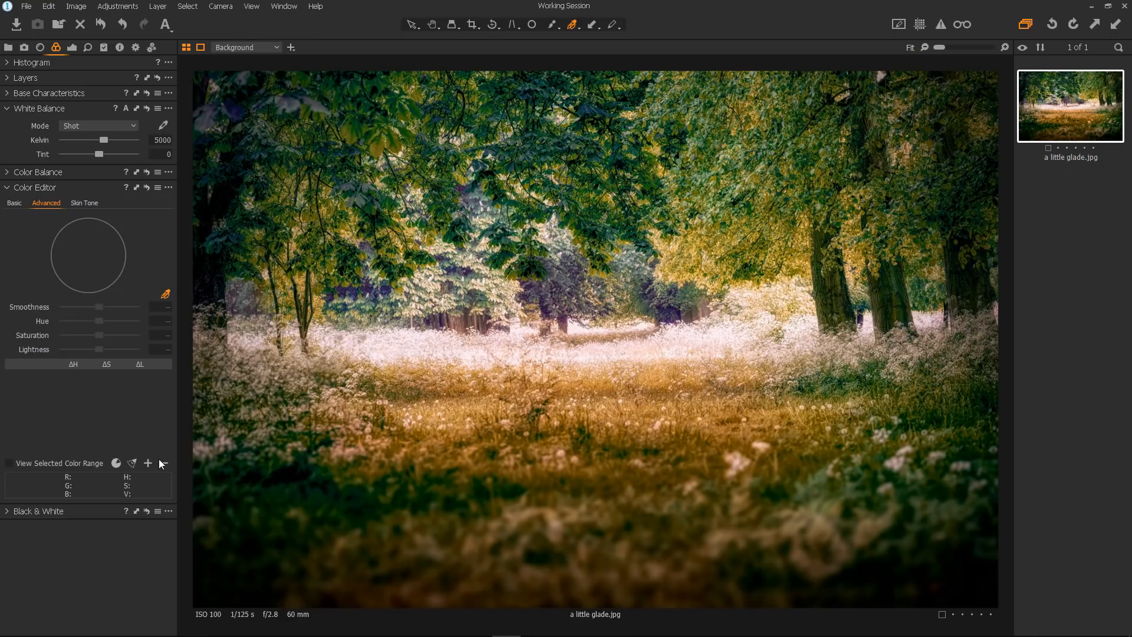
click(148, 463)
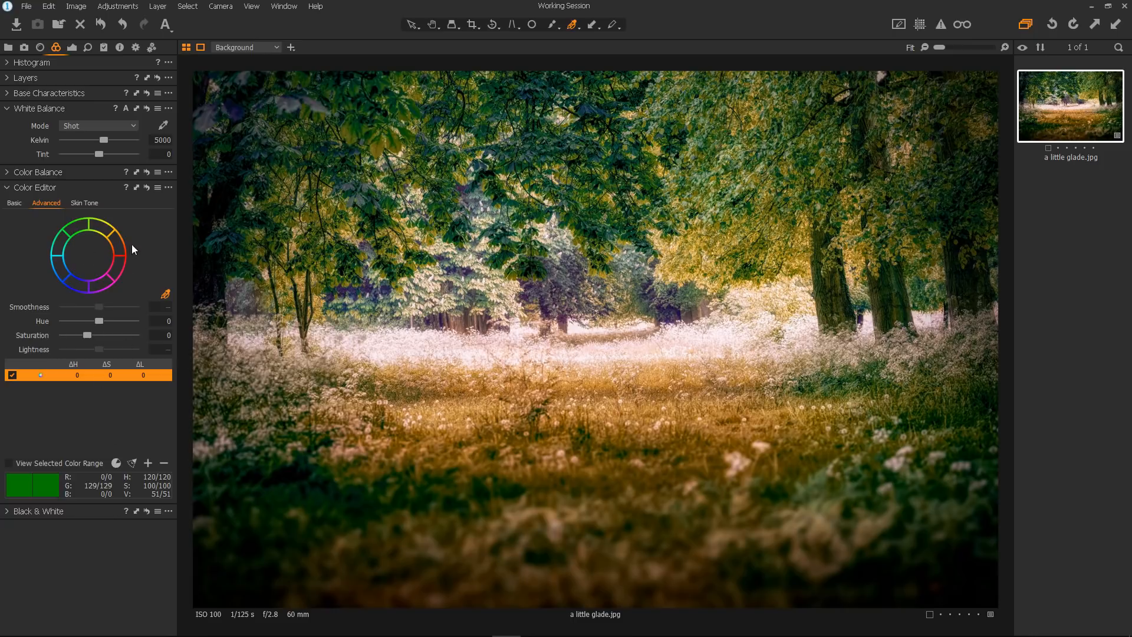
mouse_move(108, 263)
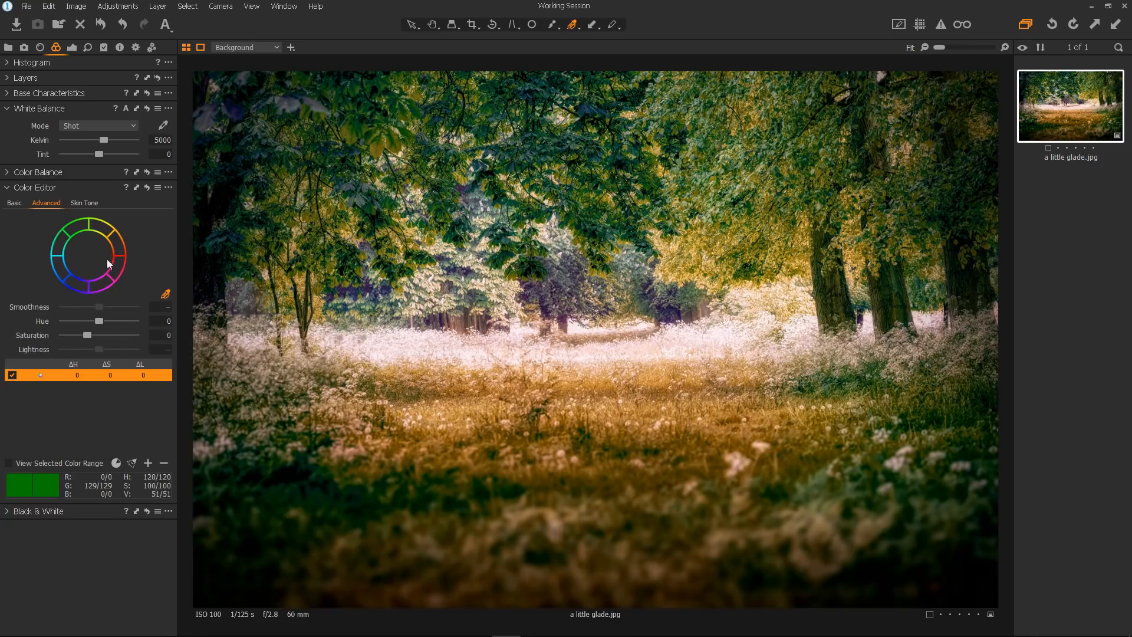
mouse_move(63, 269)
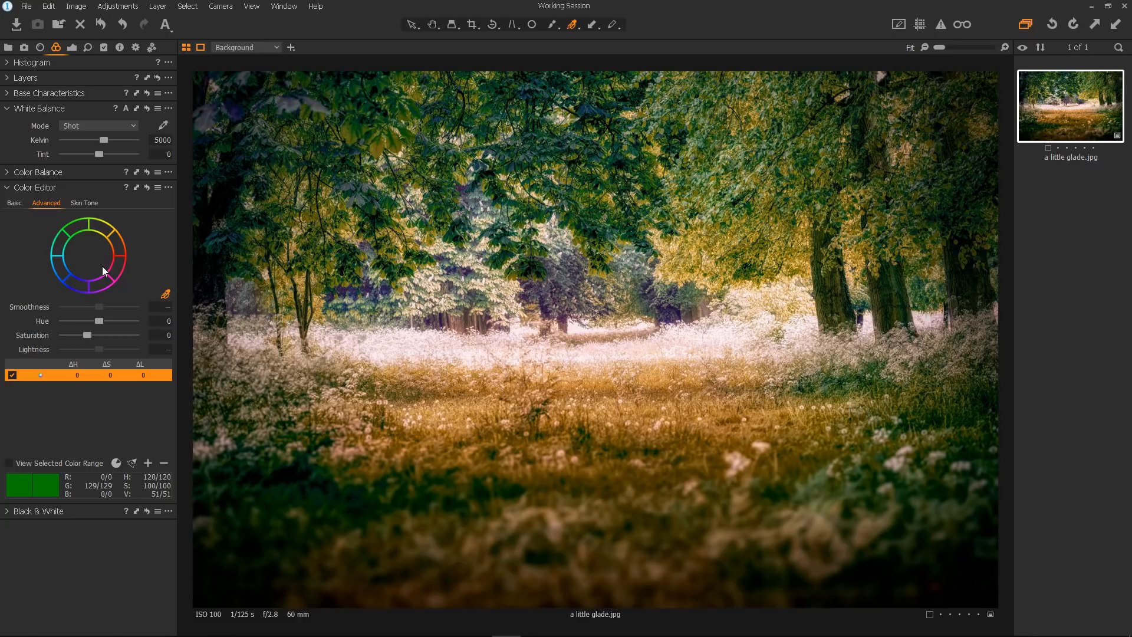
mouse_move(85, 247)
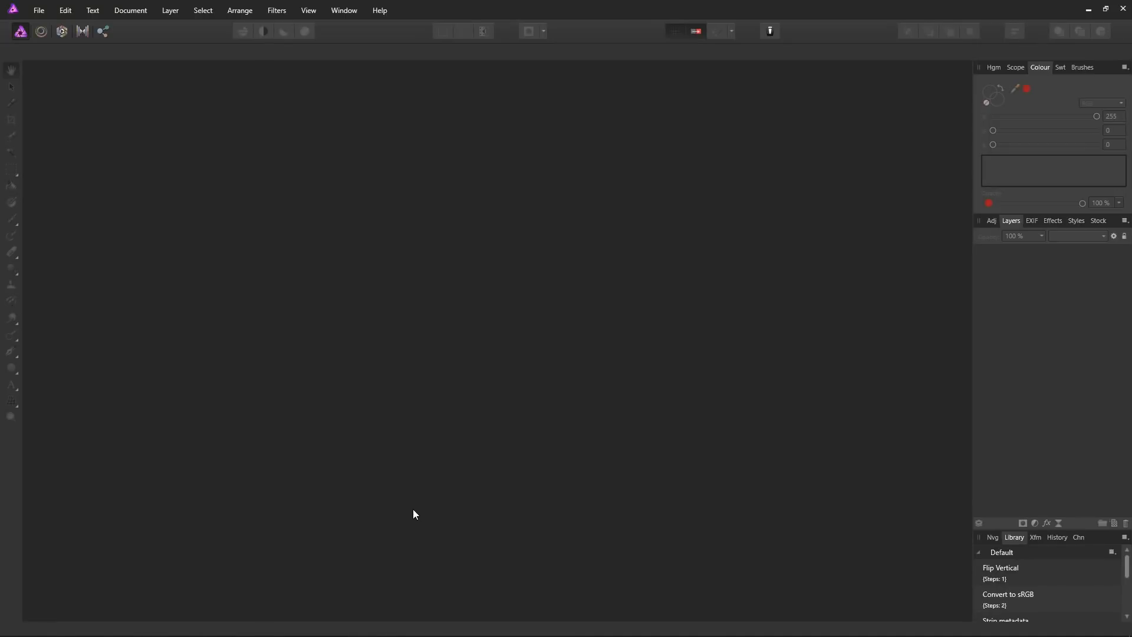
mouse_move(302, 239)
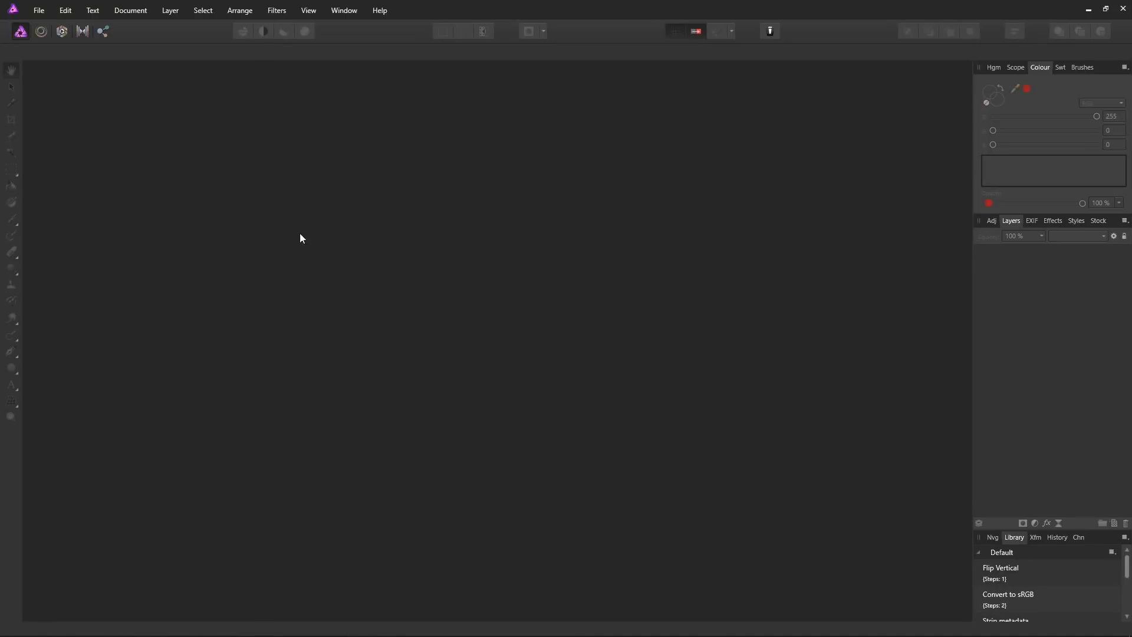
Step: Create a new document from the clipboard screenshot and select around the colour wheel
click(42, 10)
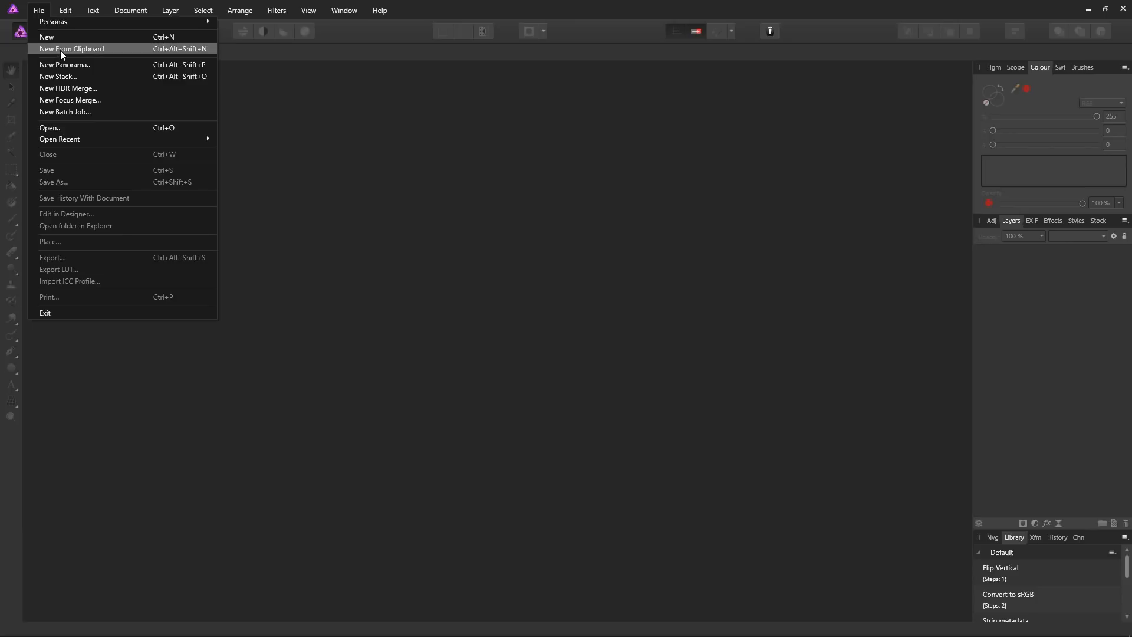
click(80, 48)
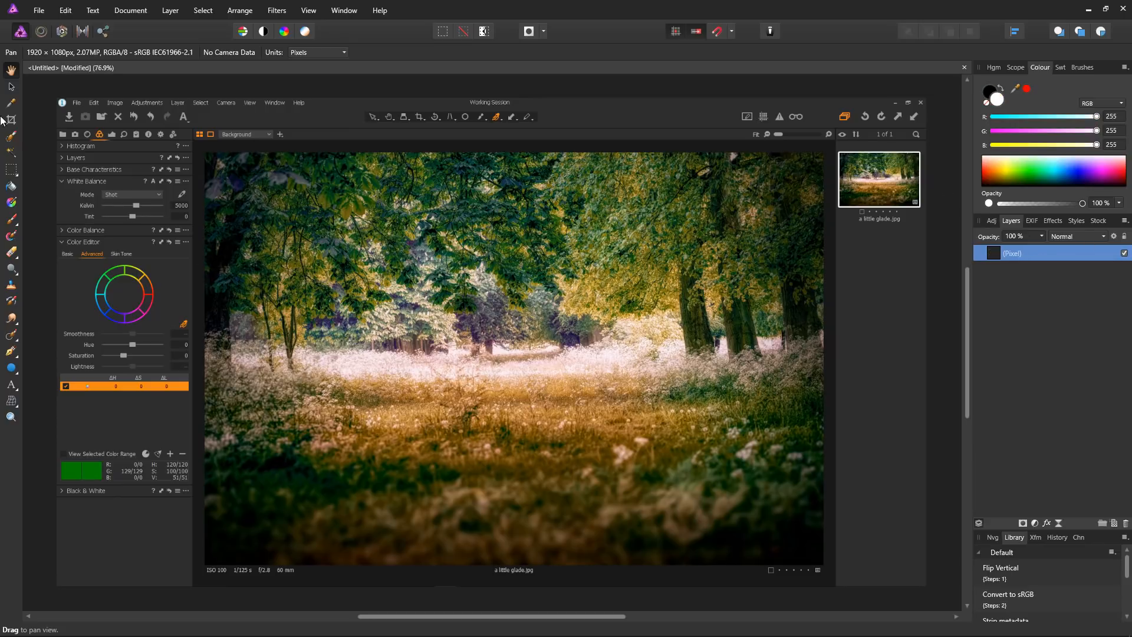
click(8, 170)
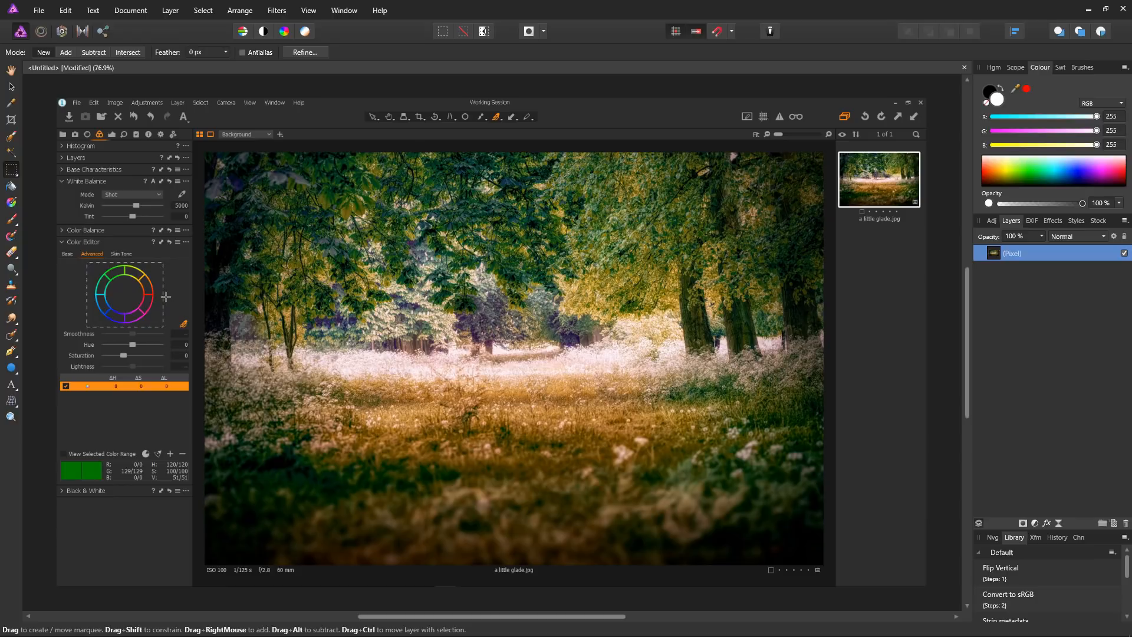
click(39, 10)
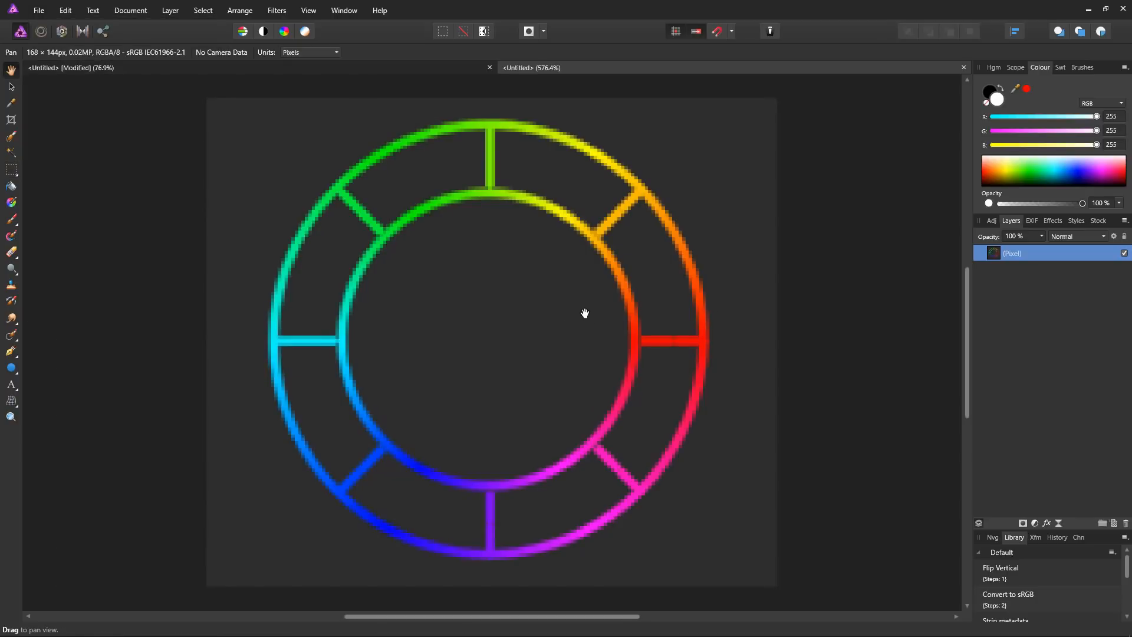
mouse_move(481, 415)
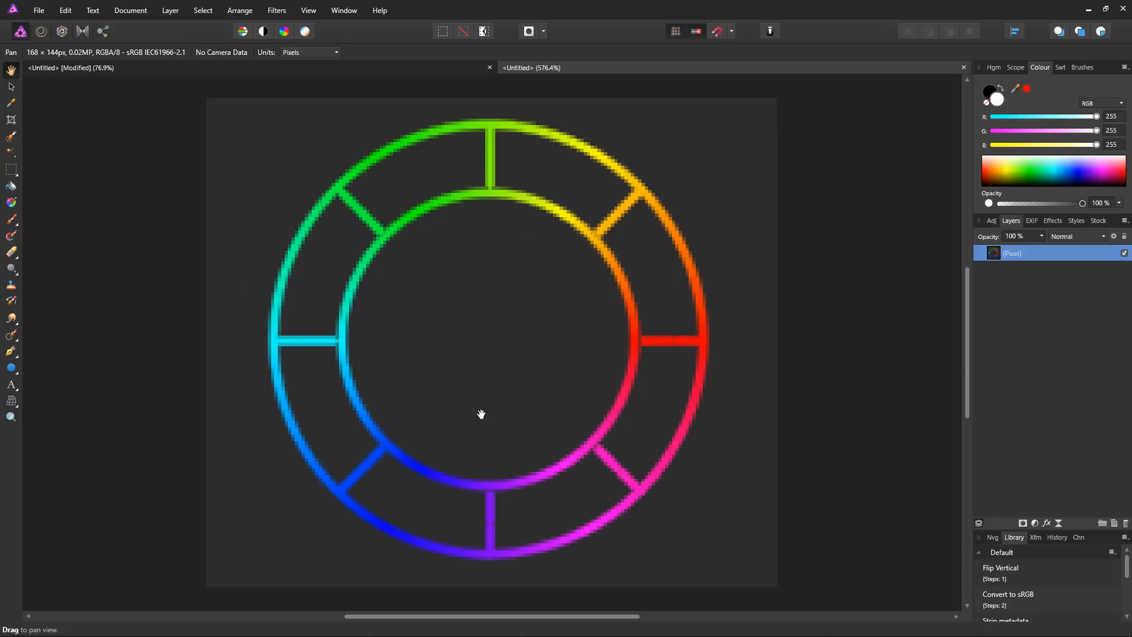
mouse_move(283, 128)
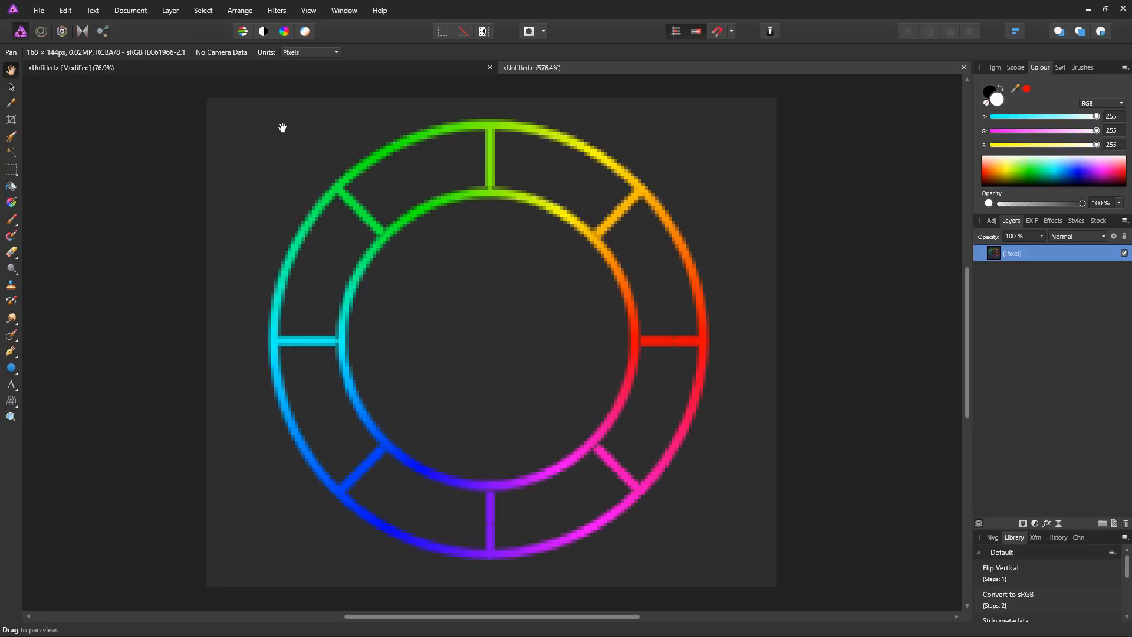
mouse_move(291, 126)
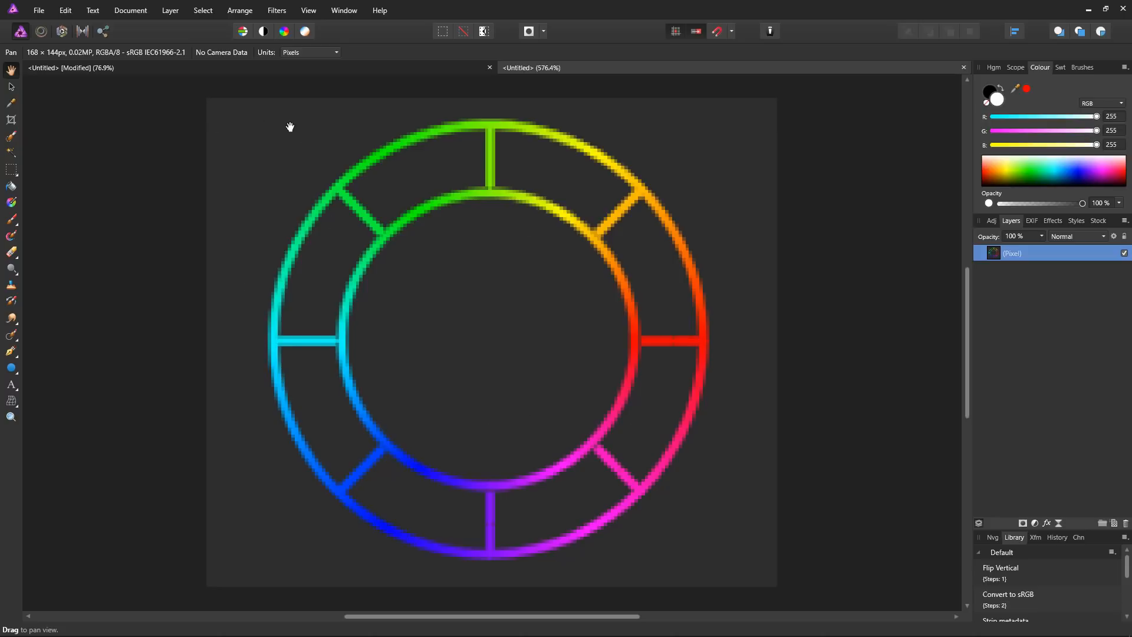
Step: Resize the colour wheel document to 1024 px wide with proportions locked
click(130, 11)
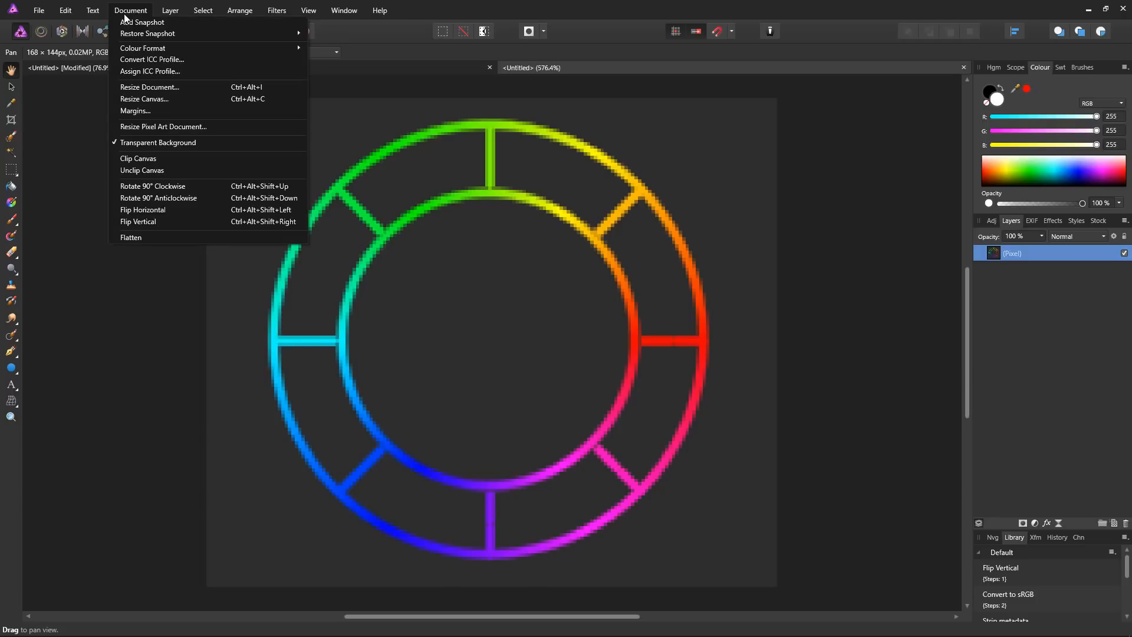
click(150, 86)
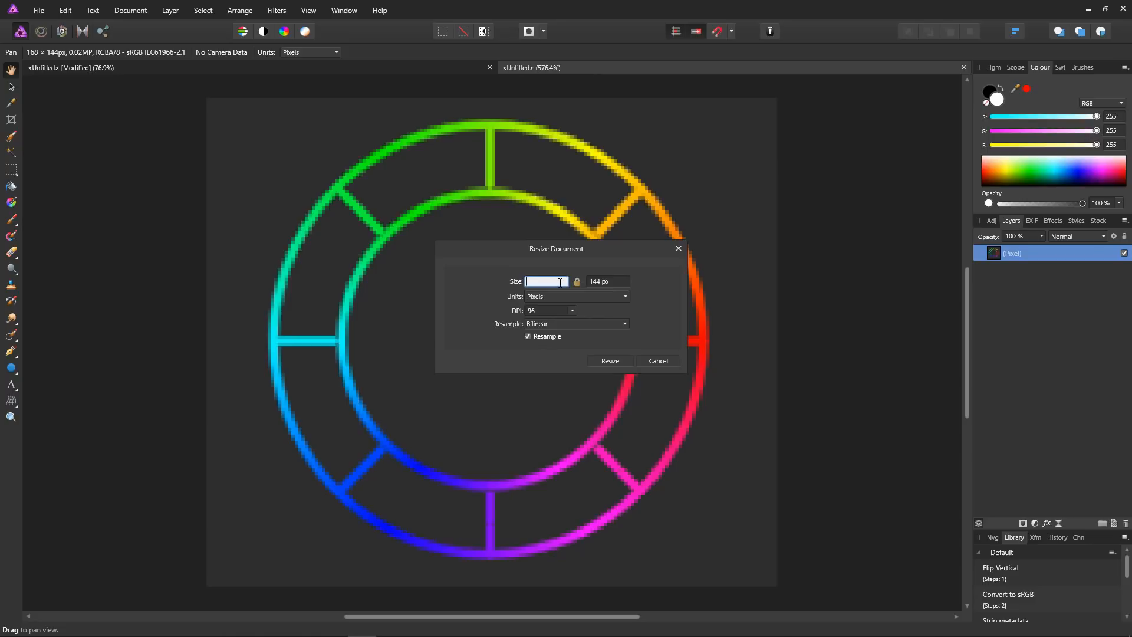
text(1024 px)
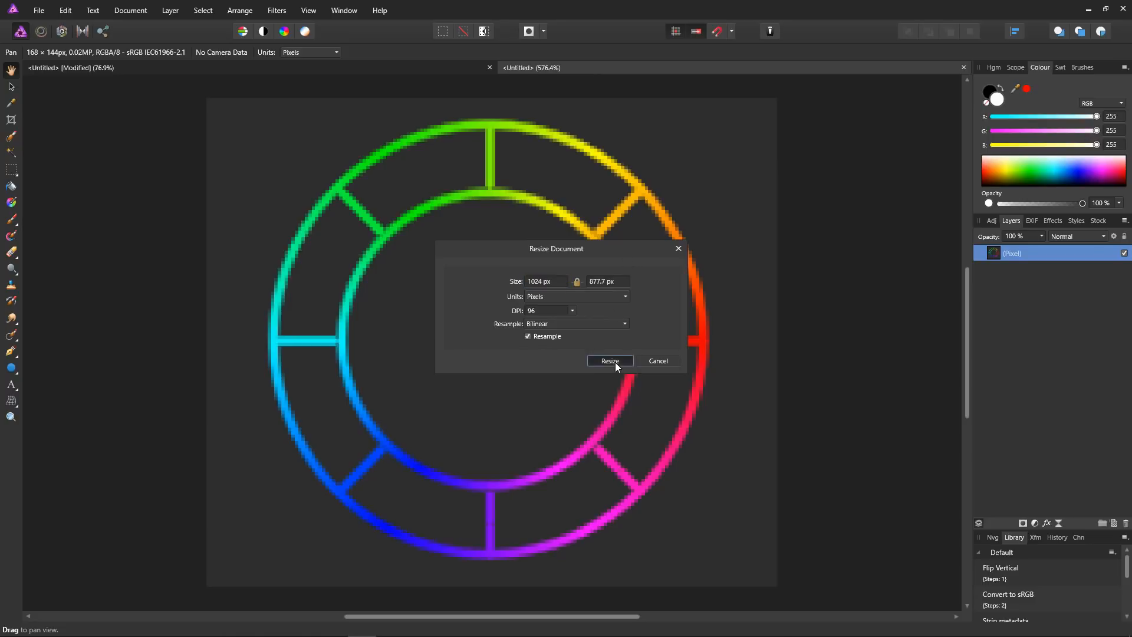
click(610, 361)
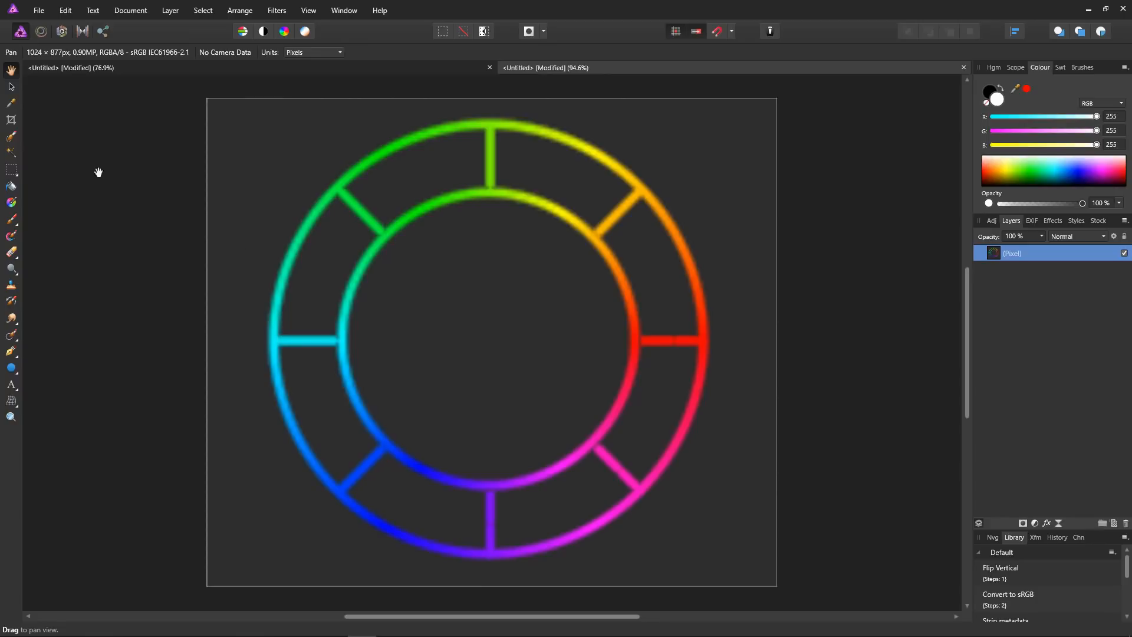
click(38, 10)
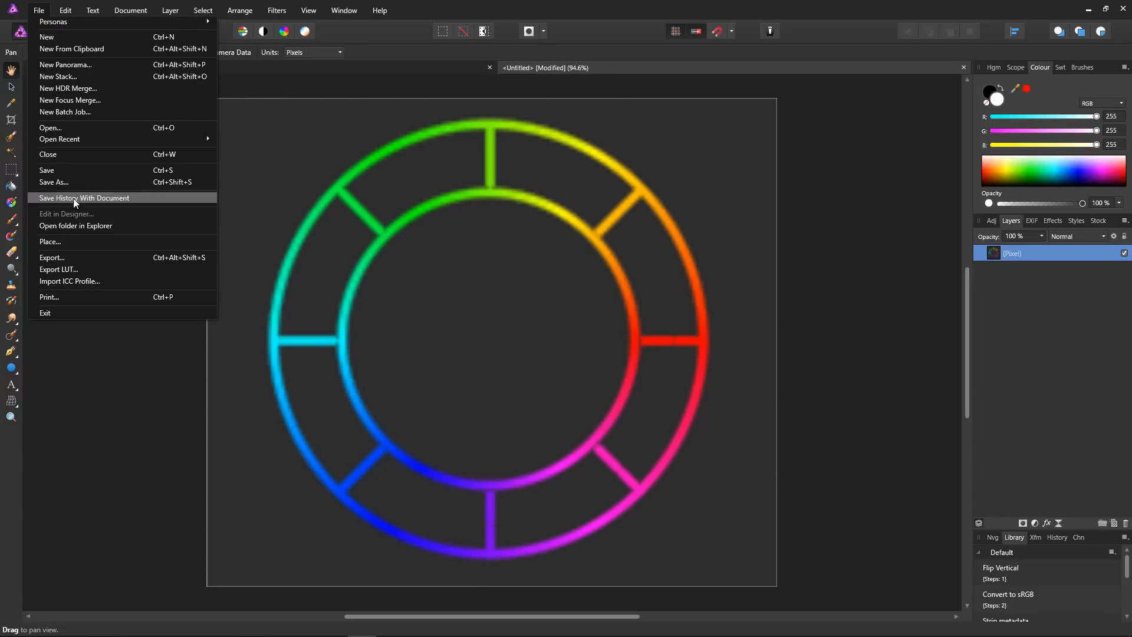
Step: Export the wheel as best-quality JPEG 'Wheel' and close the screenshot unsaved
click(51, 257)
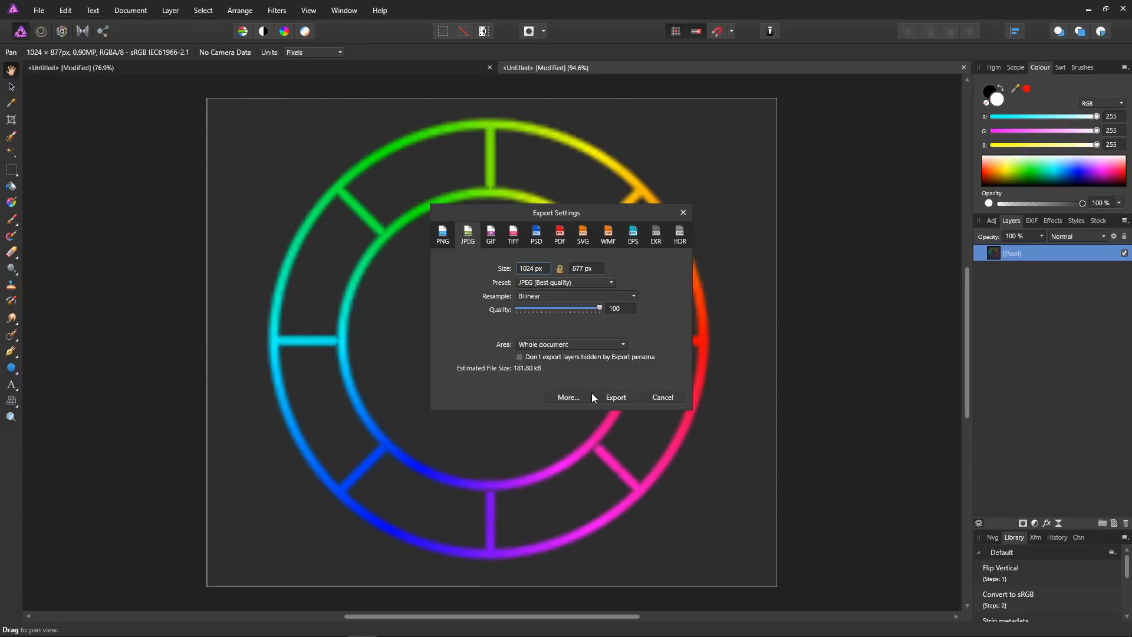
mouse_move(622, 404)
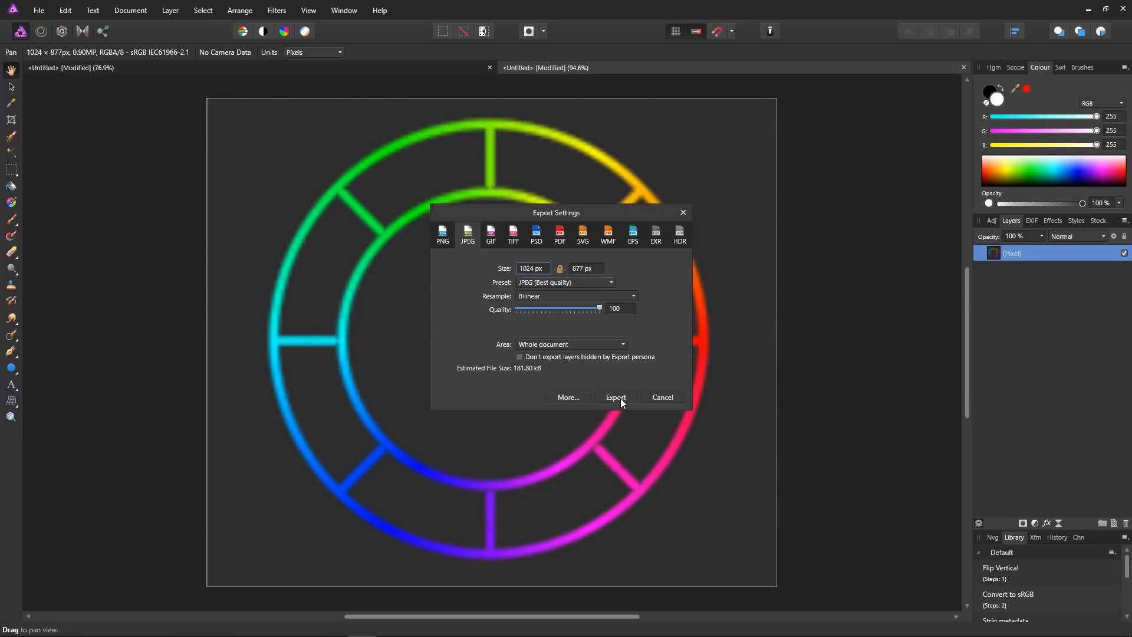
click(616, 397)
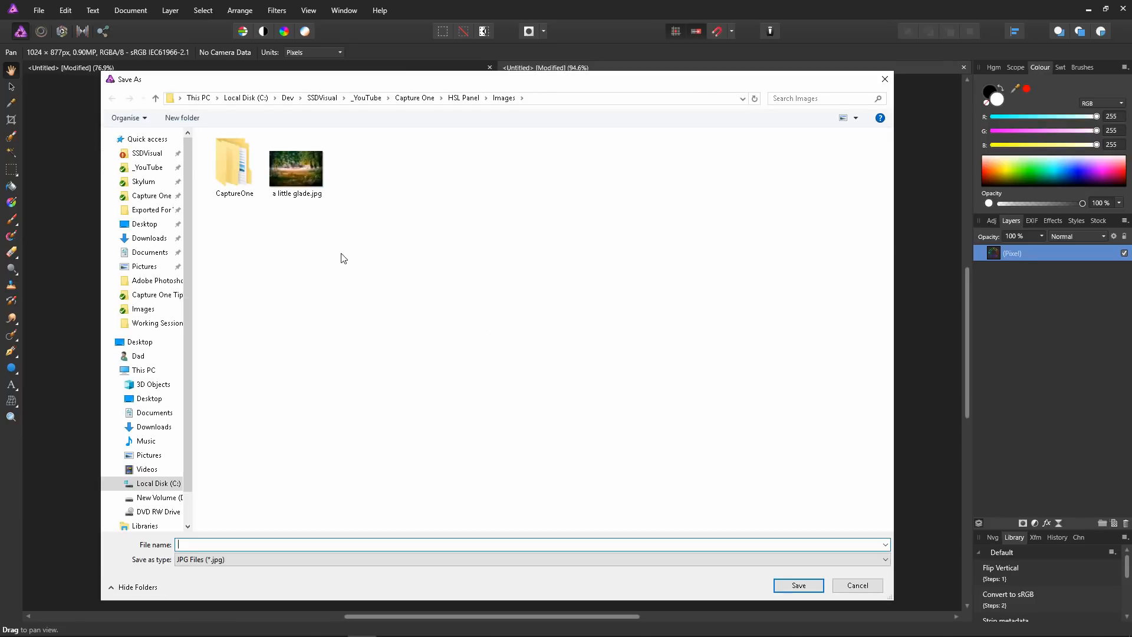
click(280, 545)
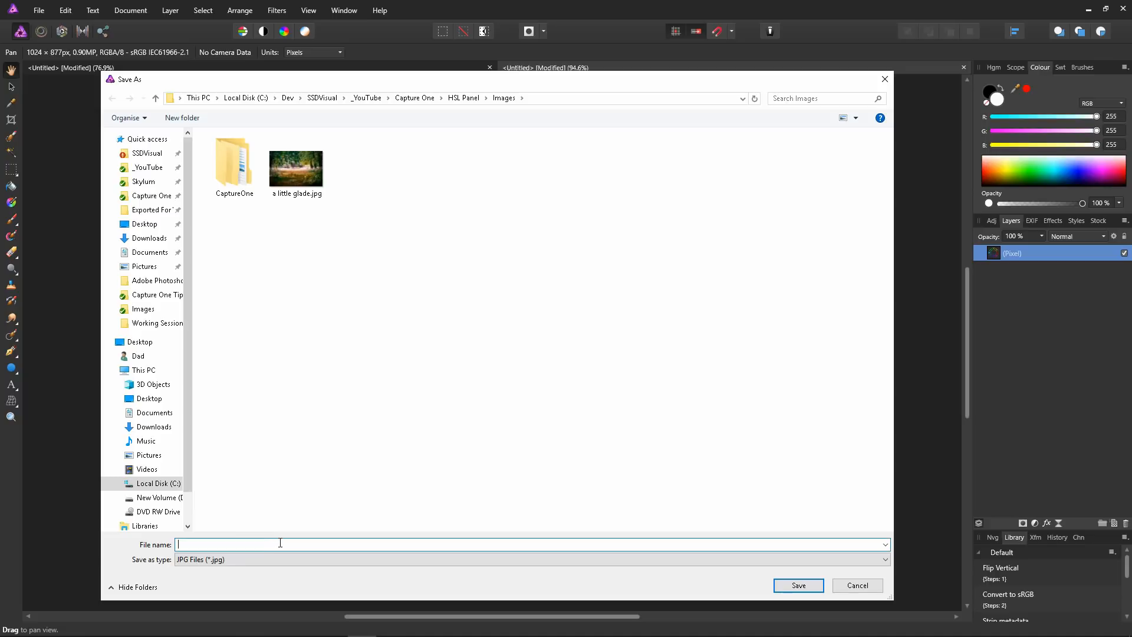
text(Wheel)
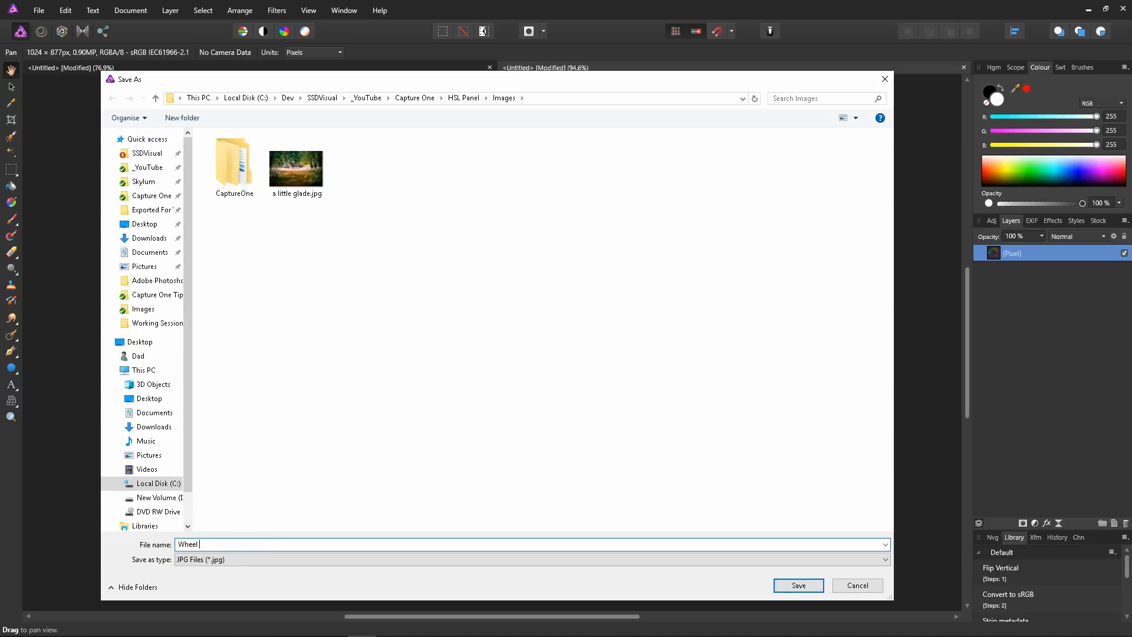
click(798, 585)
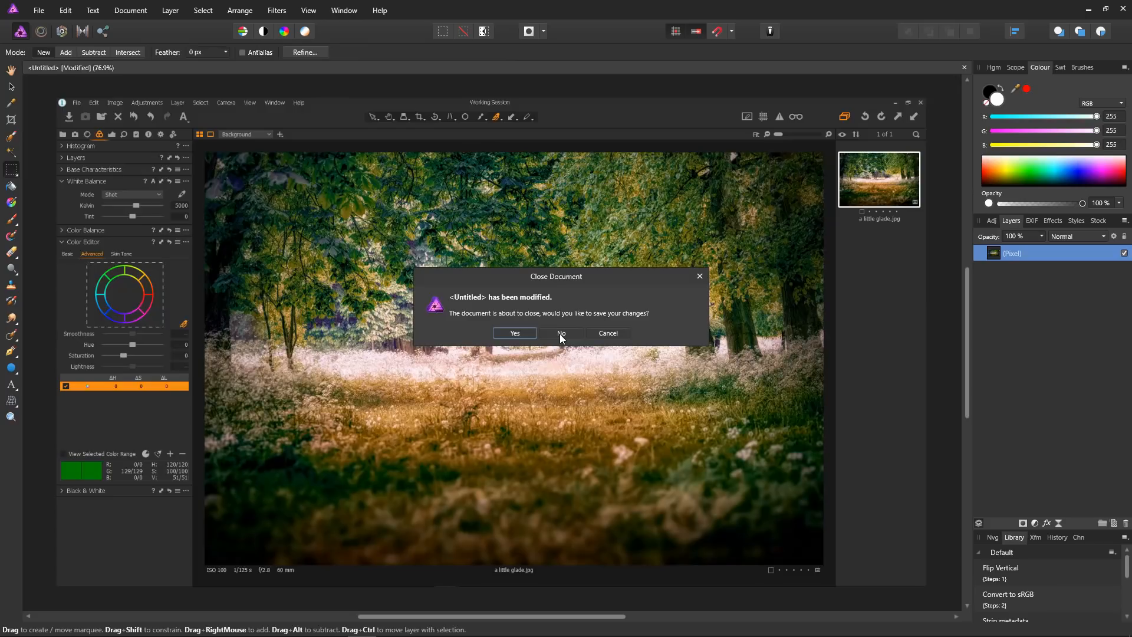
click(561, 333)
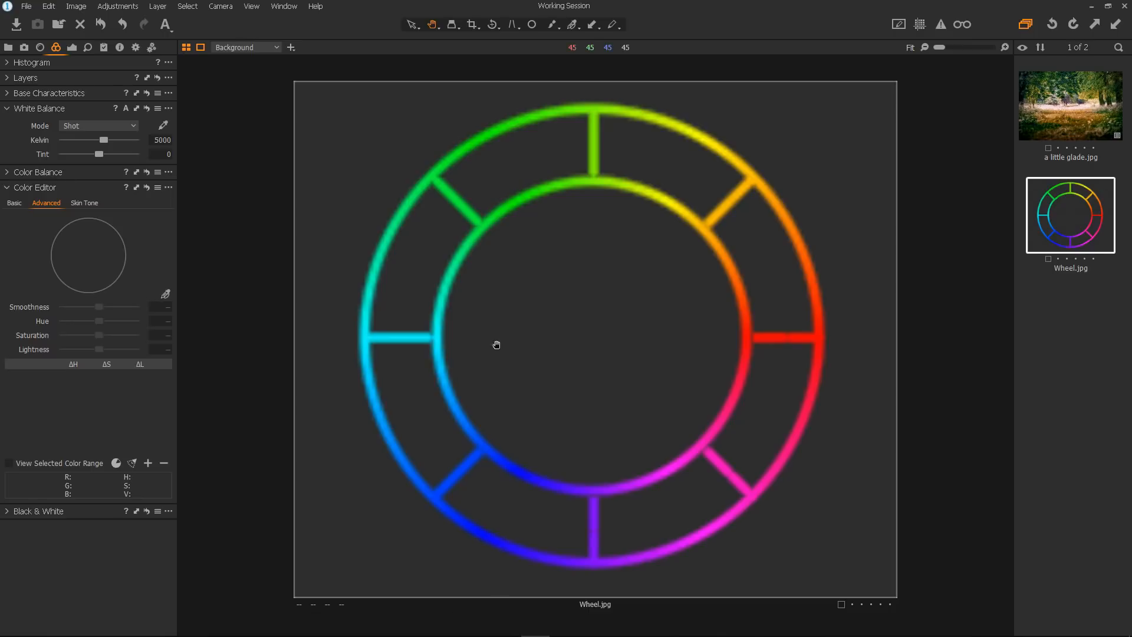
mouse_move(580, 327)
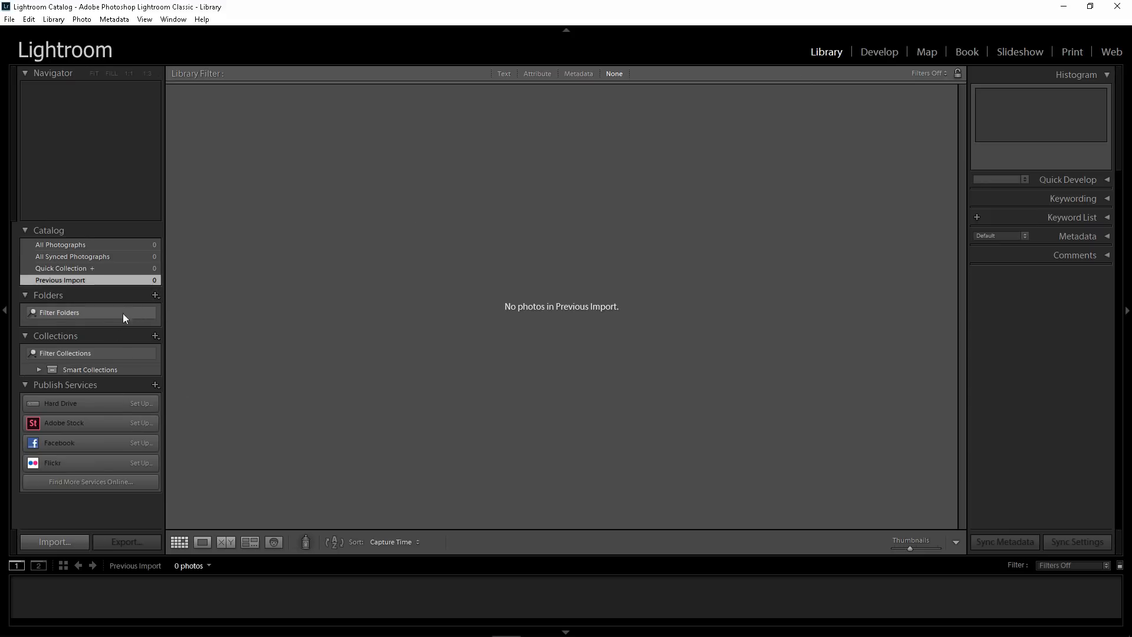
mouse_move(207, 331)
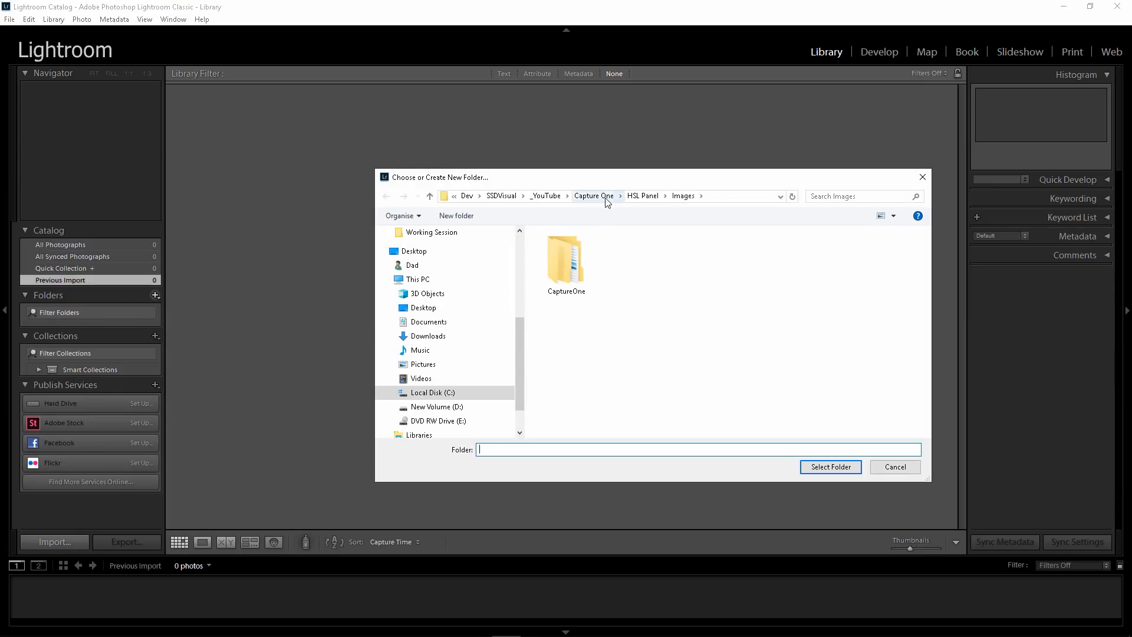
mouse_move(652, 205)
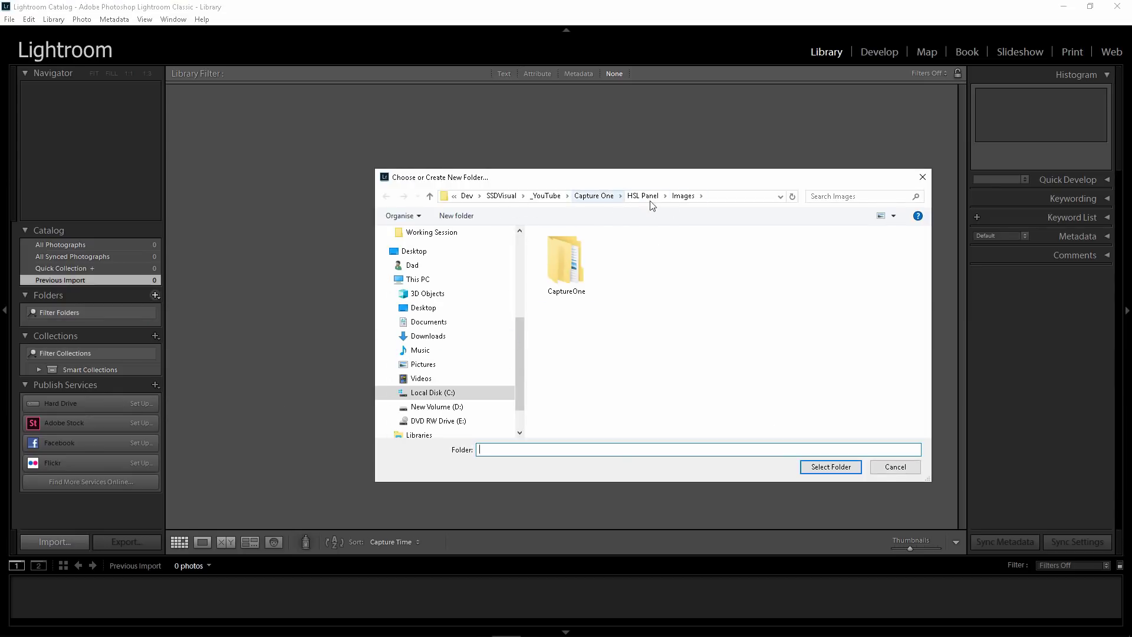
Step: Import Wheel.jpg and the glade photo from the Images folder into the catalog
click(895, 467)
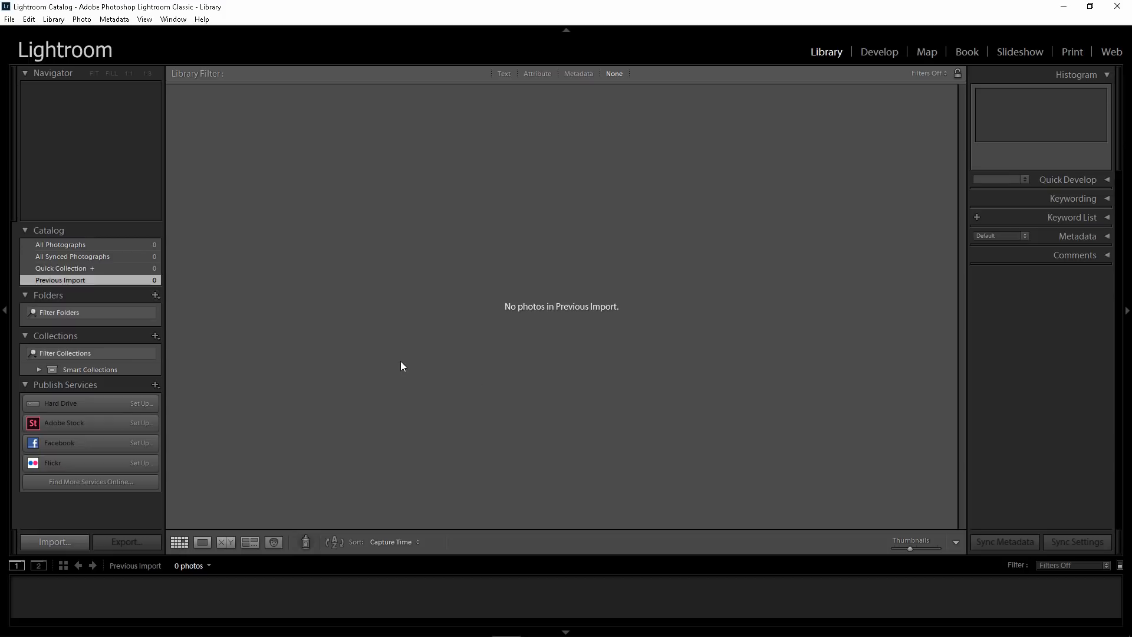
click(54, 541)
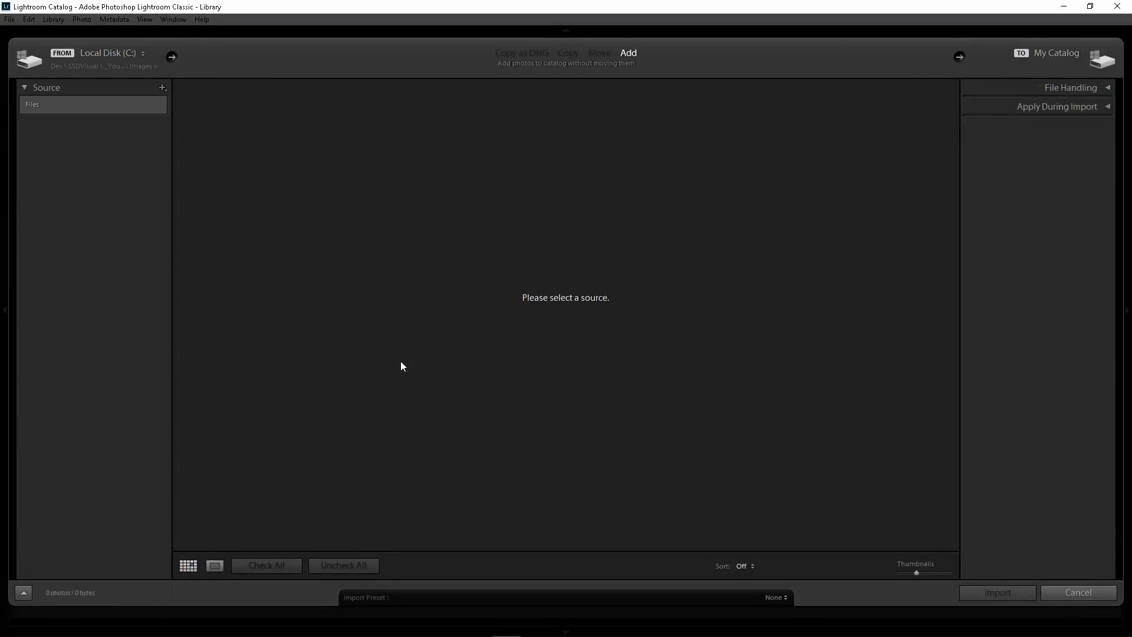
click(58, 194)
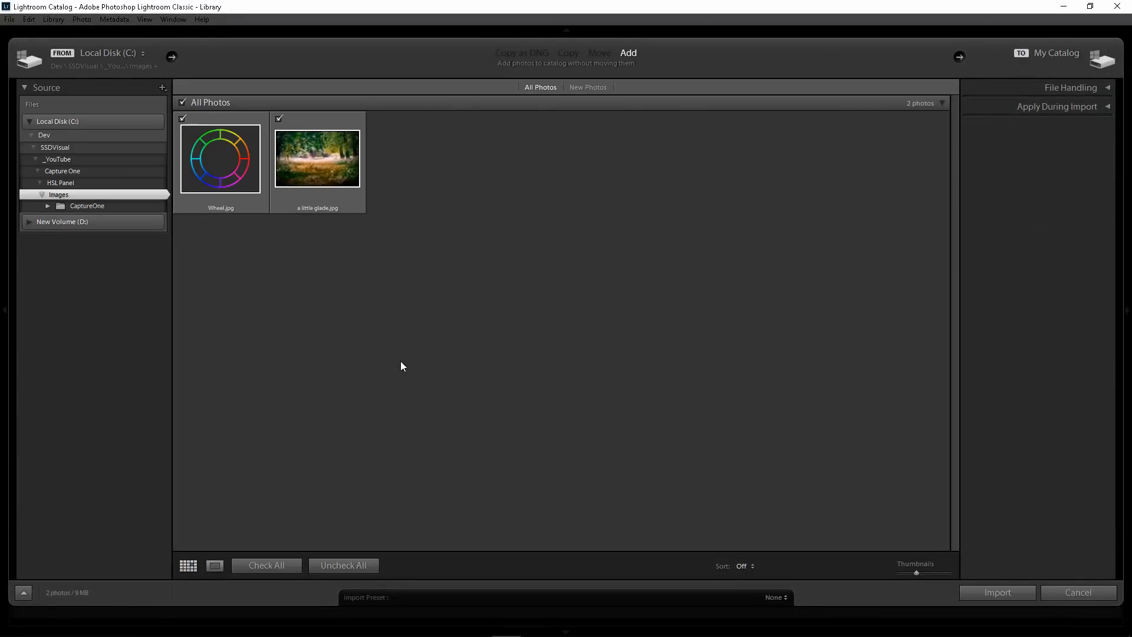
mouse_move(286, 128)
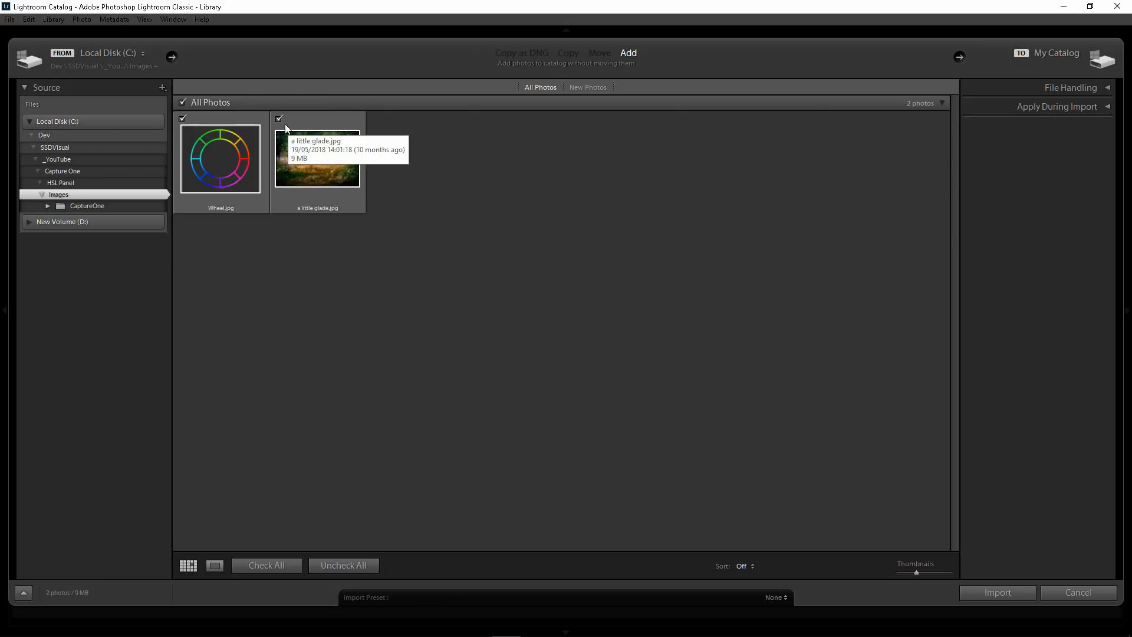
mouse_move(378, 268)
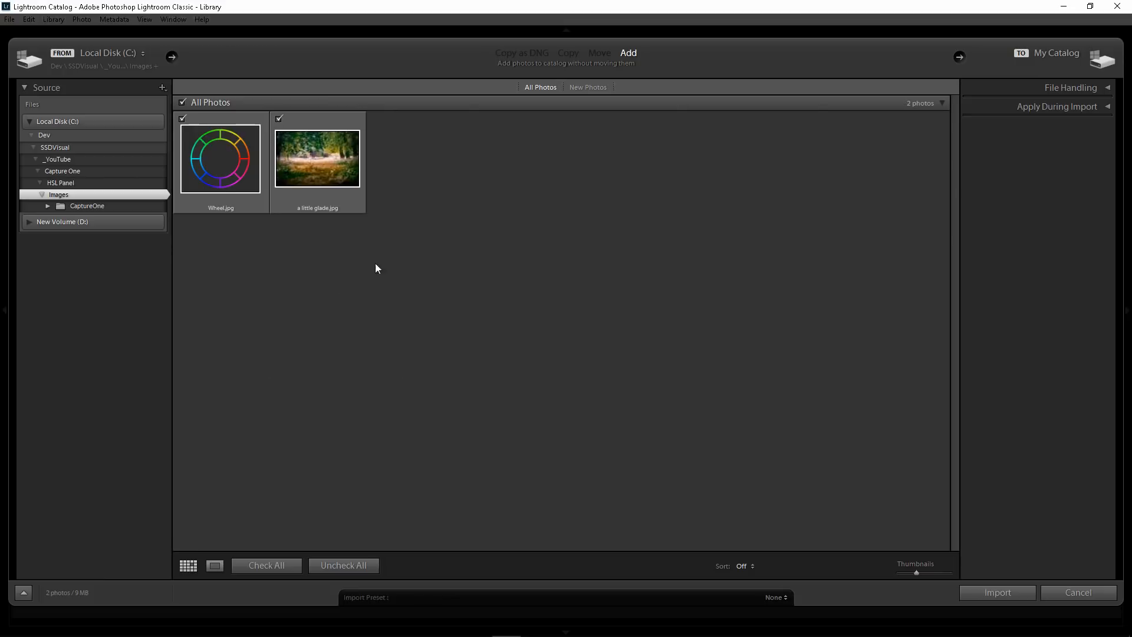
click(997, 593)
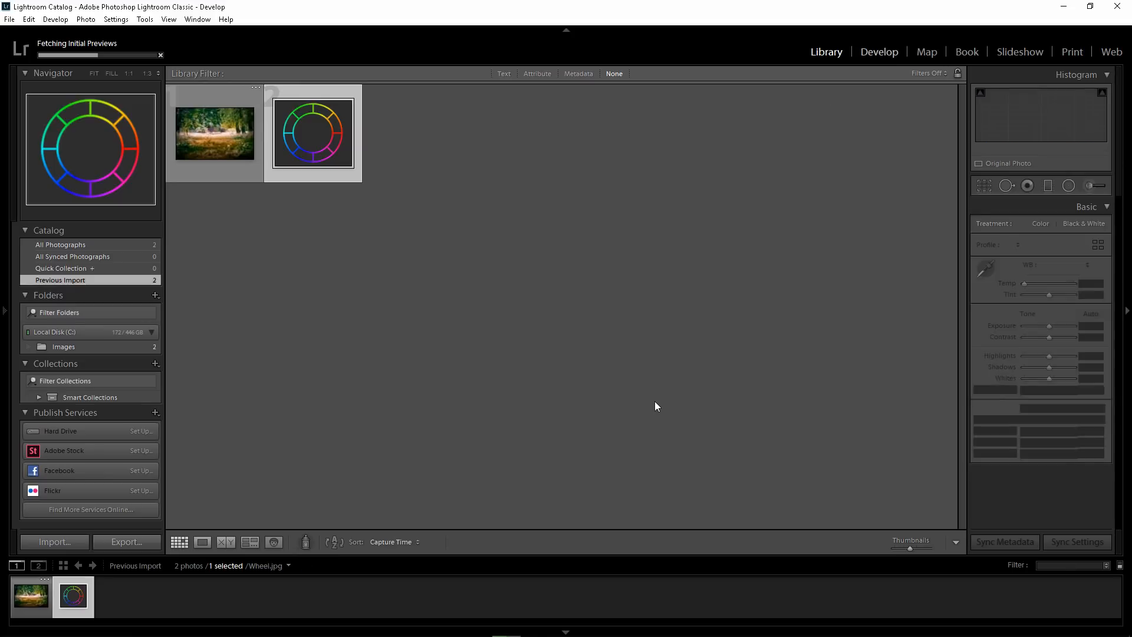
Step: Open Wheel.jpg in Develop and show the HSL/Color Saturation sliders
click(879, 52)
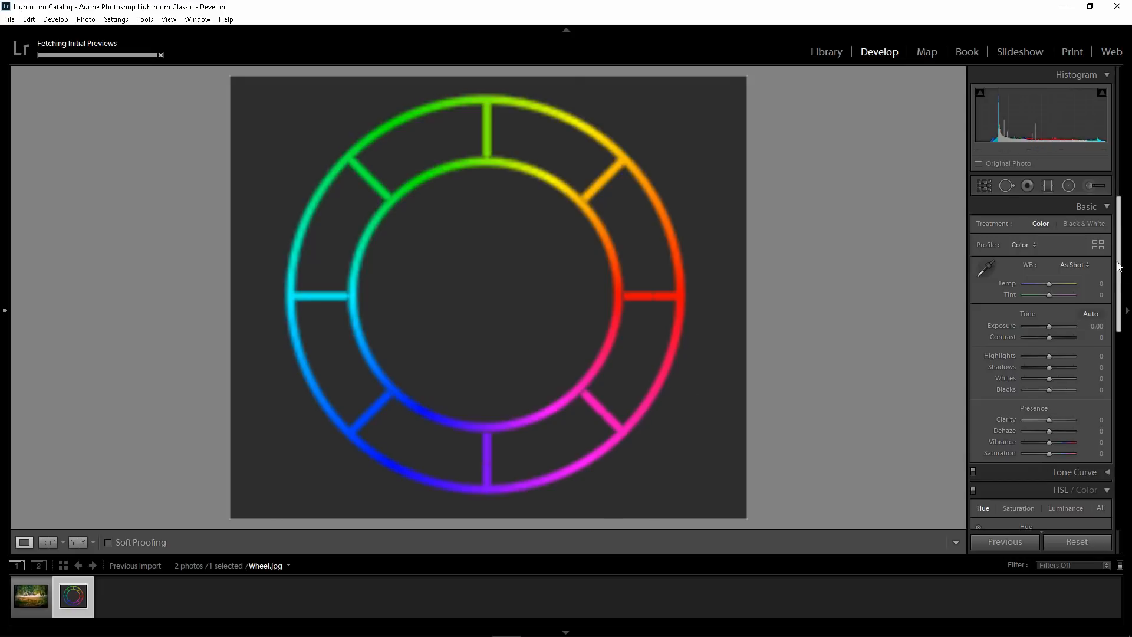
scroll(down, 3)
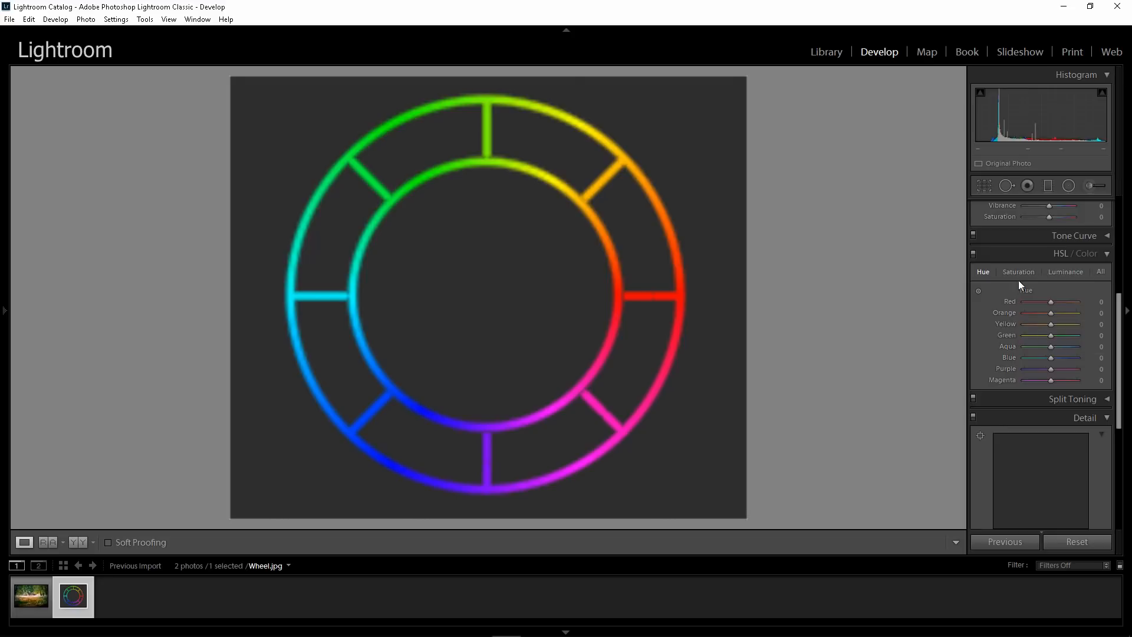
click(1018, 271)
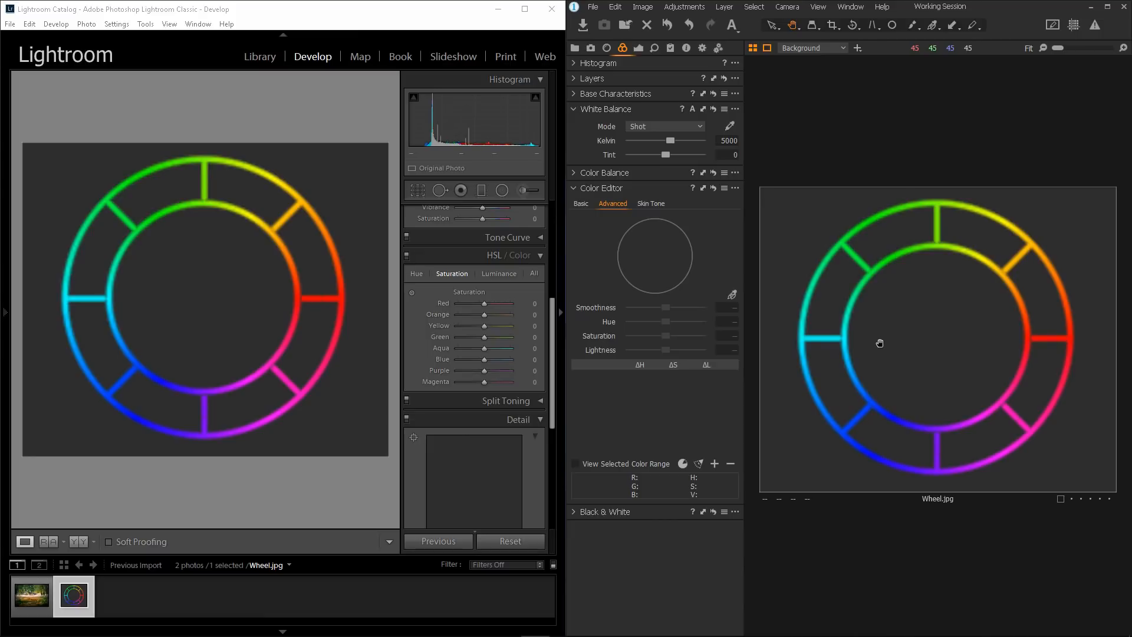
mouse_move(929, 327)
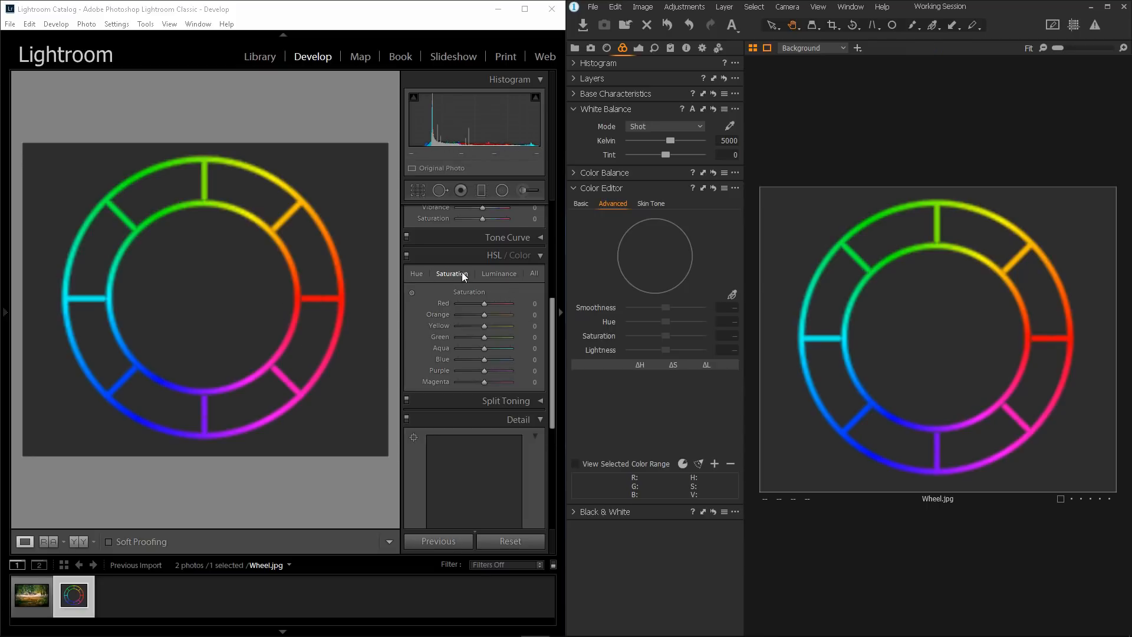
click(533, 273)
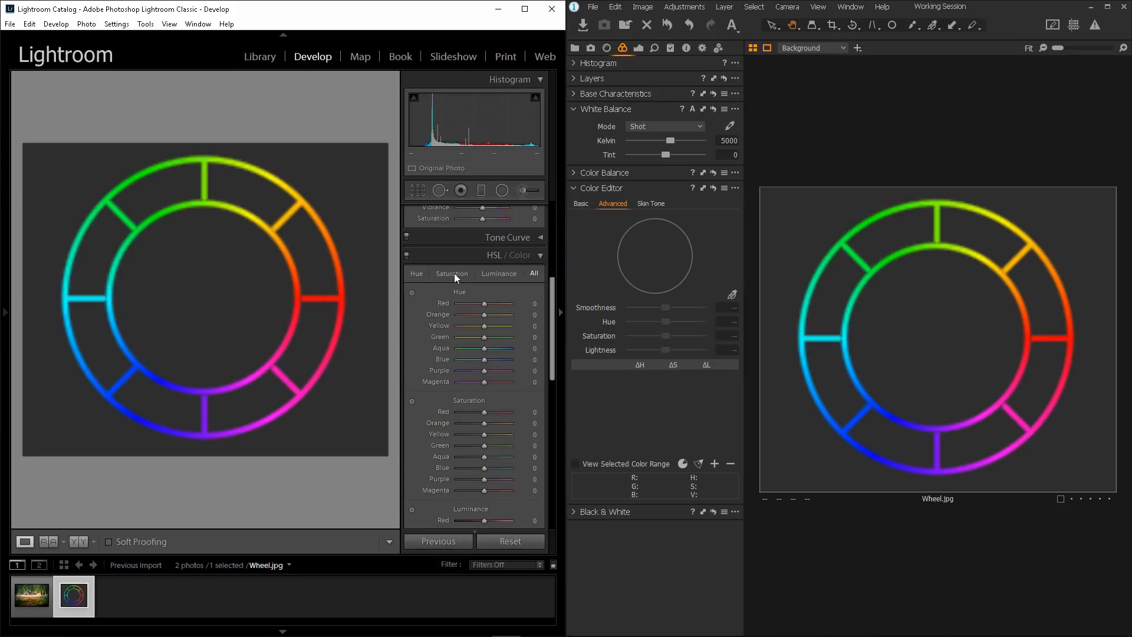
click(451, 273)
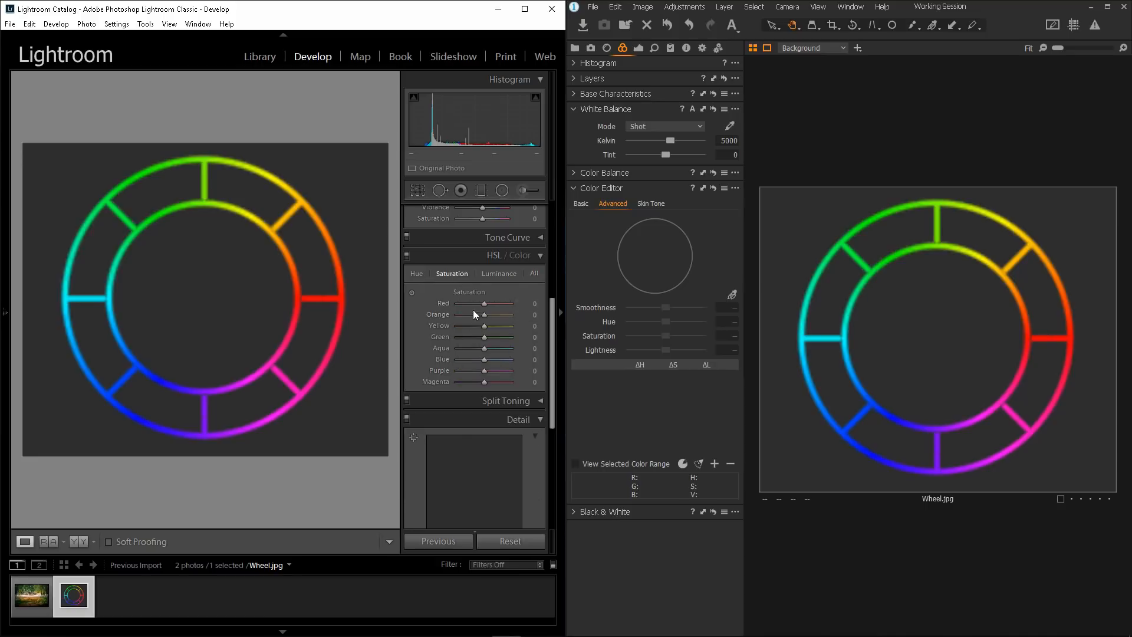
mouse_move(802, 255)
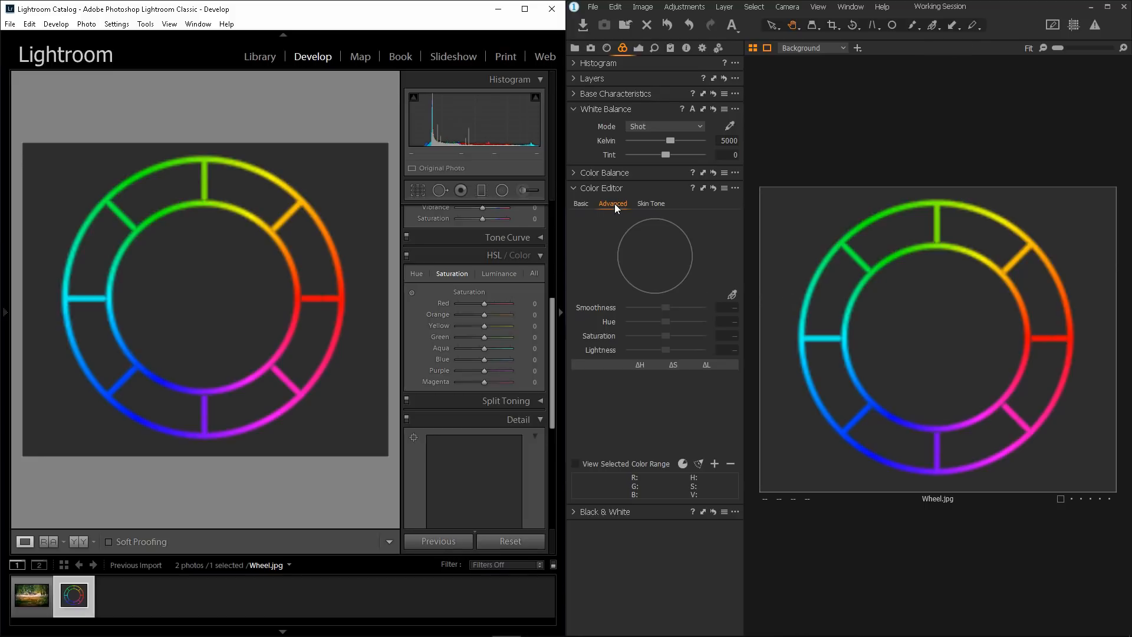
mouse_move(401, 353)
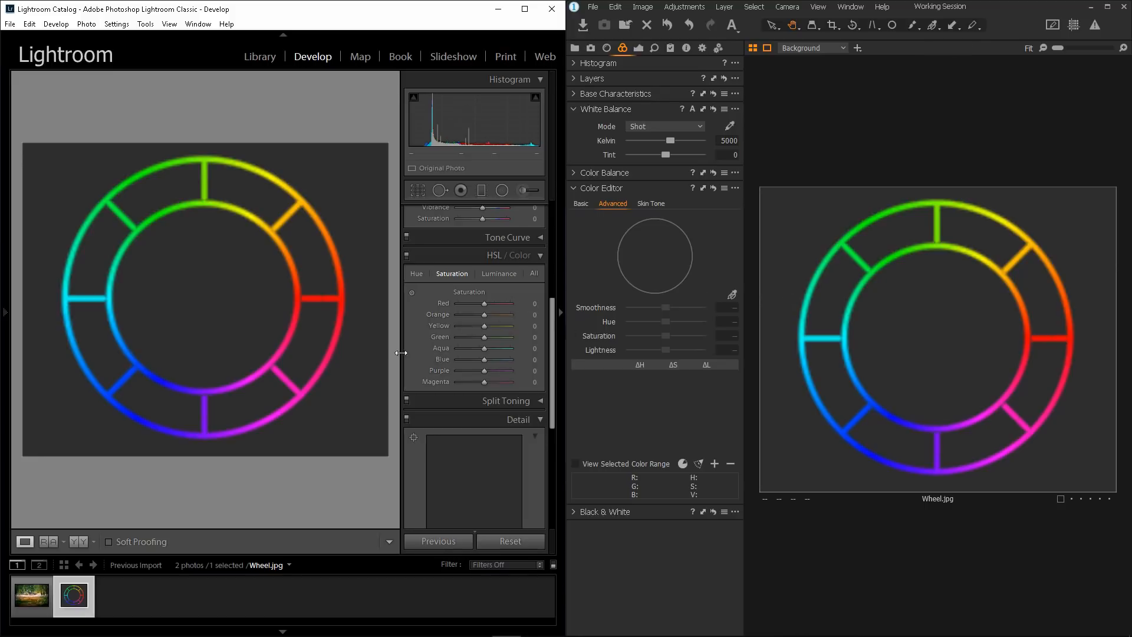
mouse_move(428, 343)
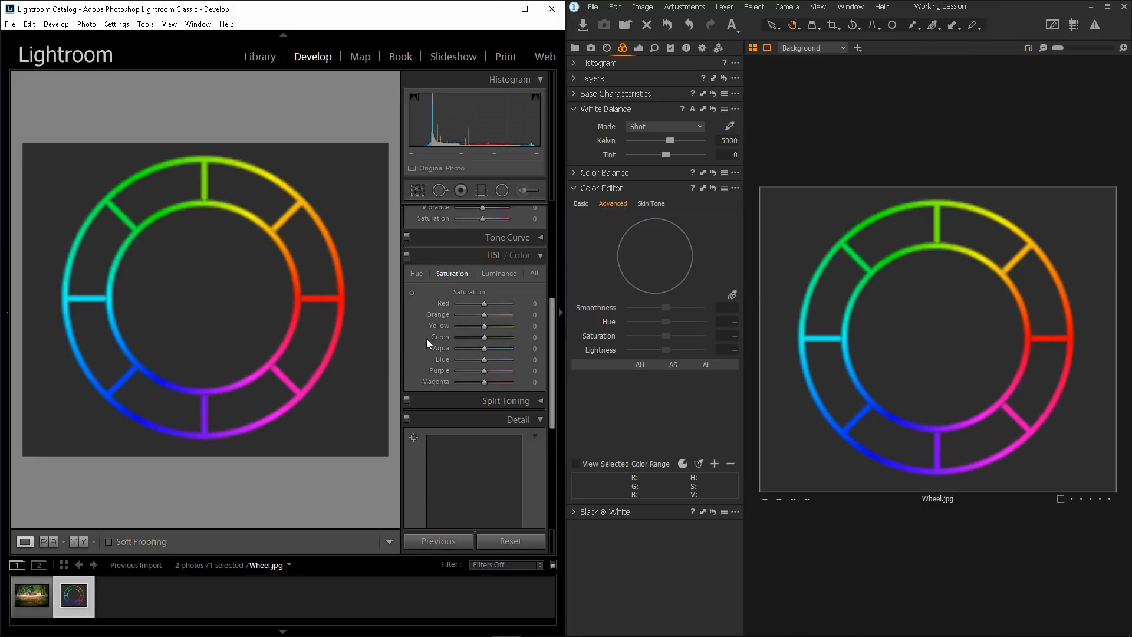
Step: Set saturation for Red through Magenta to -100 on Wheel.jpg
drag(483, 302, 454, 302)
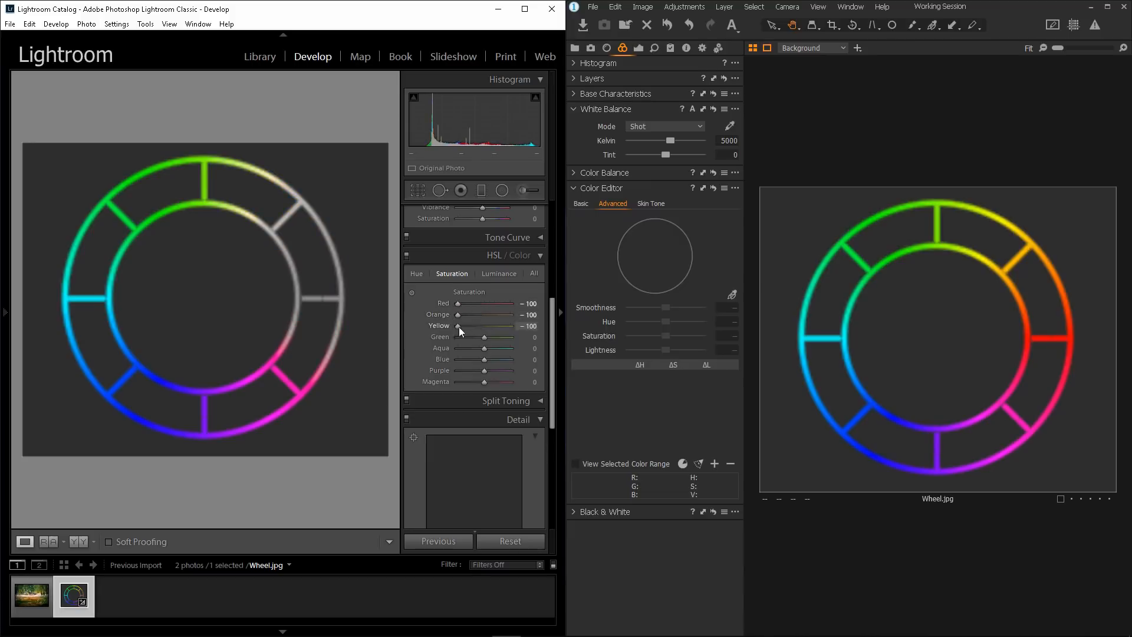
drag(483, 338, 457, 348)
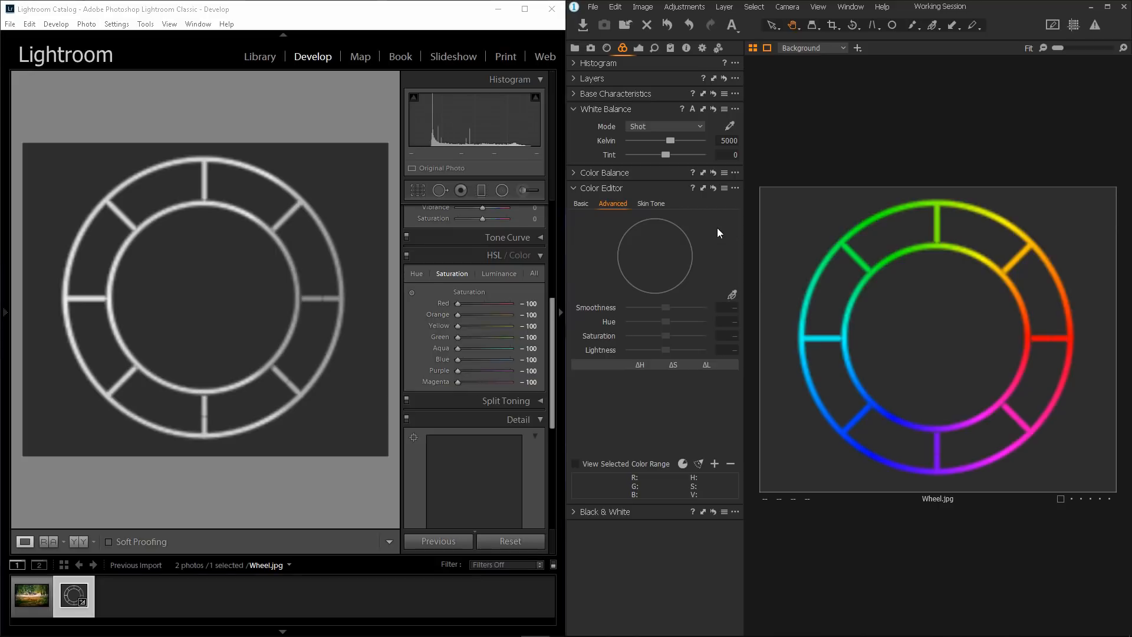
mouse_move(712, 248)
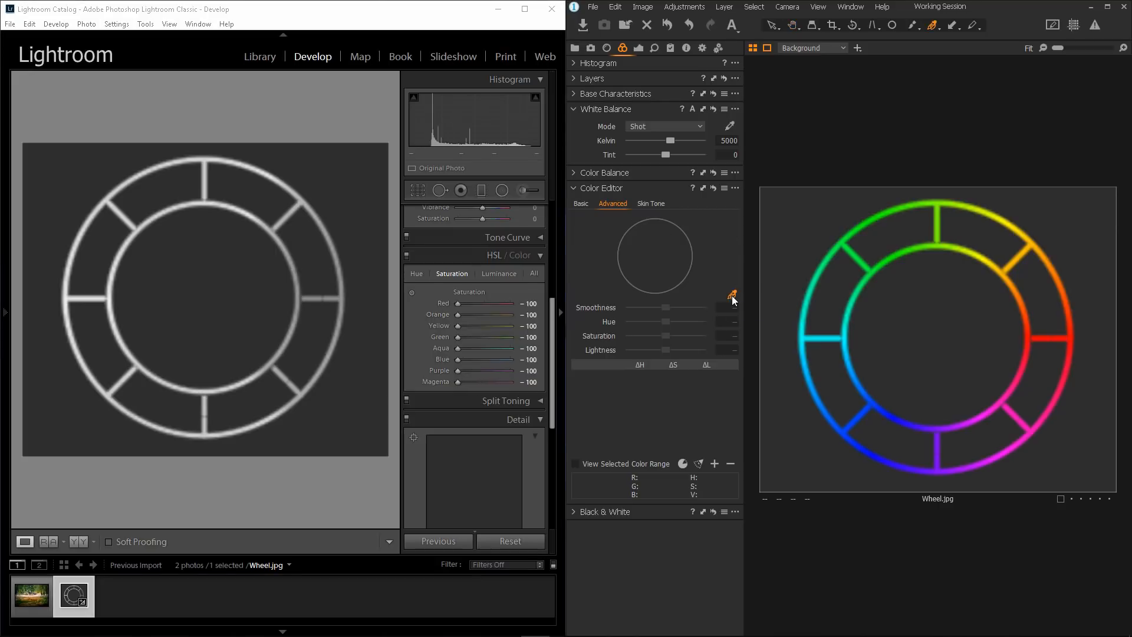
mouse_move(485, 268)
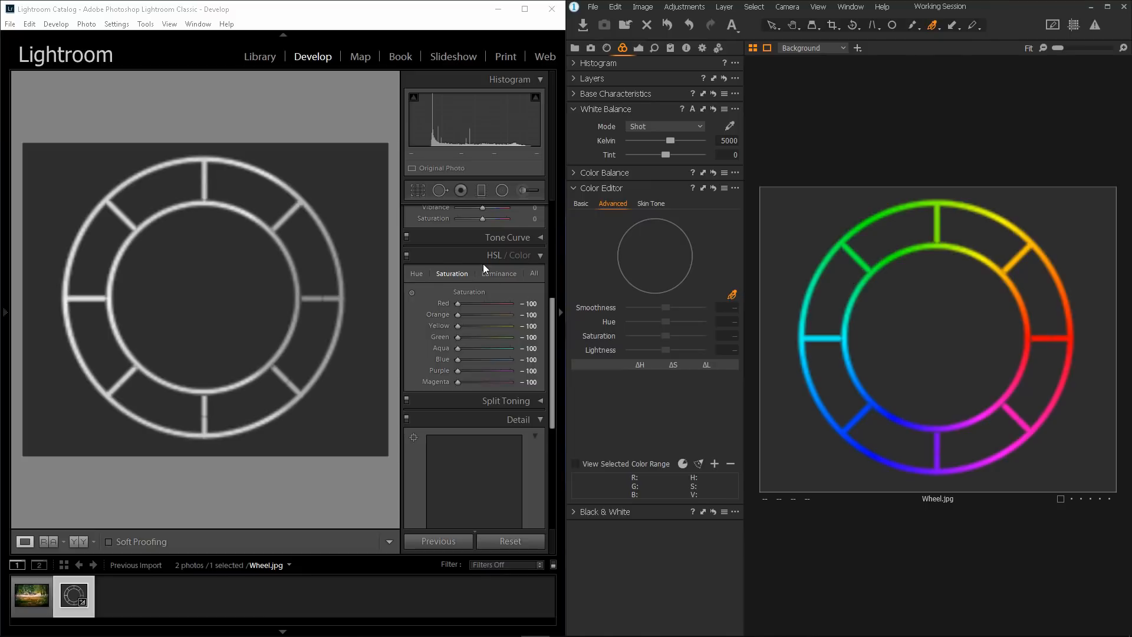
mouse_move(457, 266)
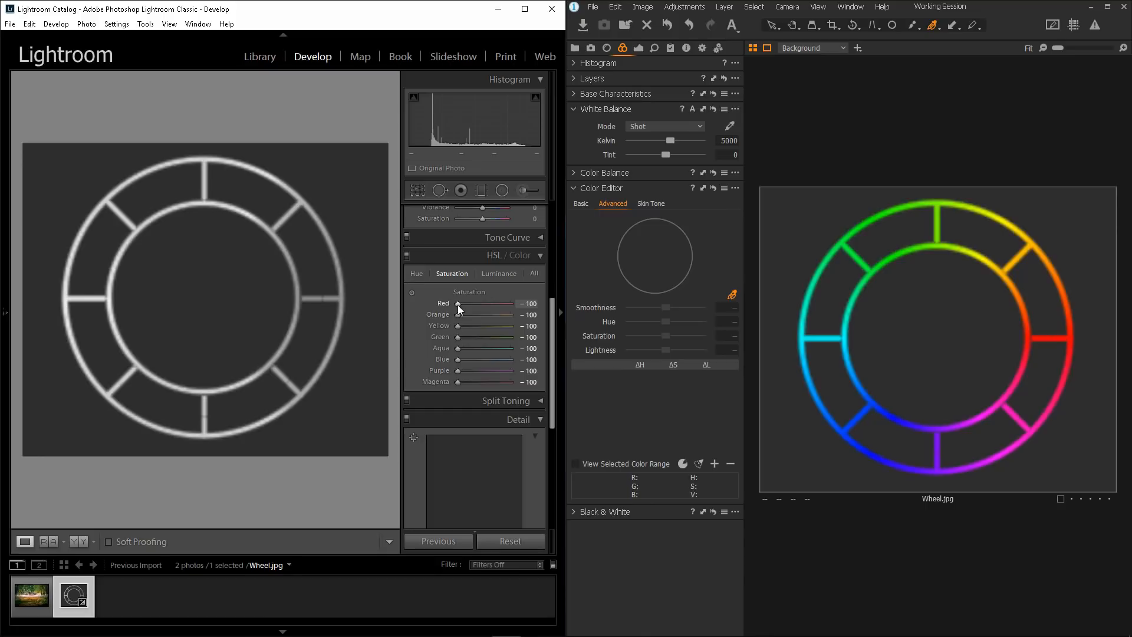
Step: Raise the Red saturation slider to +100
drag(456, 303, 510, 303)
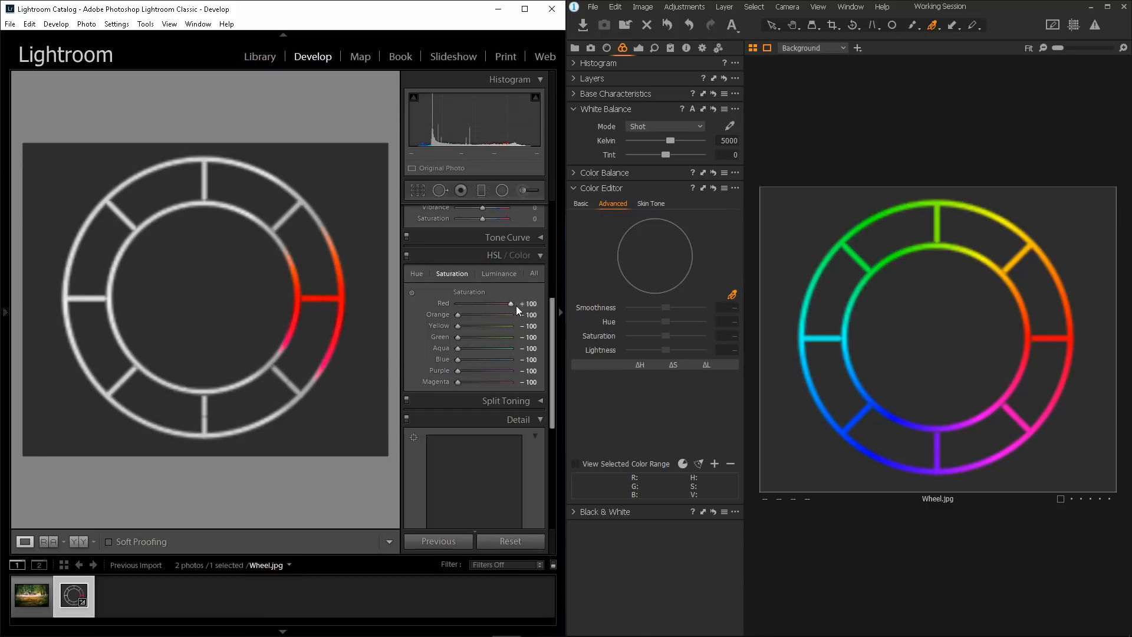
mouse_move(340, 317)
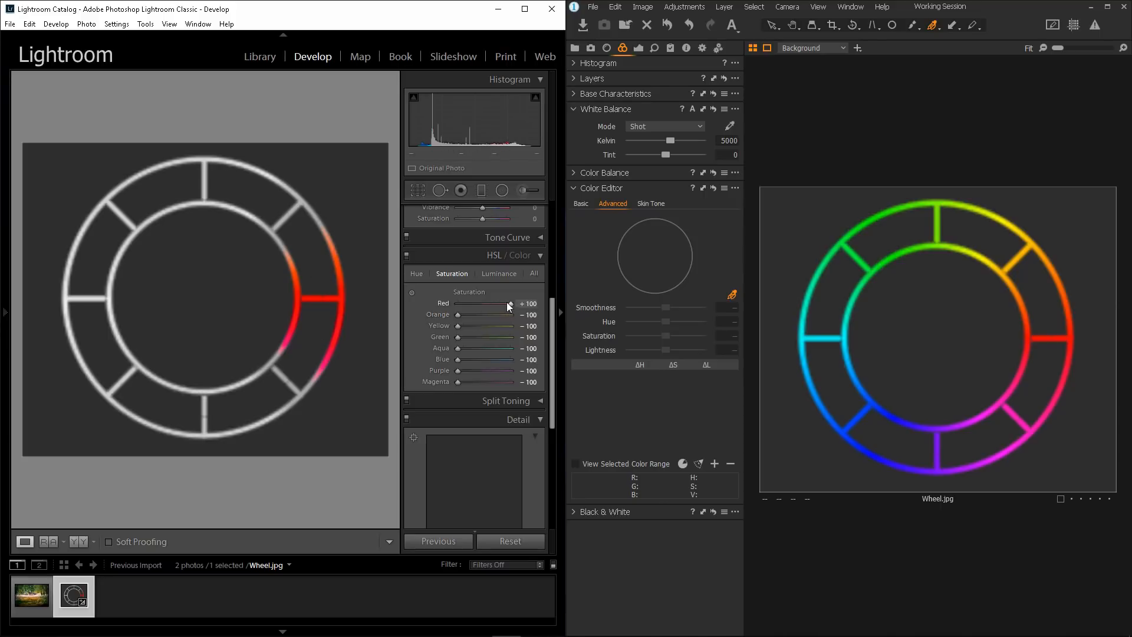
mouse_move(319, 281)
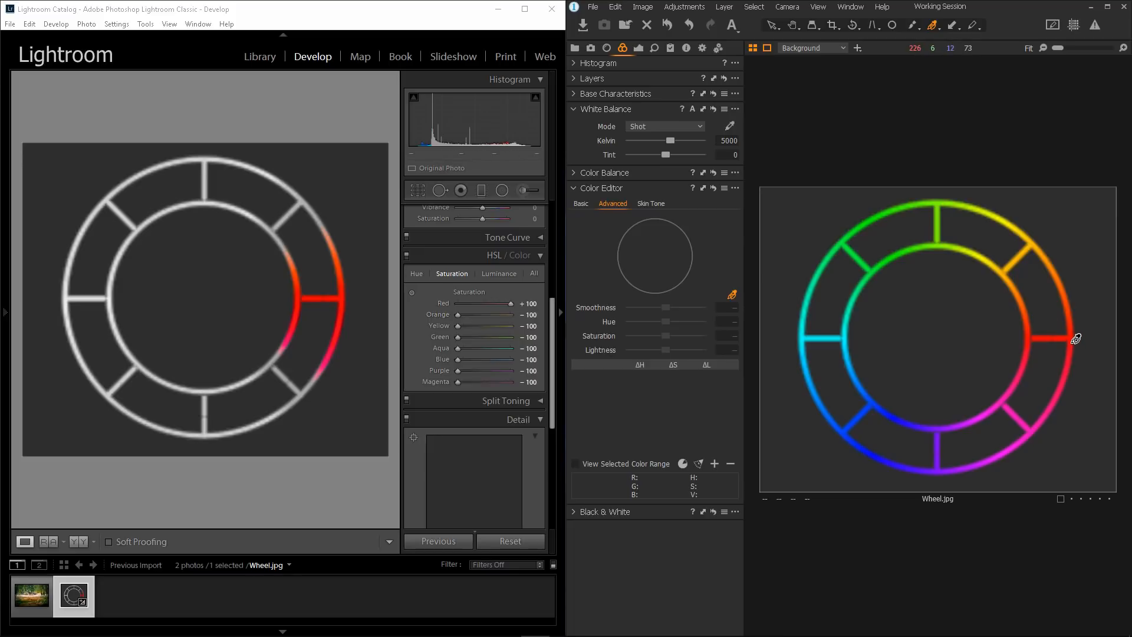
Step: Pick the wheel's red as a colour range and preview only that range
click(1073, 338)
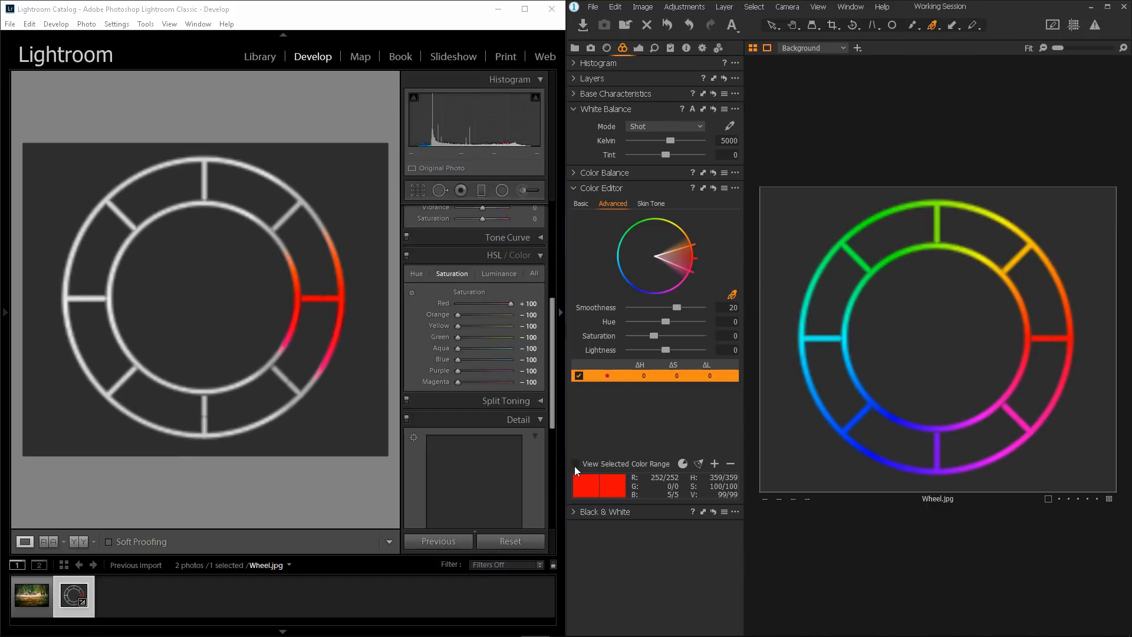
click(575, 464)
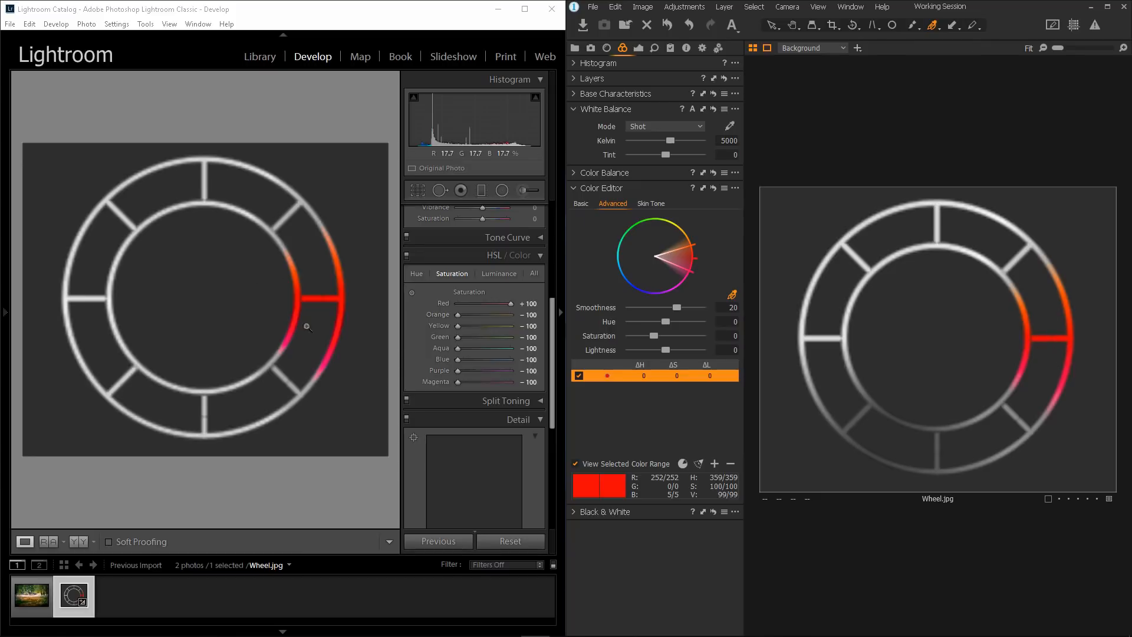
mouse_move(316, 325)
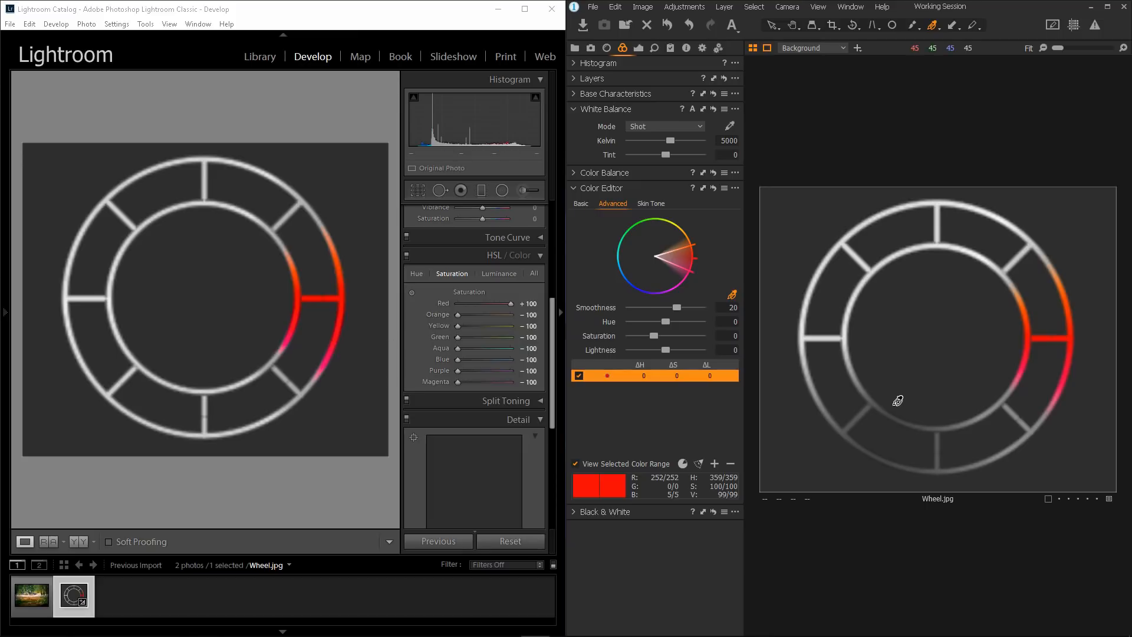
mouse_move(697, 242)
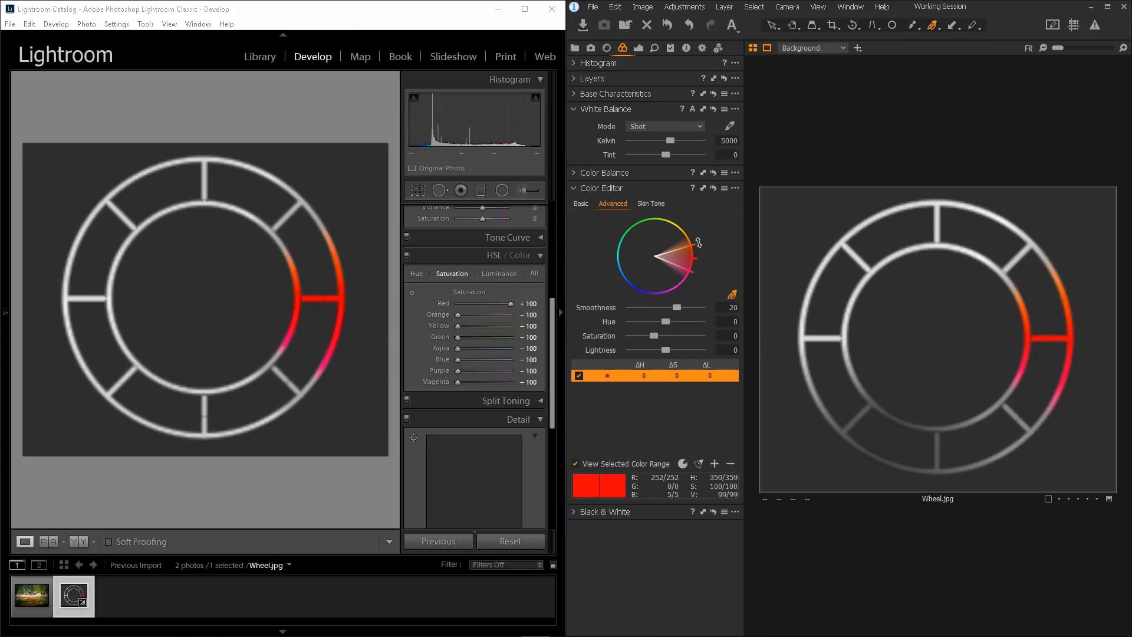
mouse_move(693, 243)
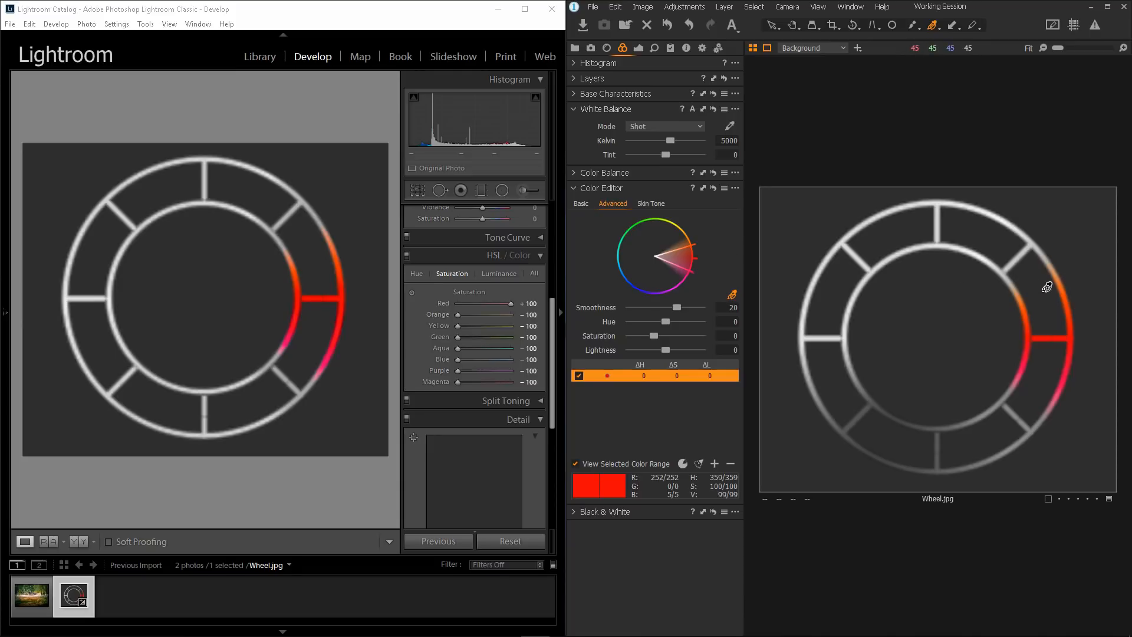
mouse_move(1054, 383)
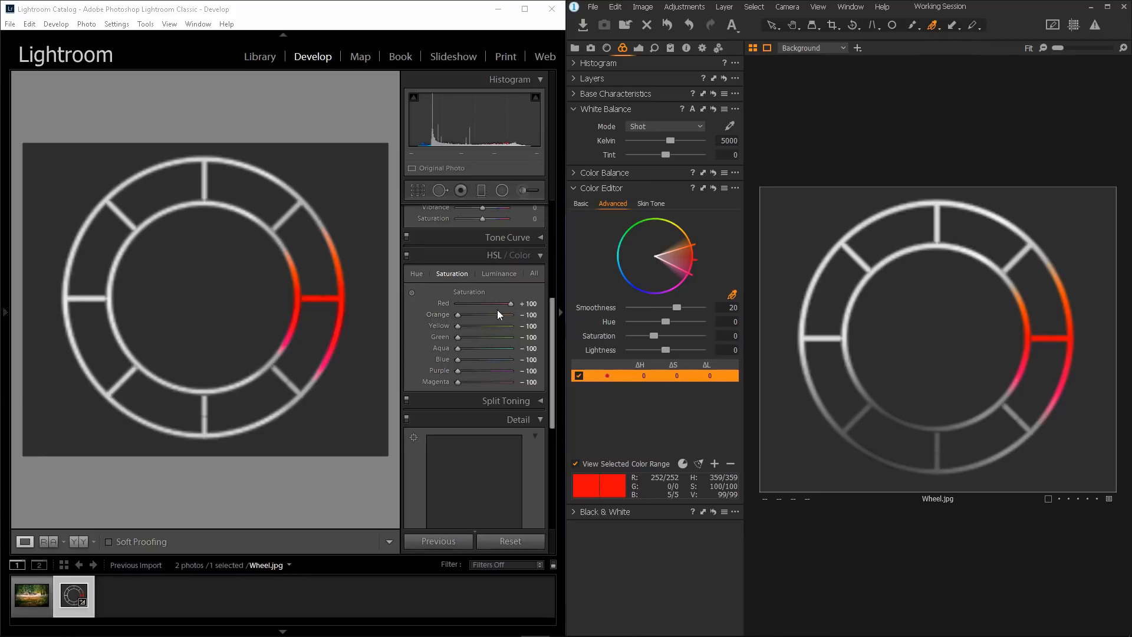
Step: Set Red saturation back to -100 and Orange saturation to +100
drag(508, 303, 456, 303)
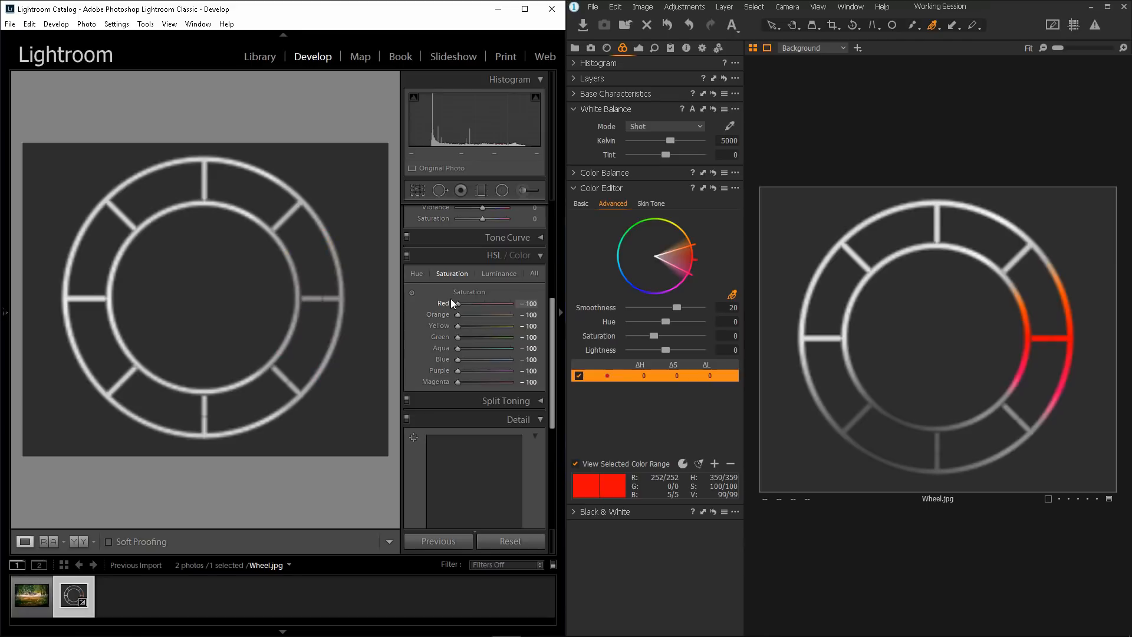
drag(456, 314, 509, 314)
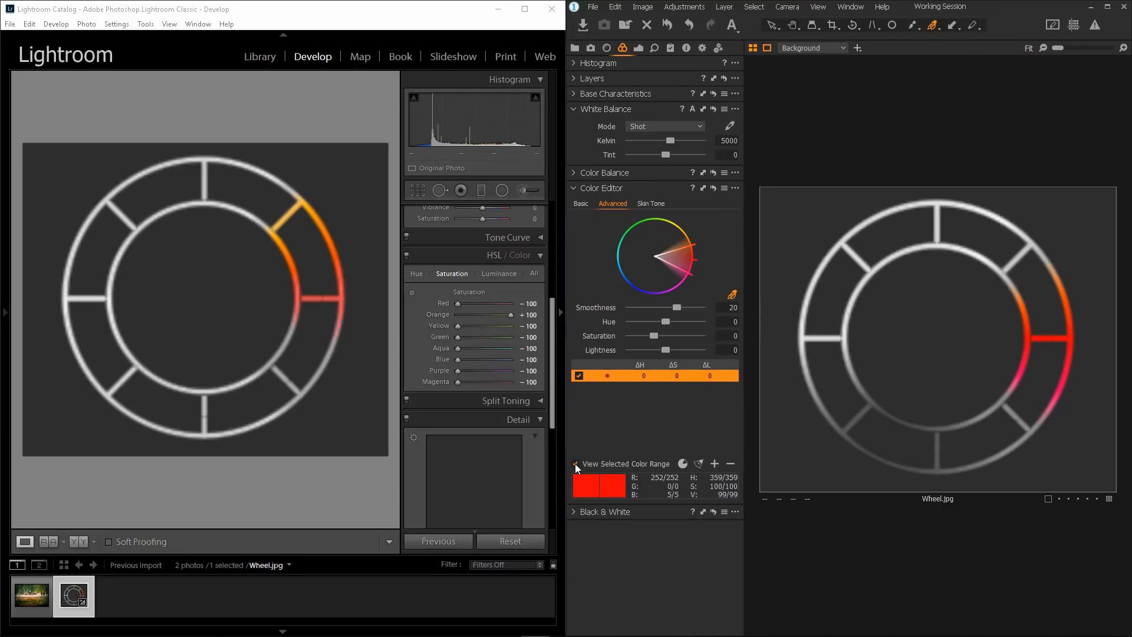
Step: Add an orange range previewed on the wheel, and fully saturate Lightroom's yellow hues
click(576, 464)
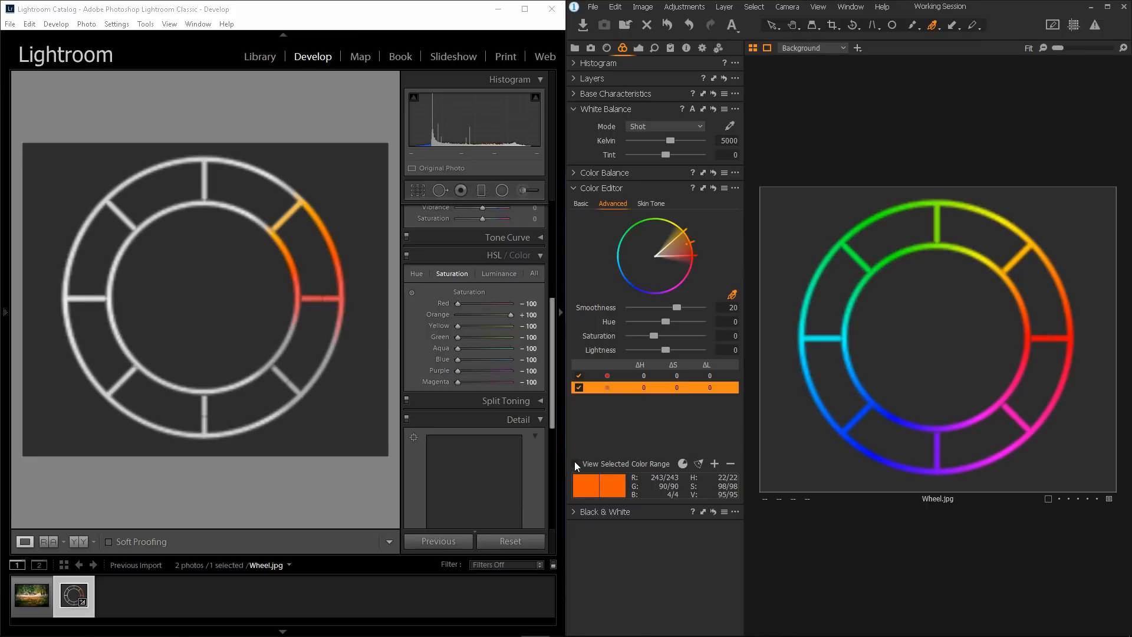
click(575, 463)
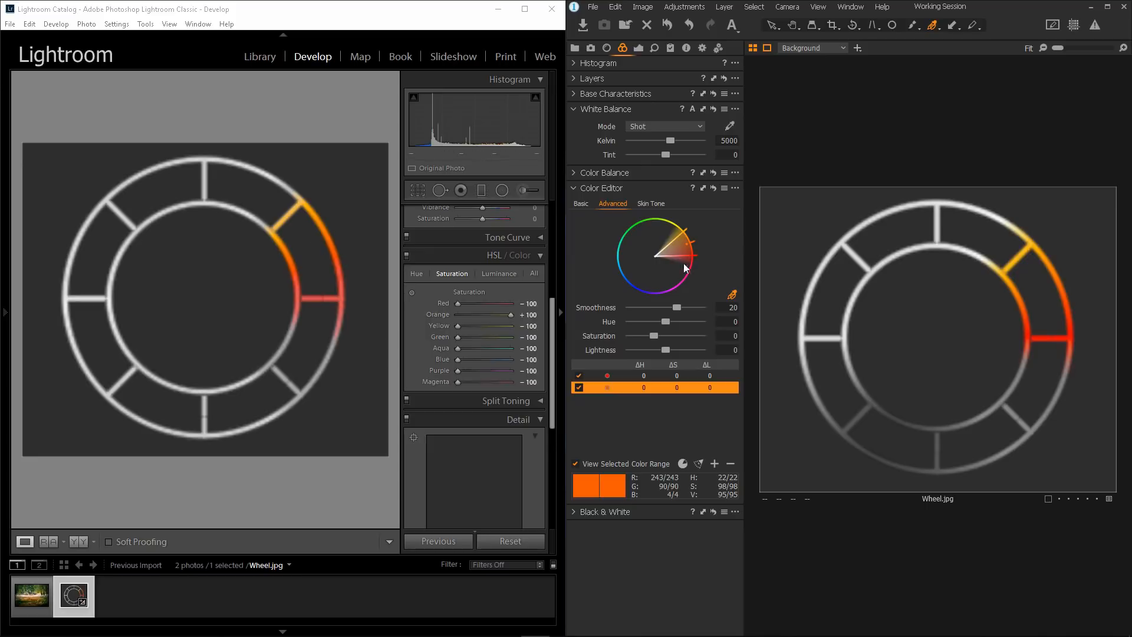
mouse_move(327, 208)
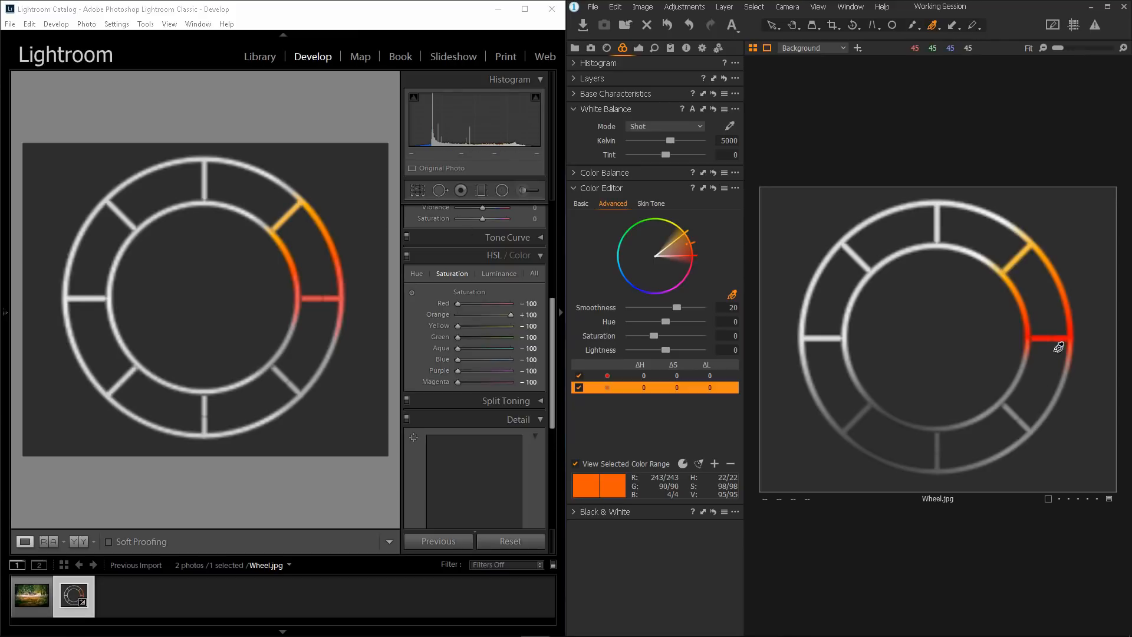
mouse_move(1028, 345)
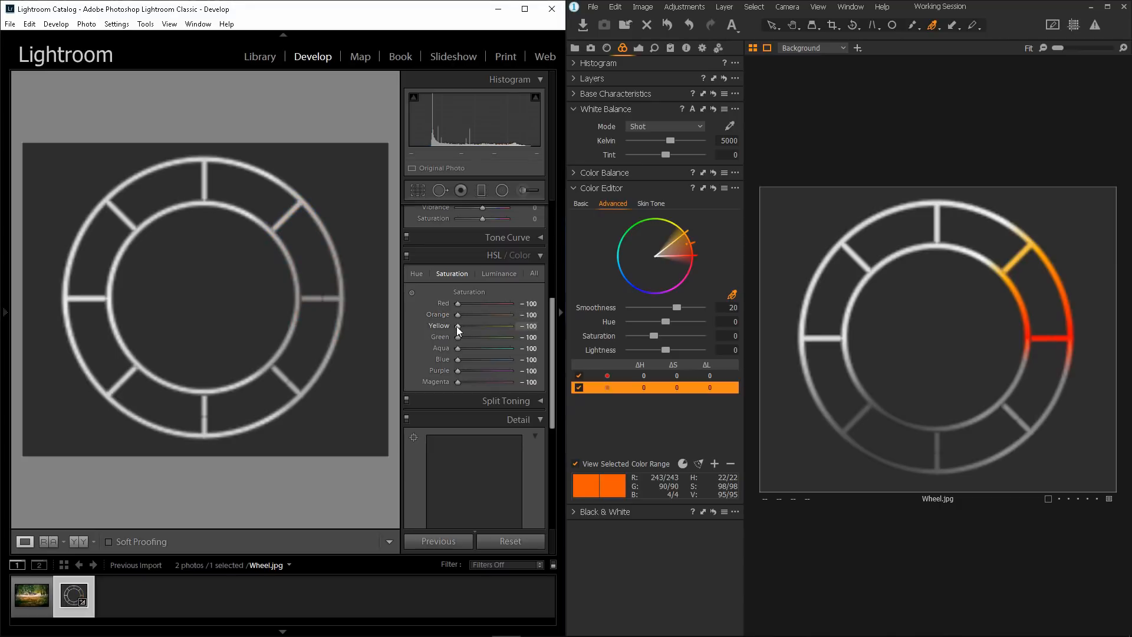
drag(458, 326, 520, 325)
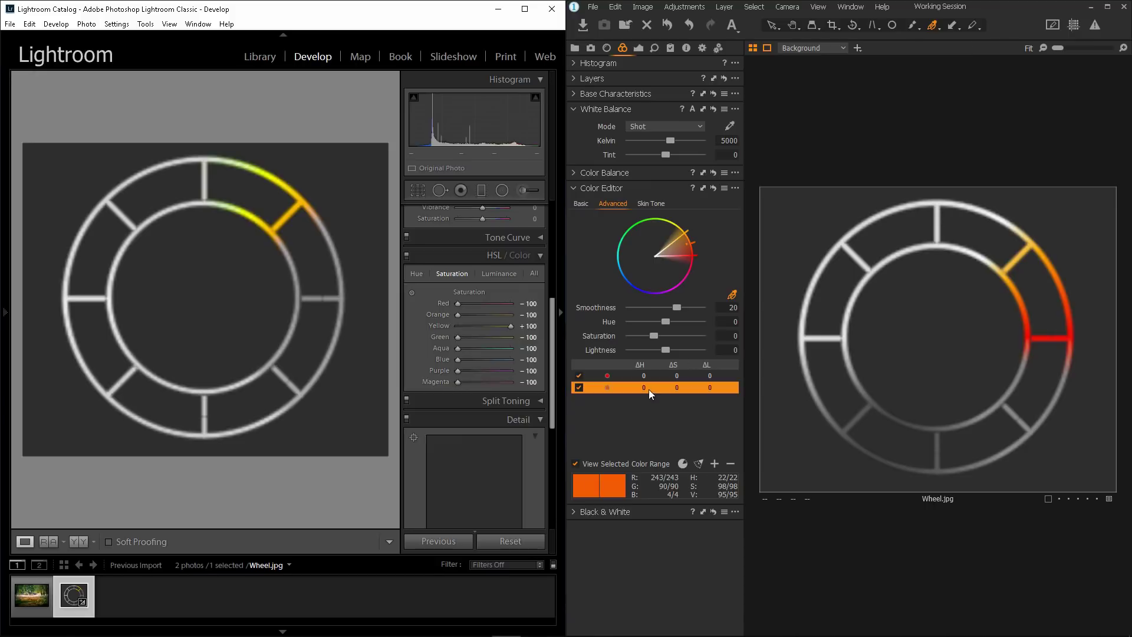
Step: Restore the full-colour wheel and sample yellow from it as a new colour range
click(574, 464)
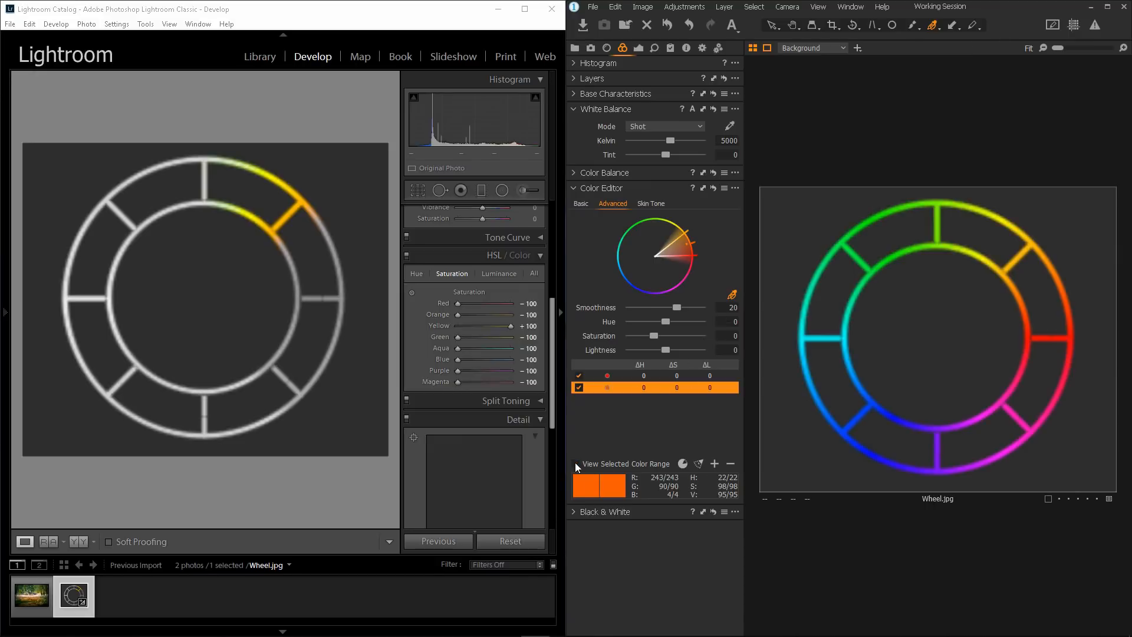
mouse_move(1022, 229)
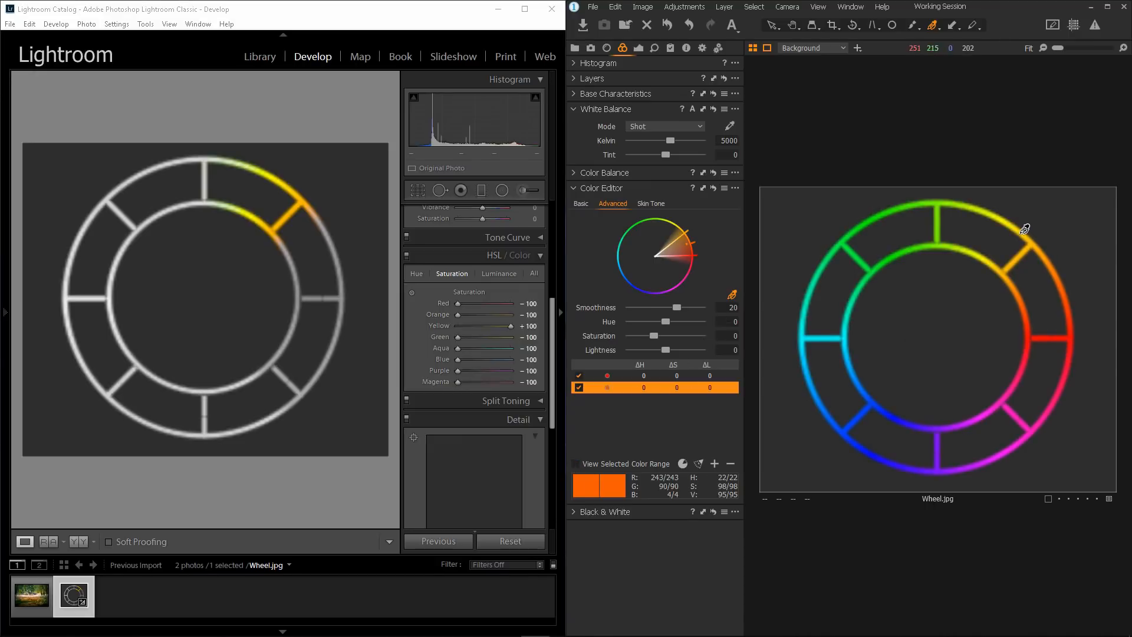
click(664, 238)
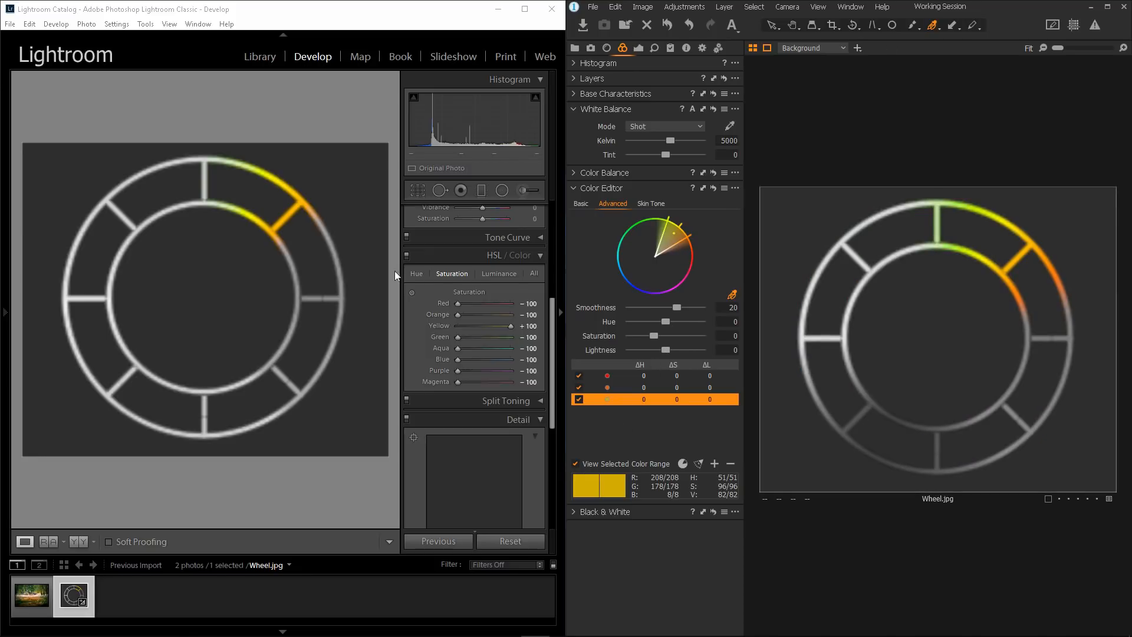
mouse_move(267, 200)
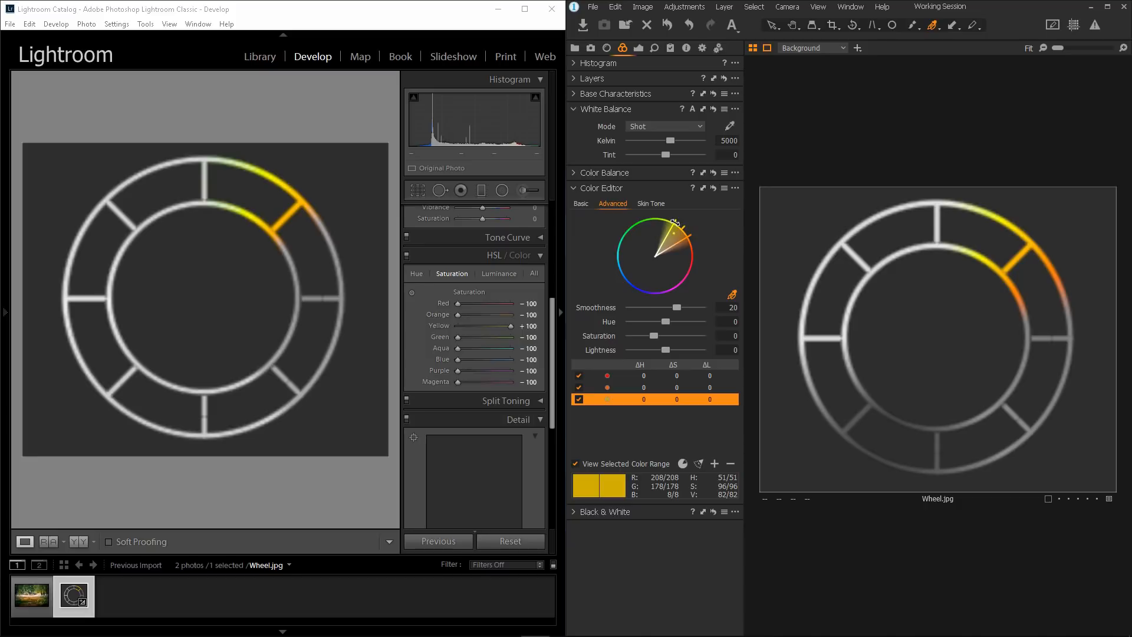
mouse_move(688, 232)
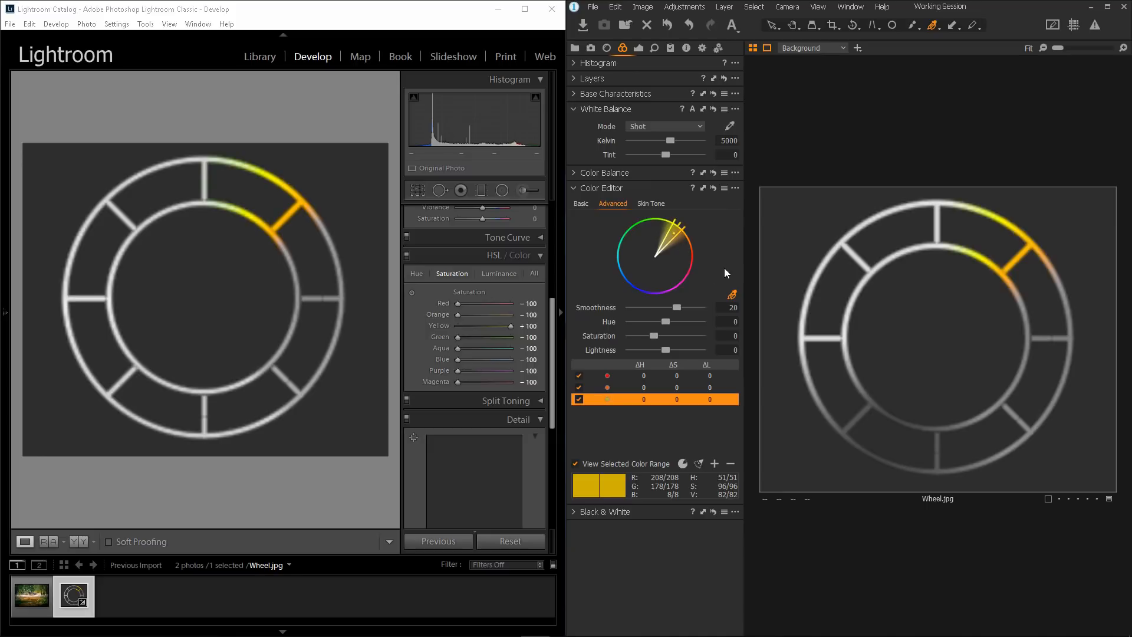
mouse_move(737, 278)
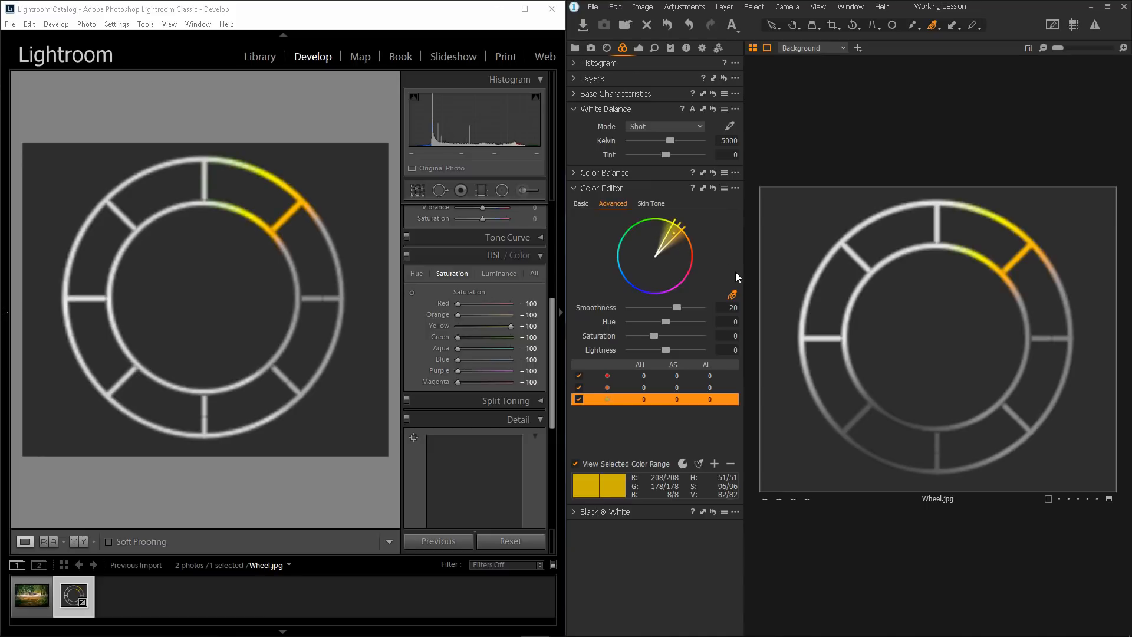
mouse_move(637, 263)
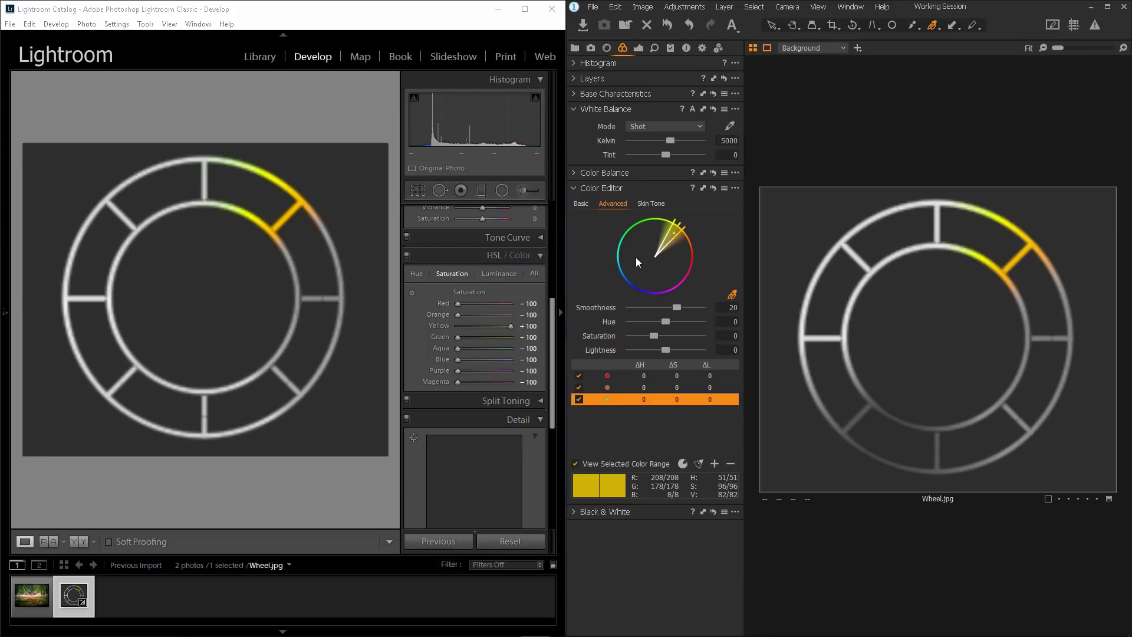
mouse_move(659, 274)
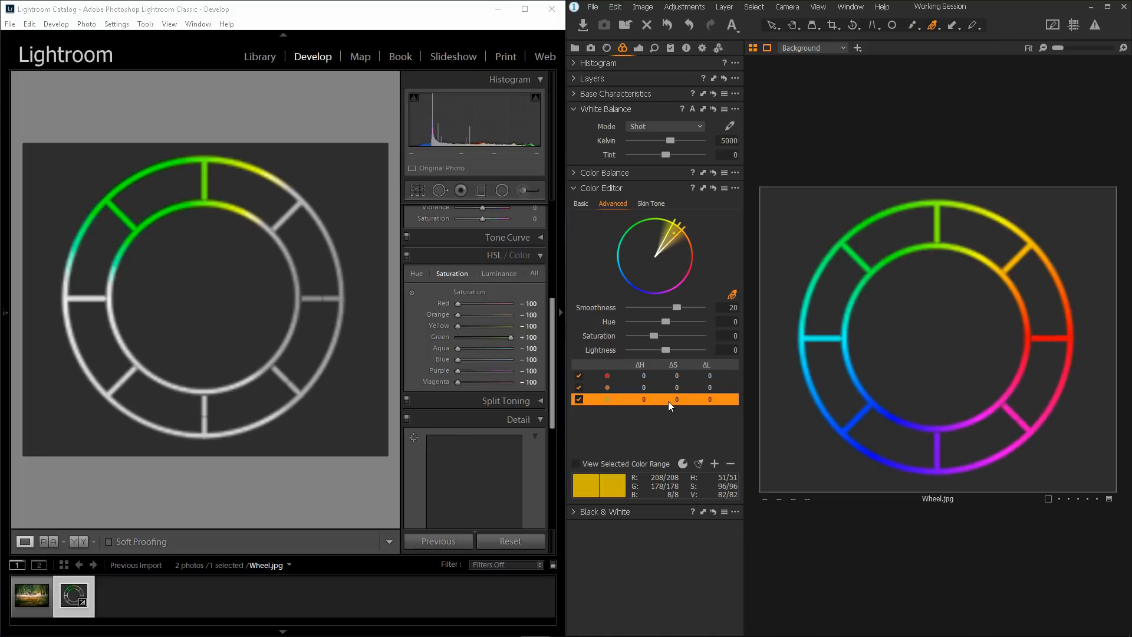
mouse_move(865, 297)
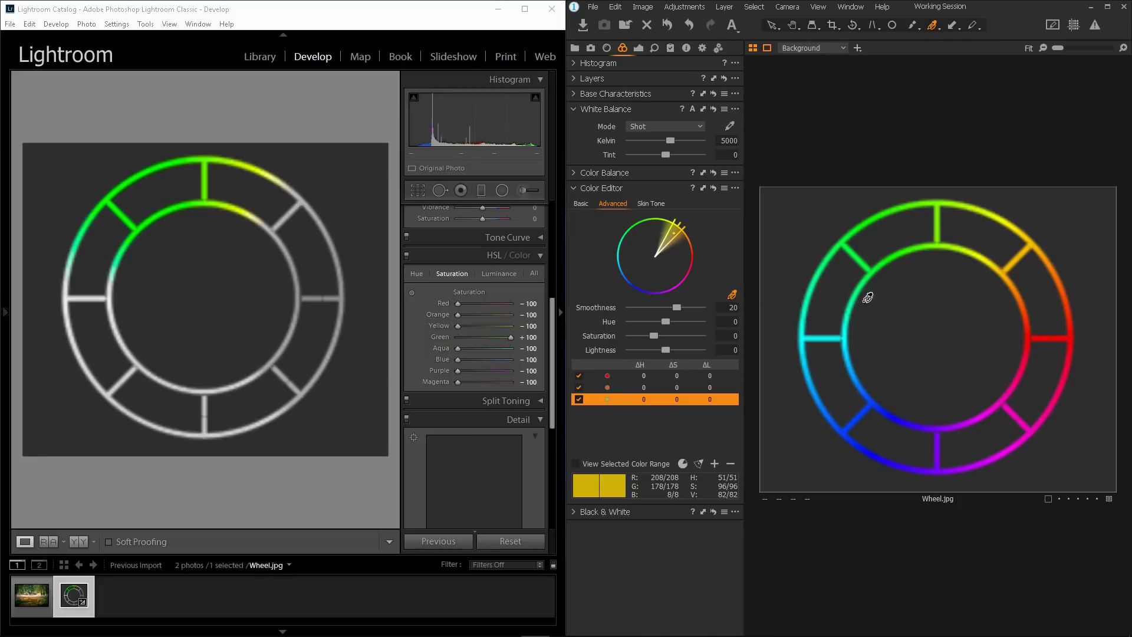
mouse_move(896, 208)
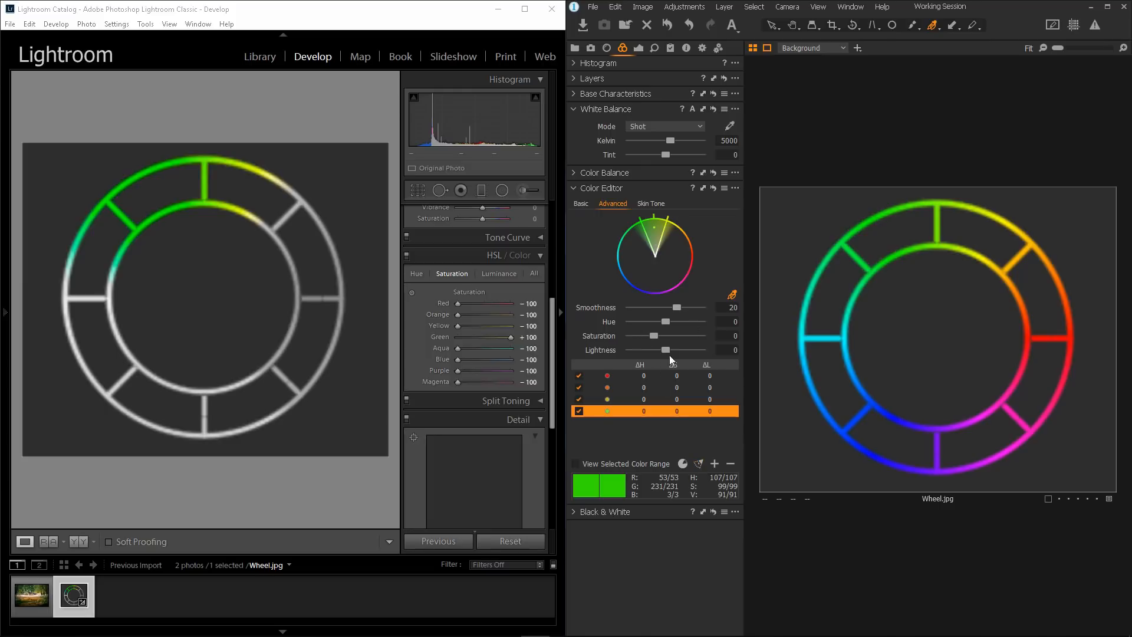
Step: Preview only the green range on the wheel, and fully saturate Lightroom's aqua hues
click(575, 463)
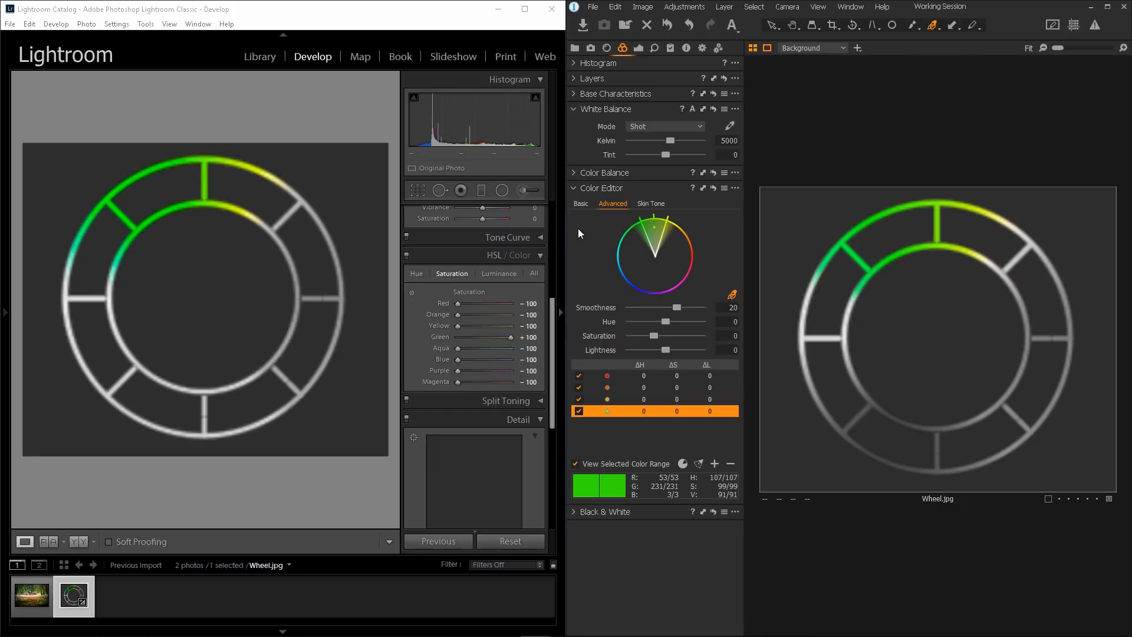
mouse_move(89, 259)
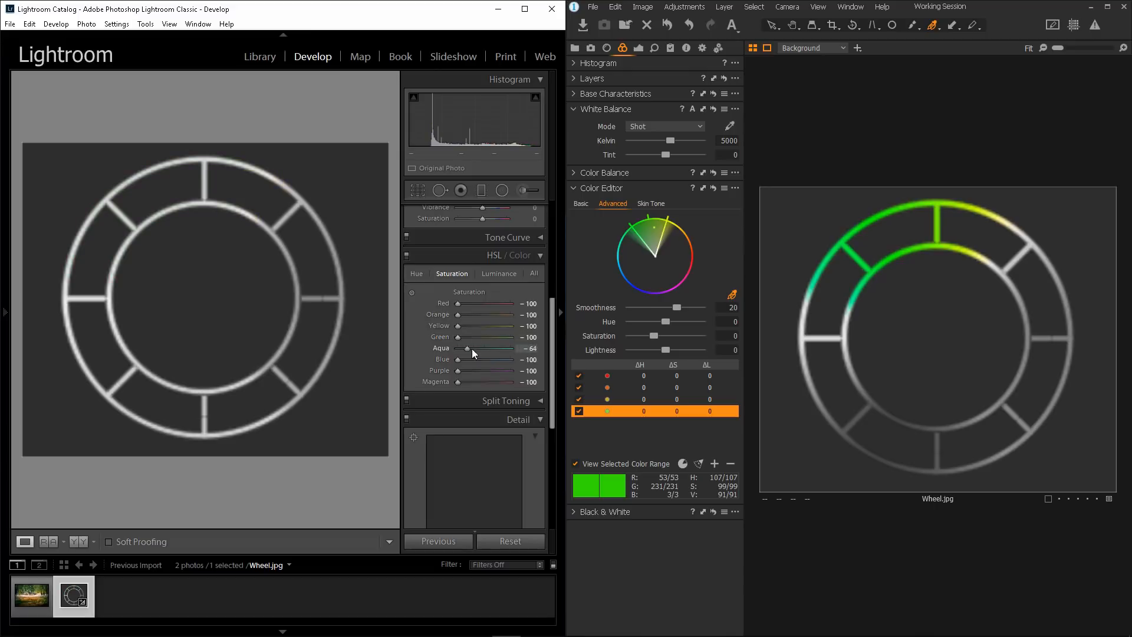
drag(467, 348, 512, 348)
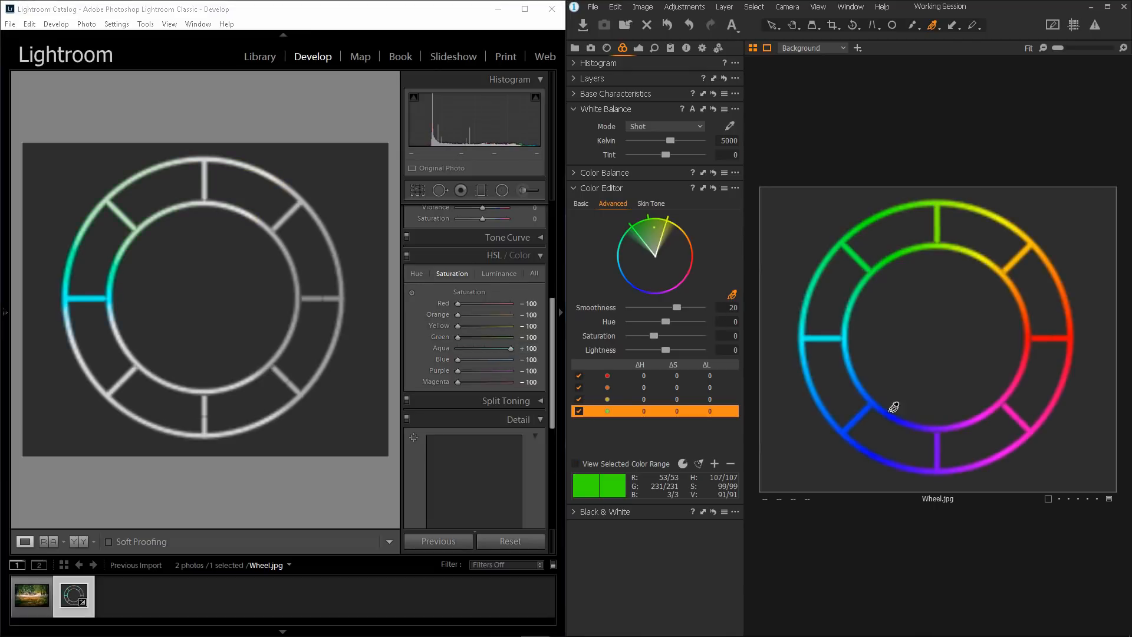
mouse_move(807, 335)
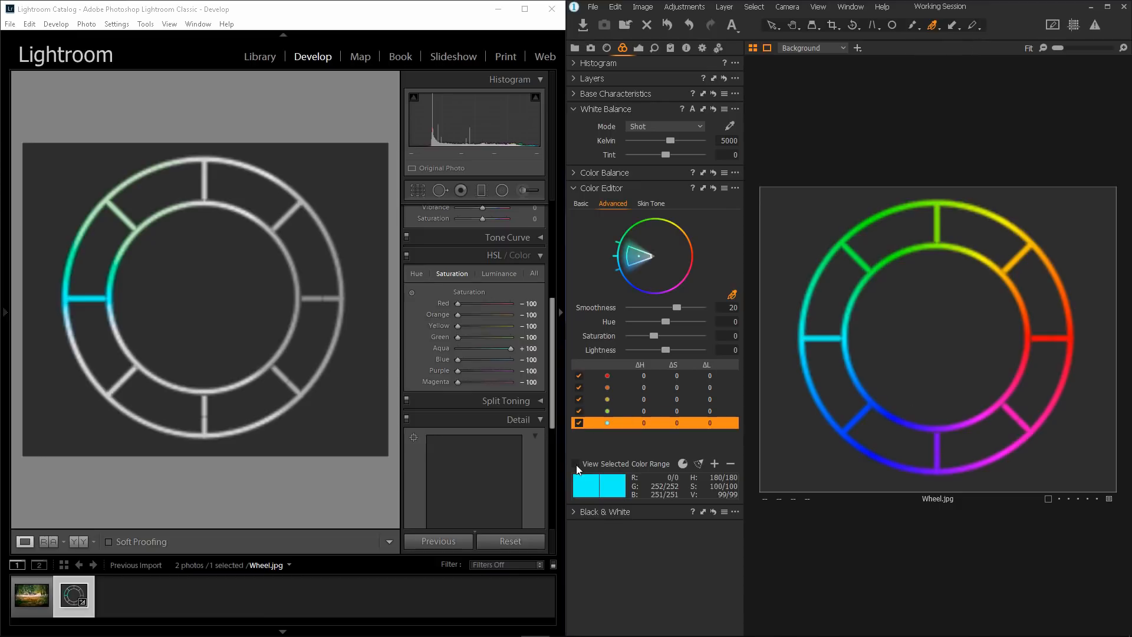
Step: Set the aqua range's smoothness to 20.5 and move Lightroom's full saturation to Blue
click(575, 464)
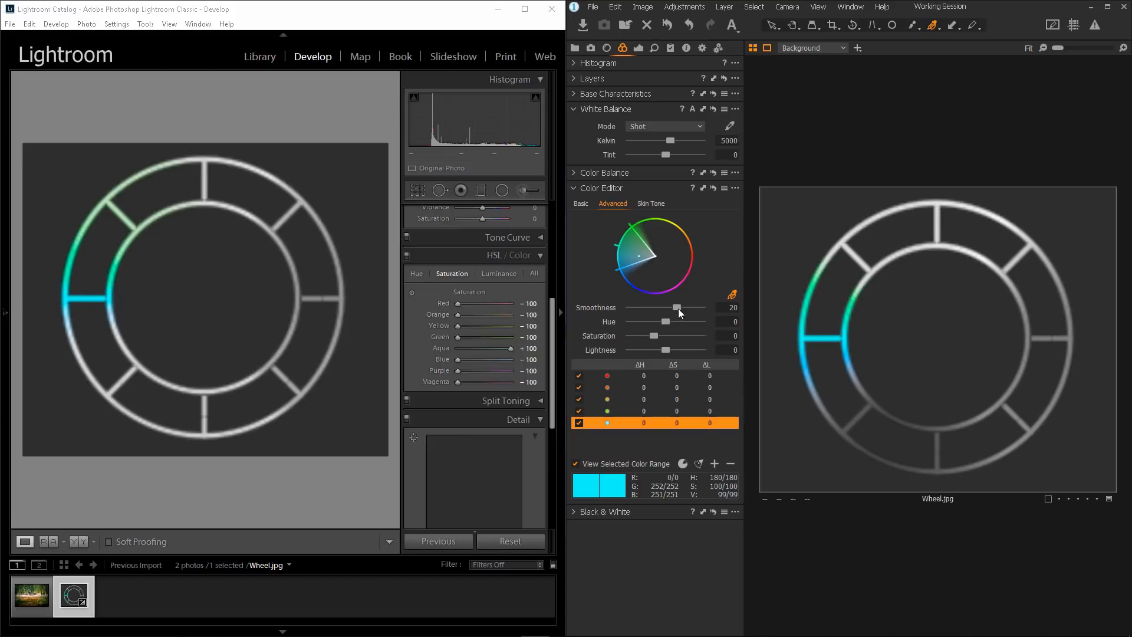
drag(675, 307, 688, 308)
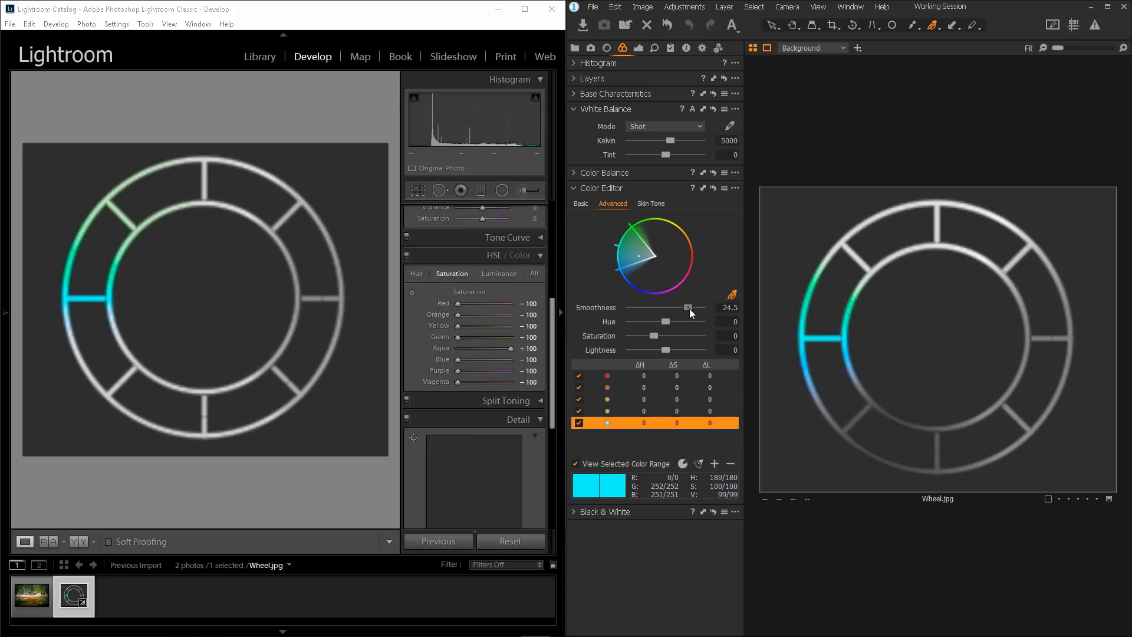
drag(687, 307, 677, 307)
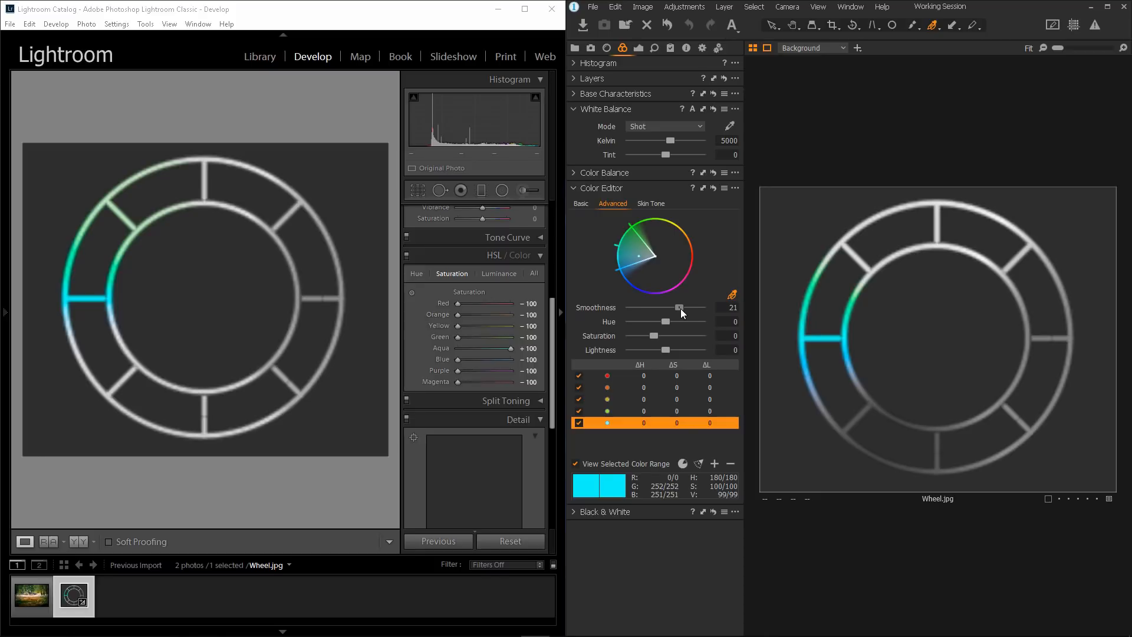
drag(679, 308, 675, 308)
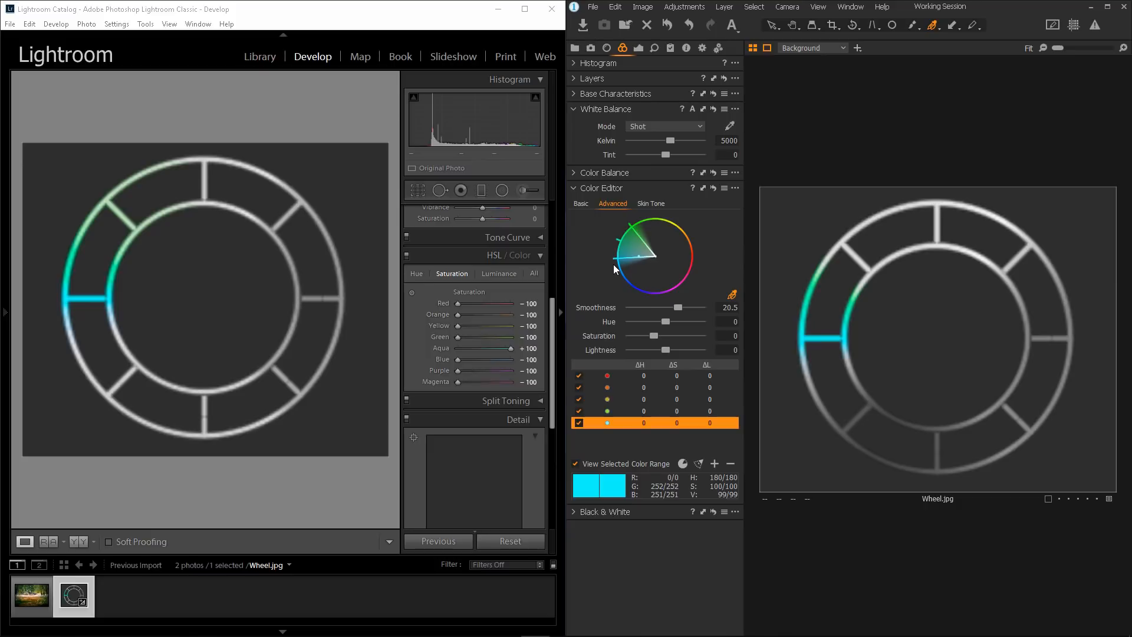
mouse_move(508, 337)
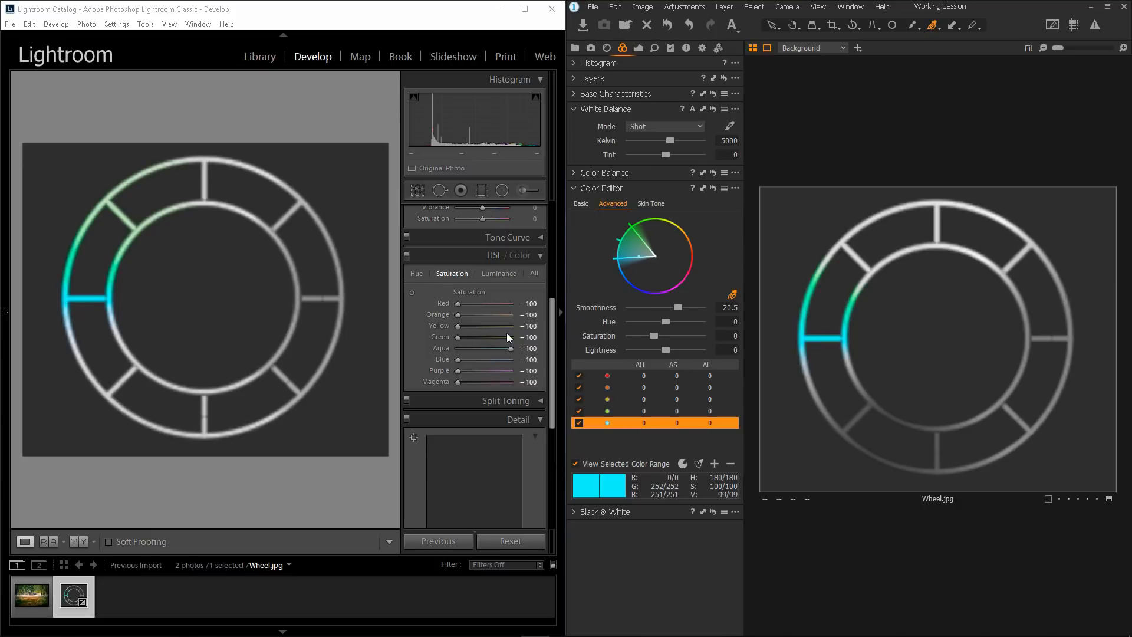
drag(511, 348, 457, 348)
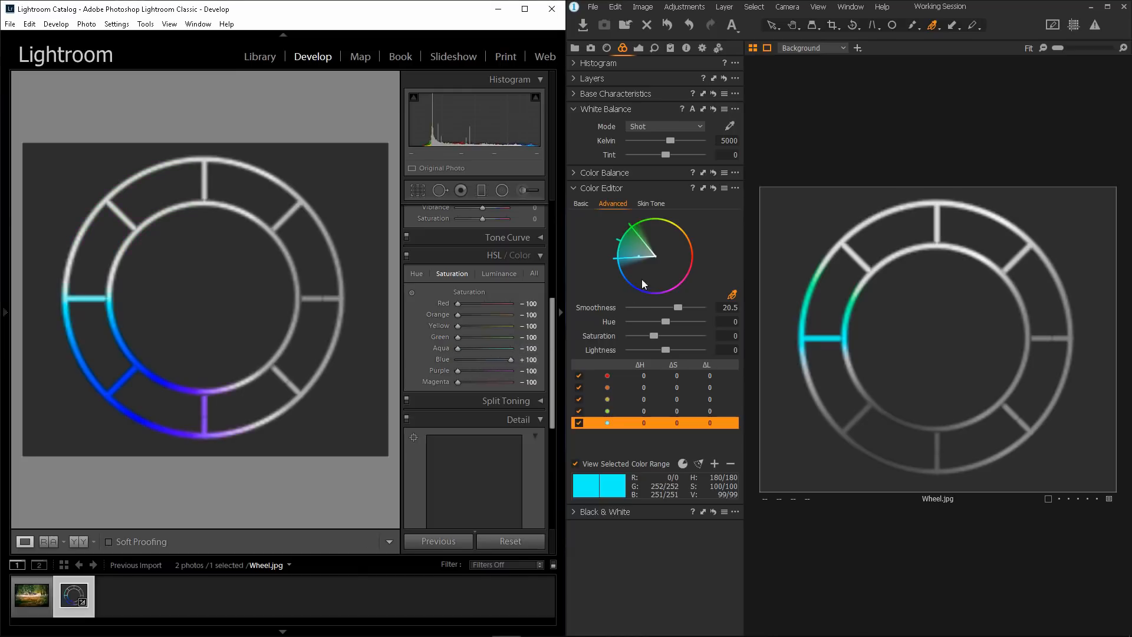
click(575, 464)
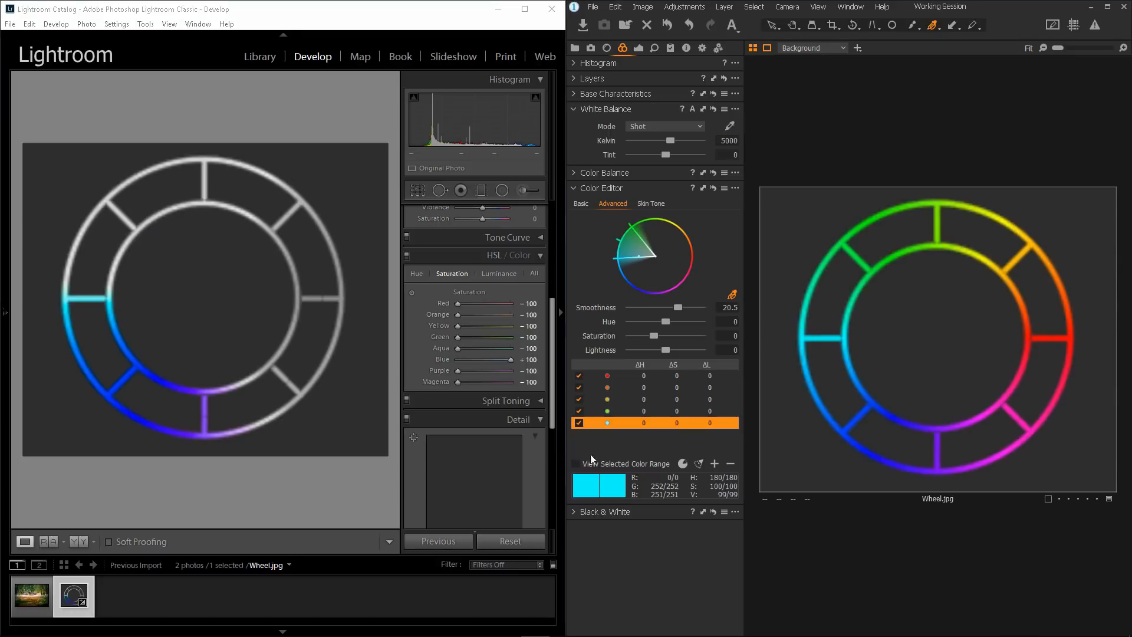
mouse_move(854, 432)
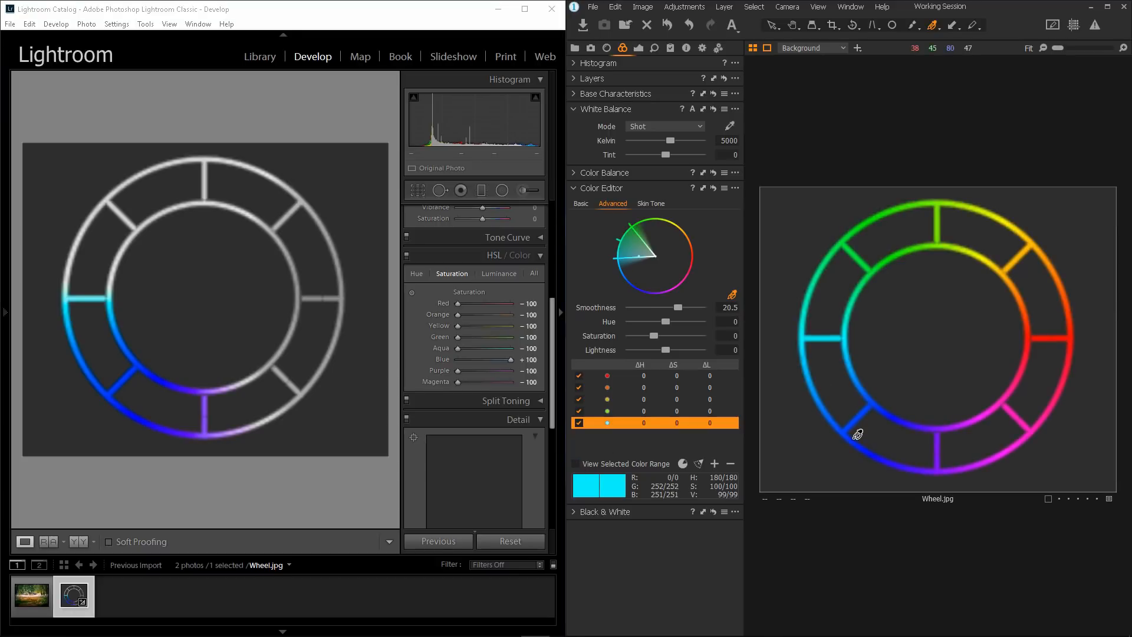
mouse_move(862, 446)
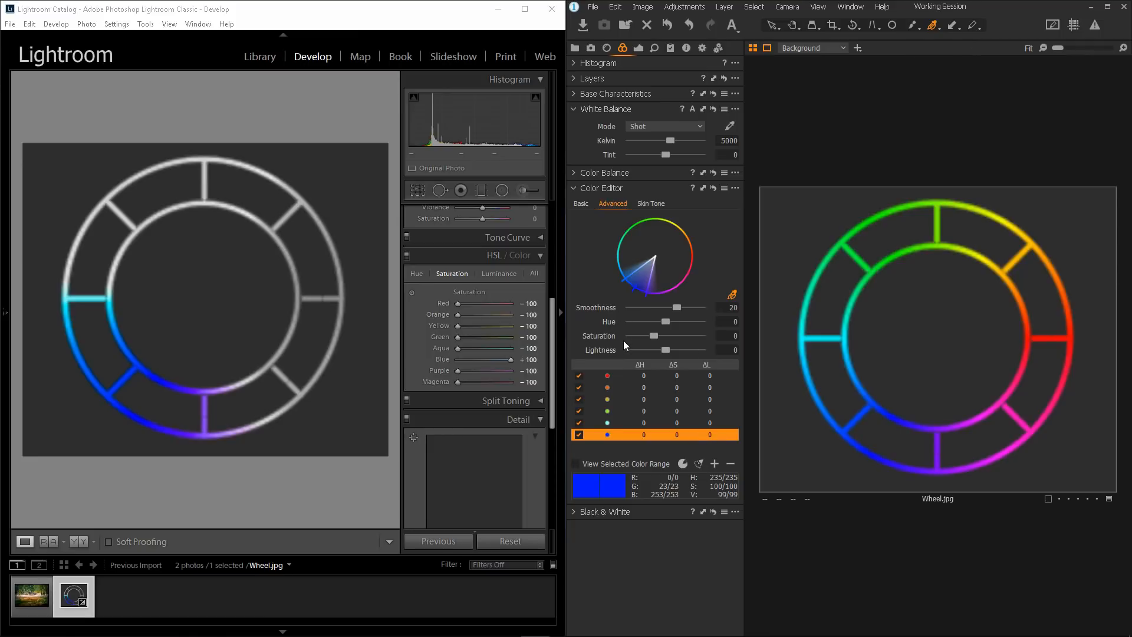
mouse_move(575, 470)
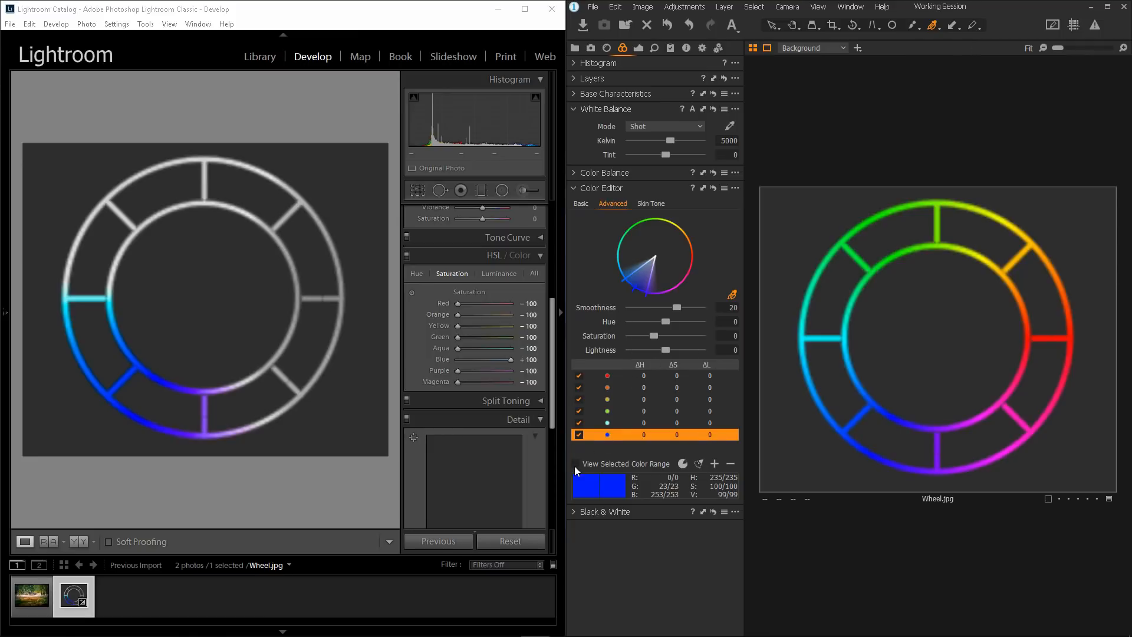
Step: Preview the blue range's affected area, and shift Lightroom's full saturation from Blue to Purple
click(575, 464)
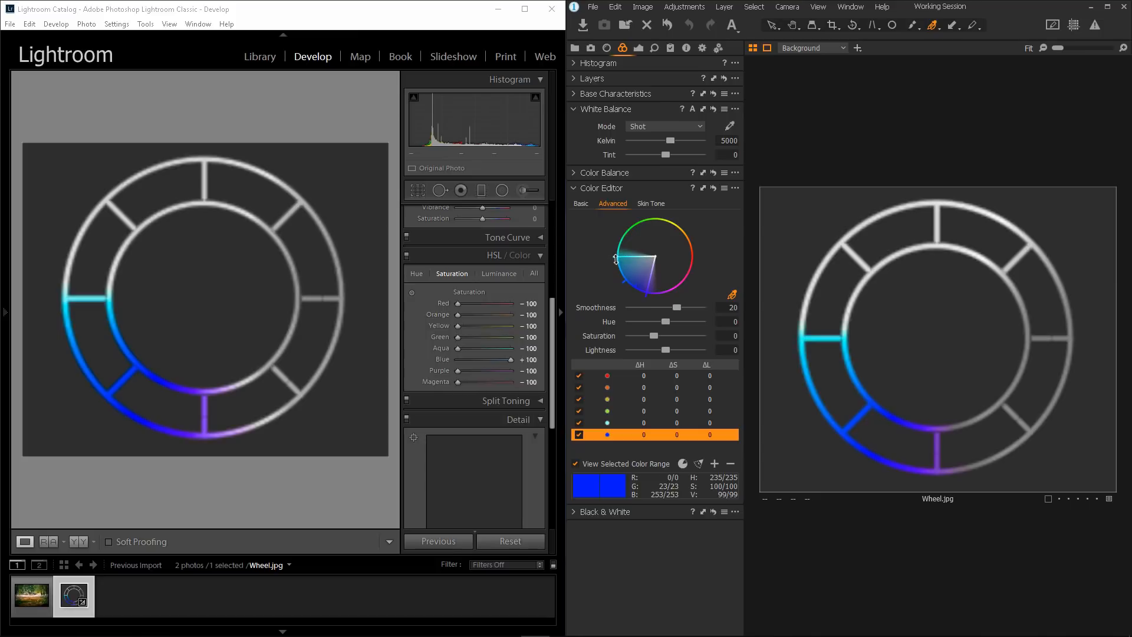
mouse_move(618, 282)
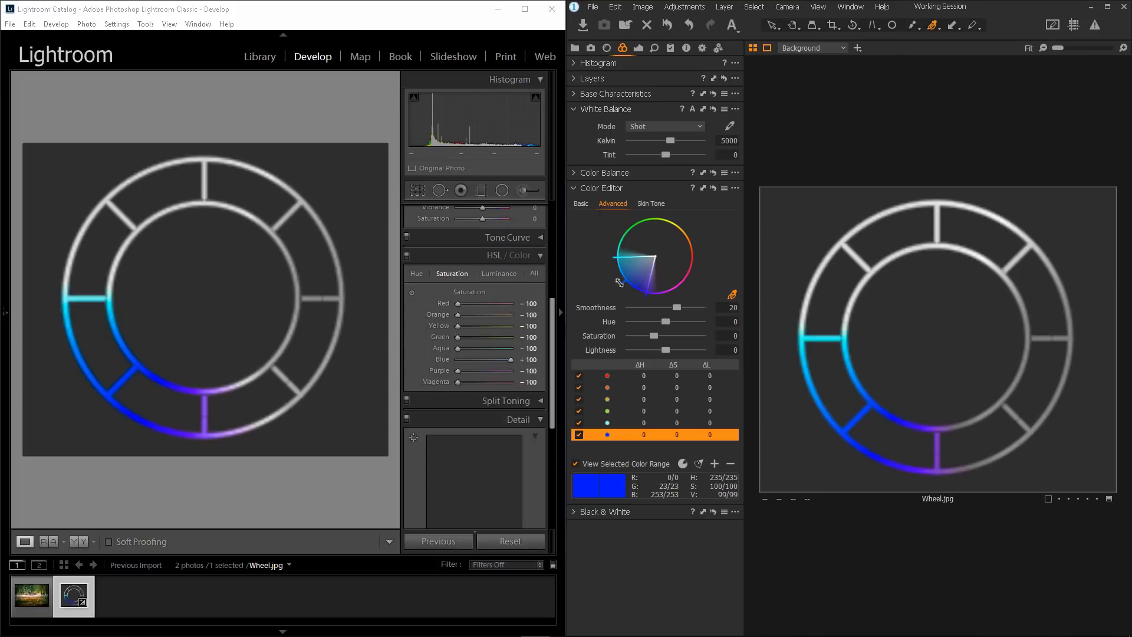
mouse_move(217, 401)
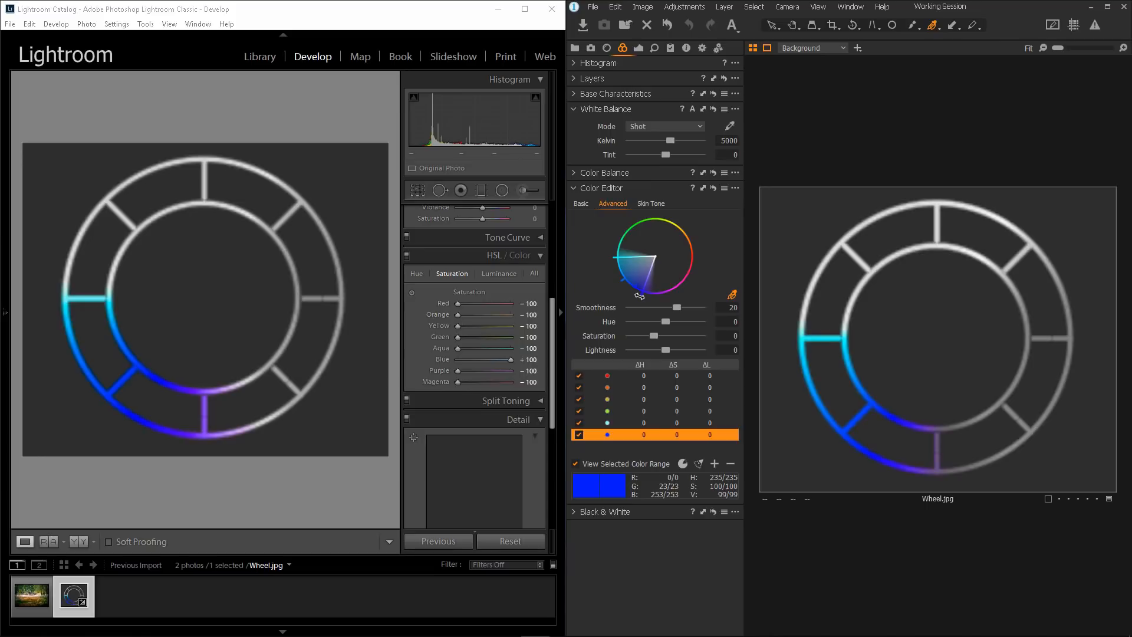
mouse_move(638, 311)
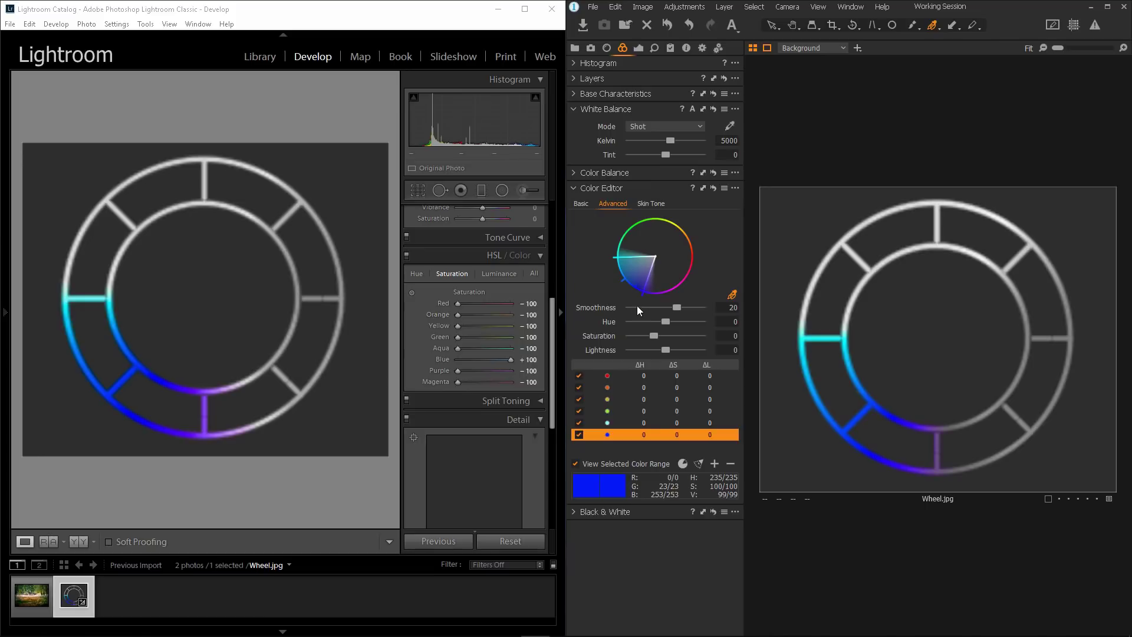
mouse_move(370, 374)
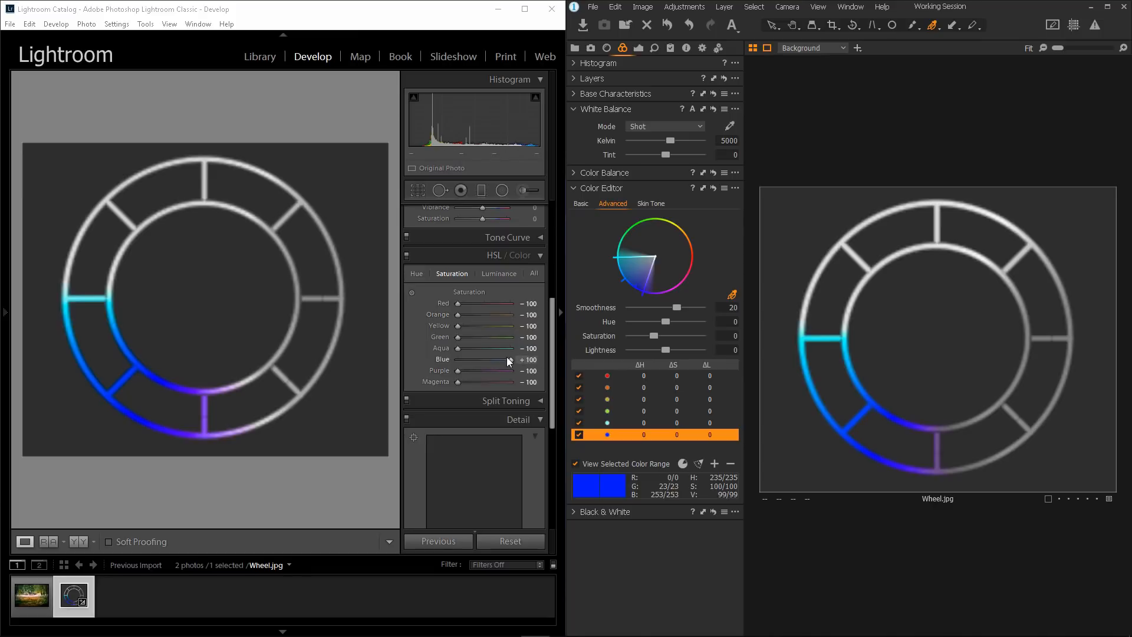
drag(477, 371, 504, 370)
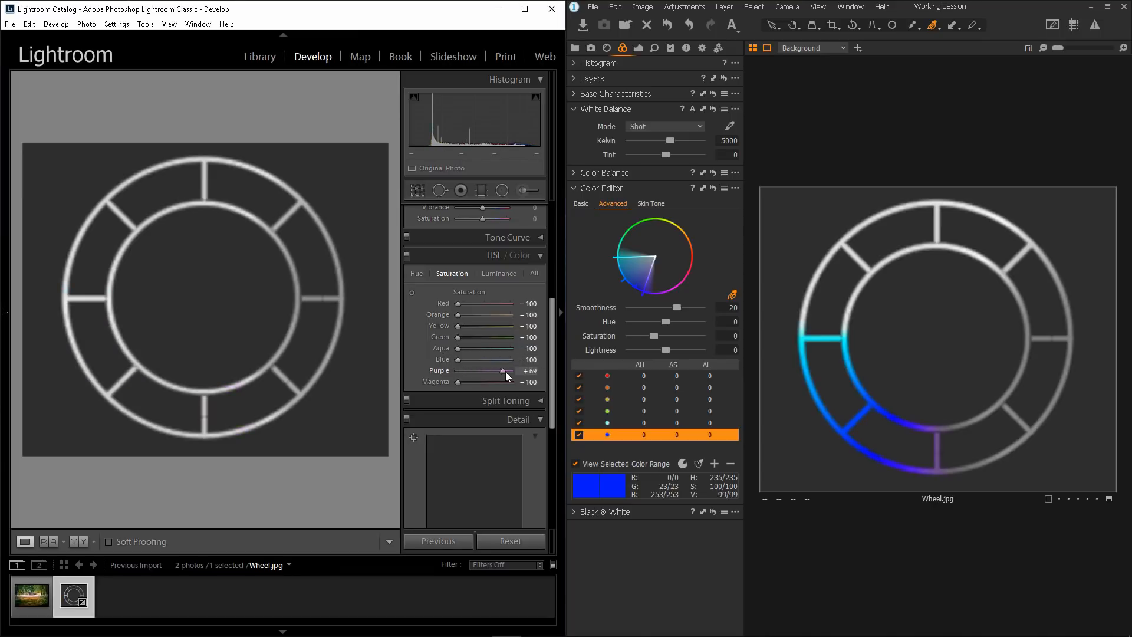
drag(503, 370, 520, 370)
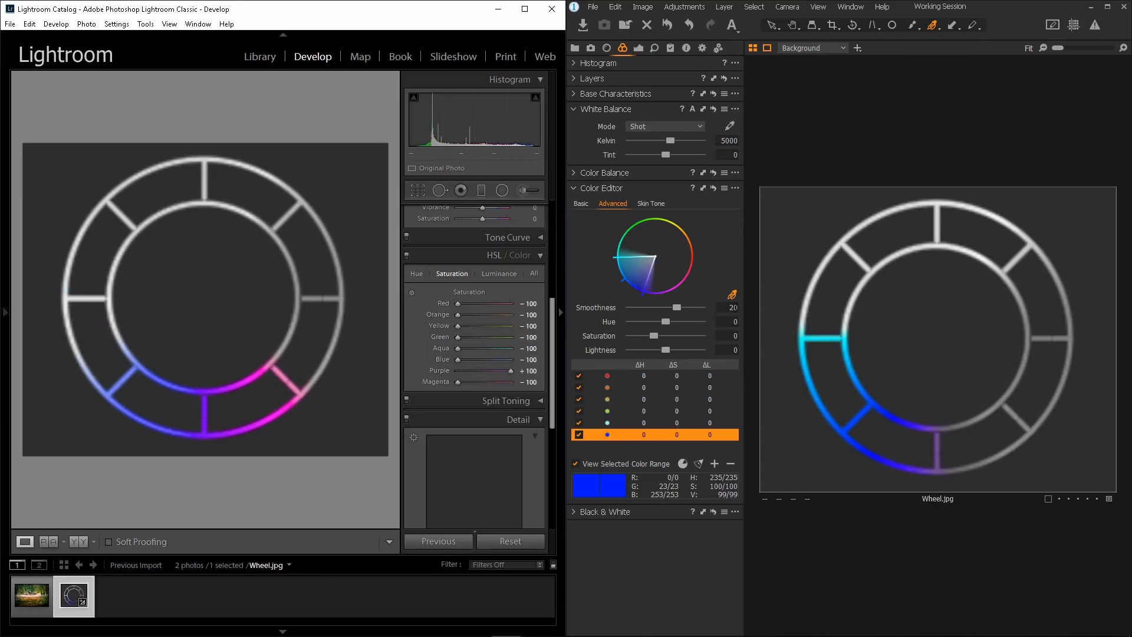
click(575, 463)
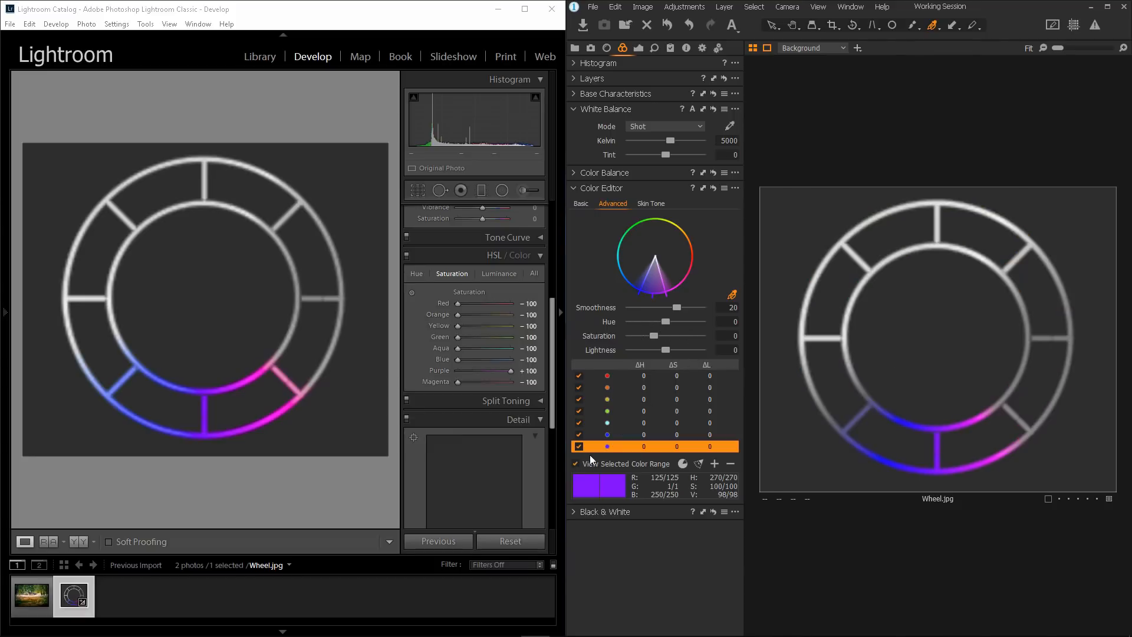
mouse_move(870, 448)
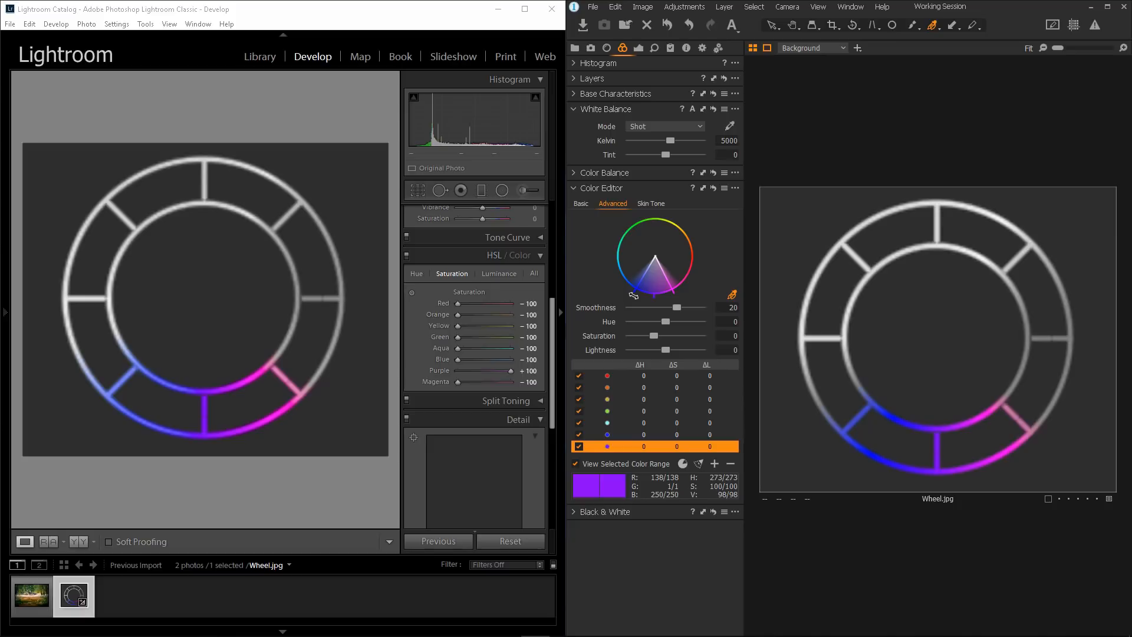
mouse_move(673, 376)
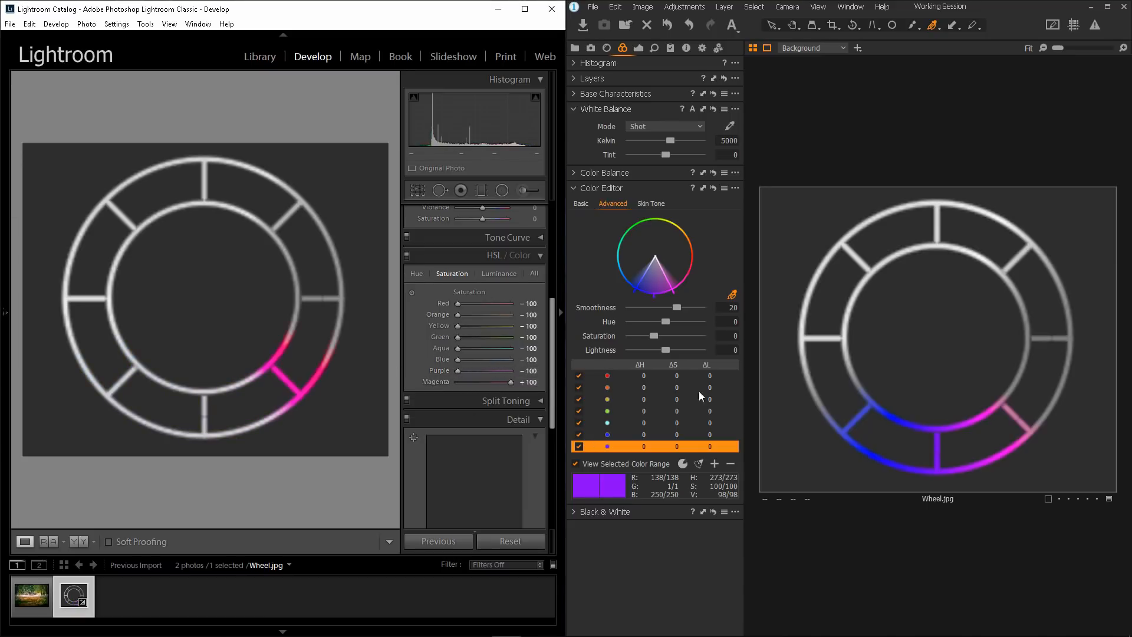
Step: Toggle View Selected Color Range for the new purple-magenta range
click(575, 464)
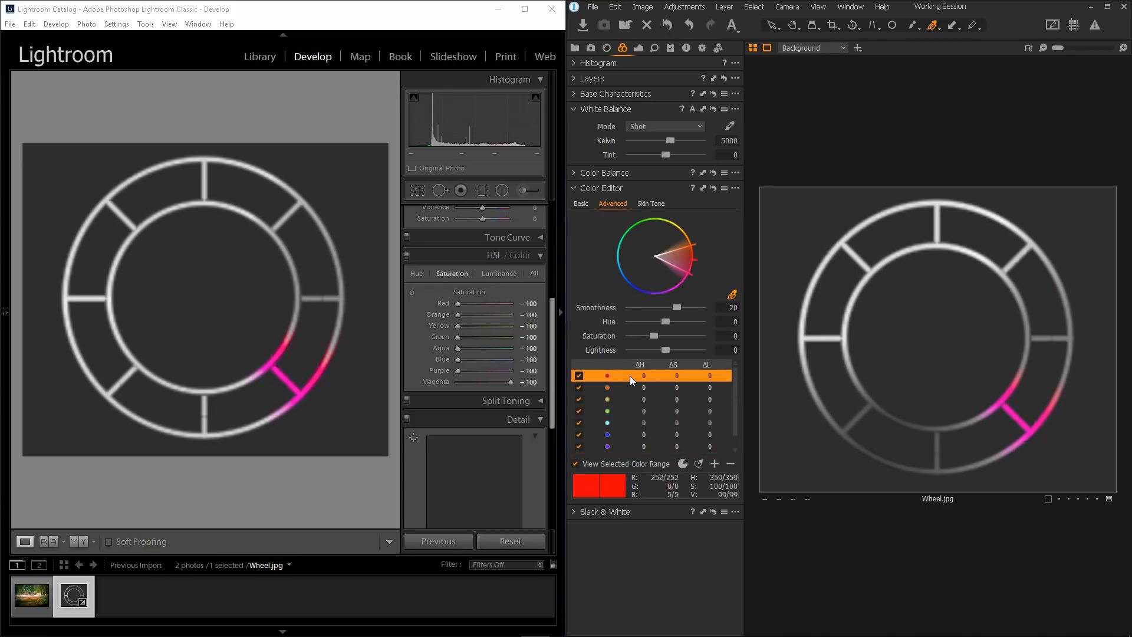
click(635, 399)
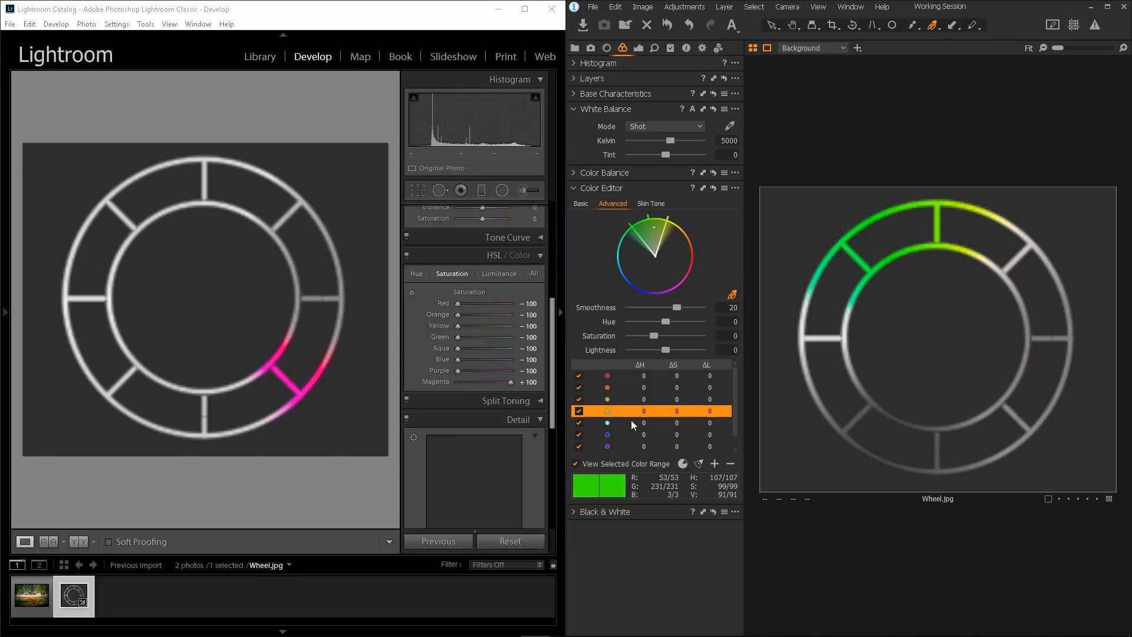
click(607, 435)
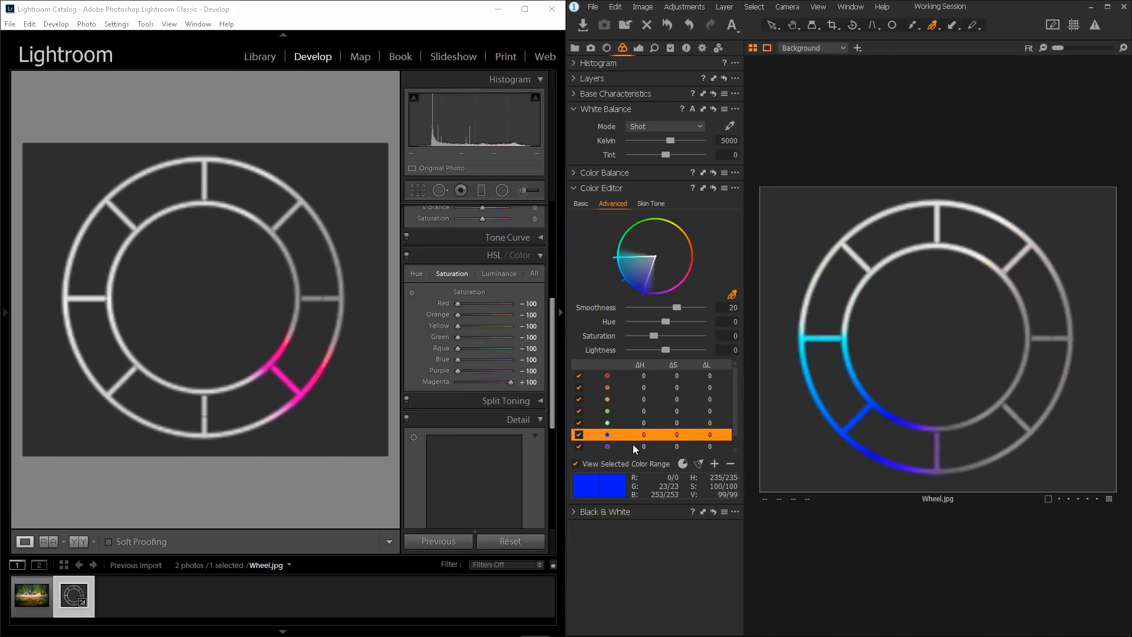
click(607, 388)
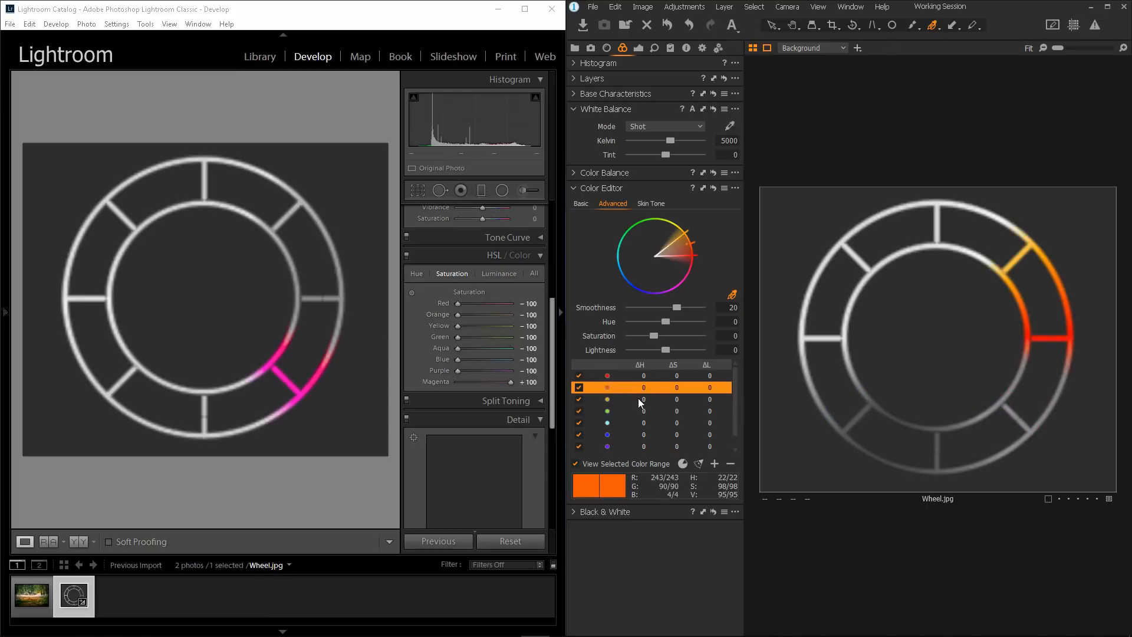
click(607, 434)
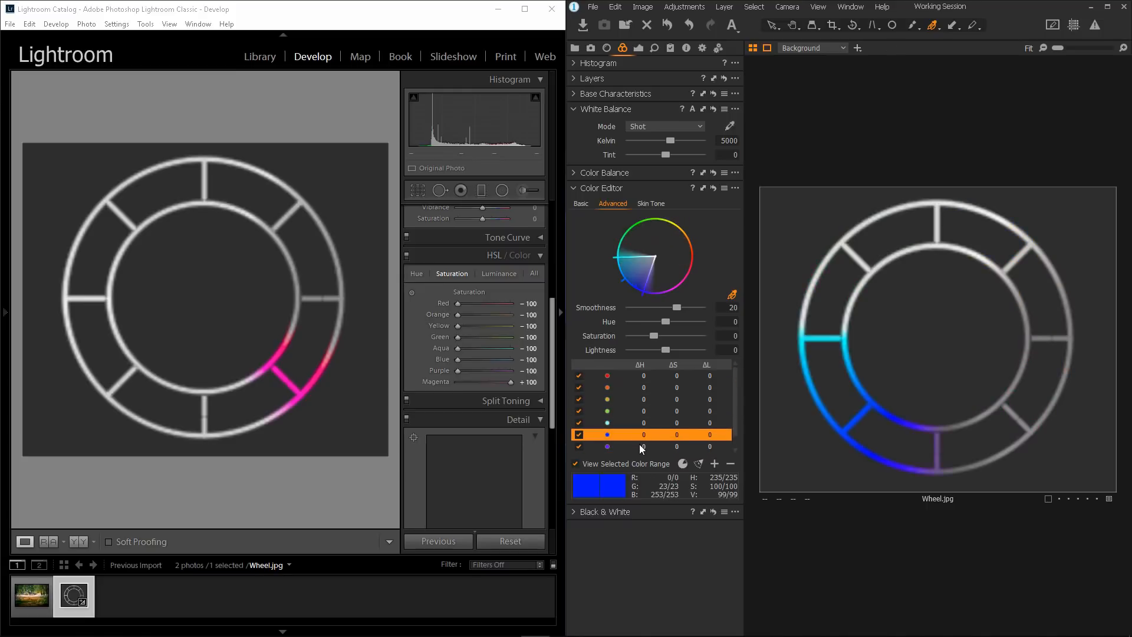
click(607, 446)
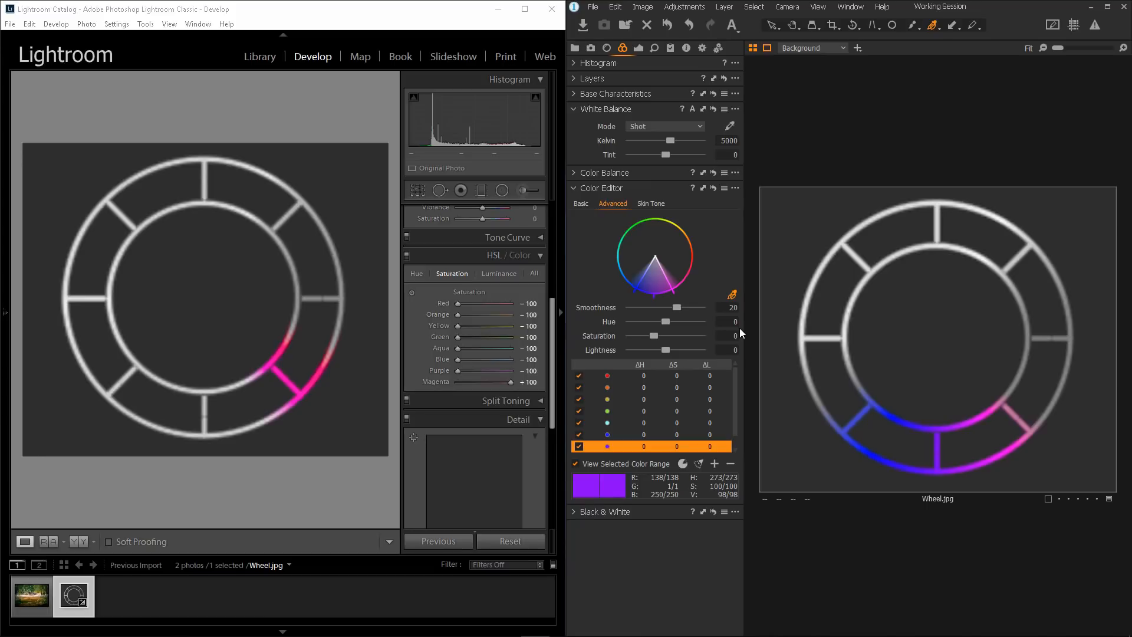
click(1110, 7)
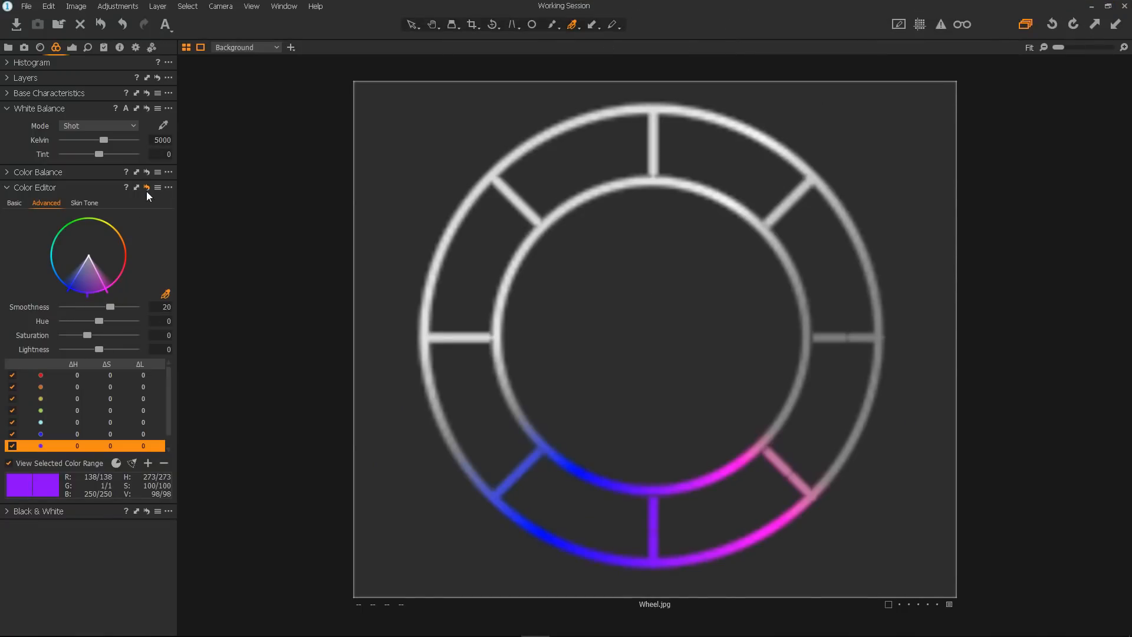
Step: Save the Color Editor - Advanced settings as a user preset named 'HSL'
click(157, 187)
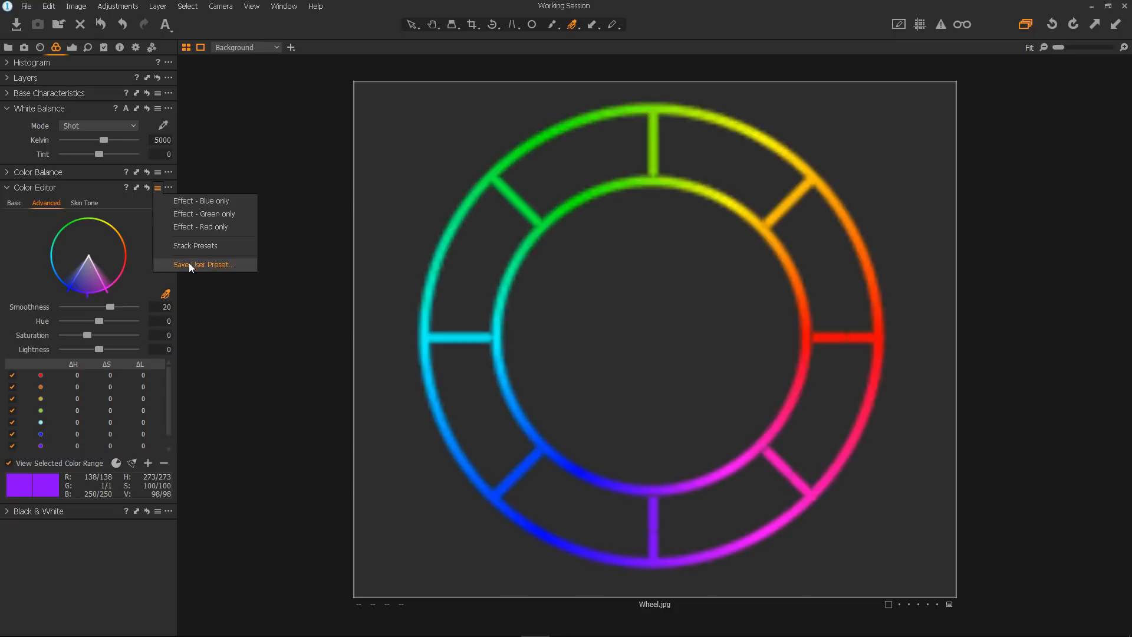
click(203, 264)
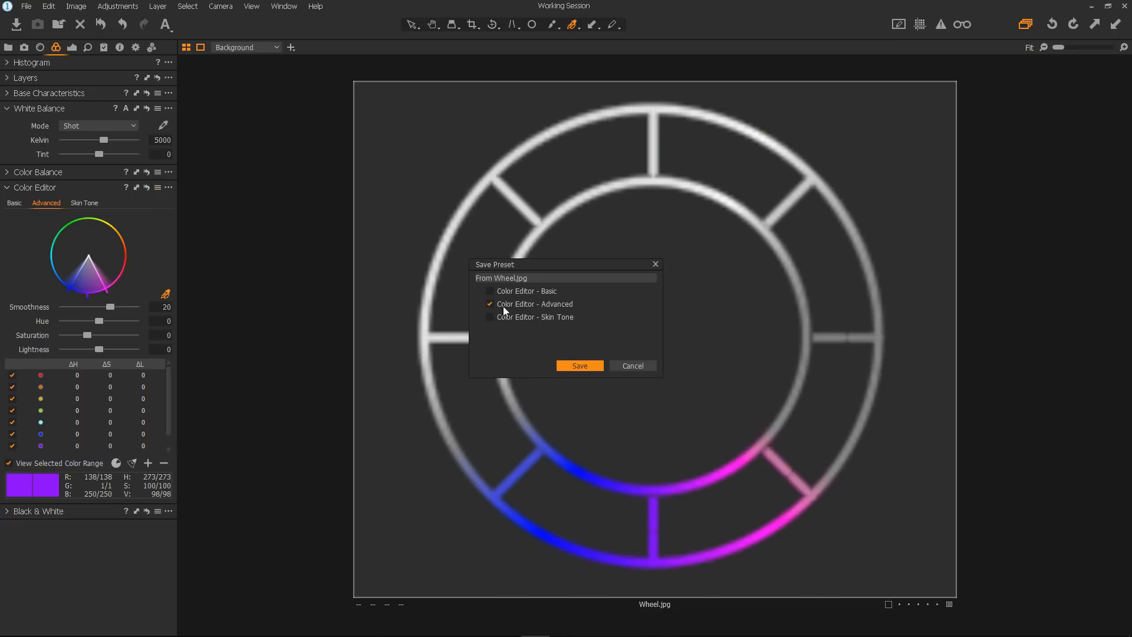
mouse_move(580, 368)
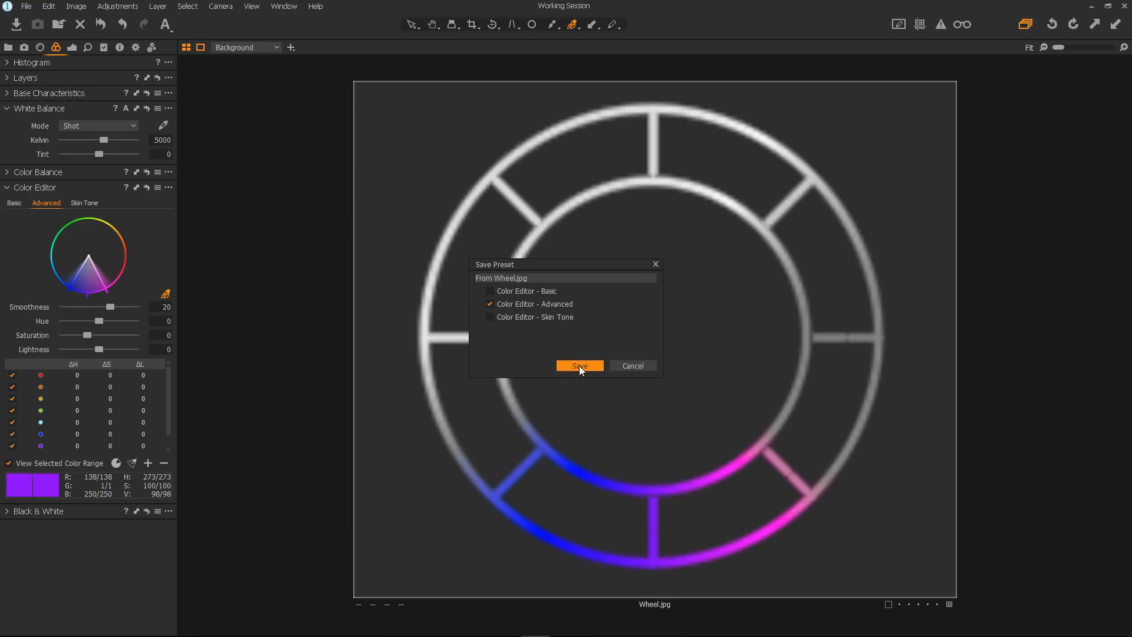
click(579, 366)
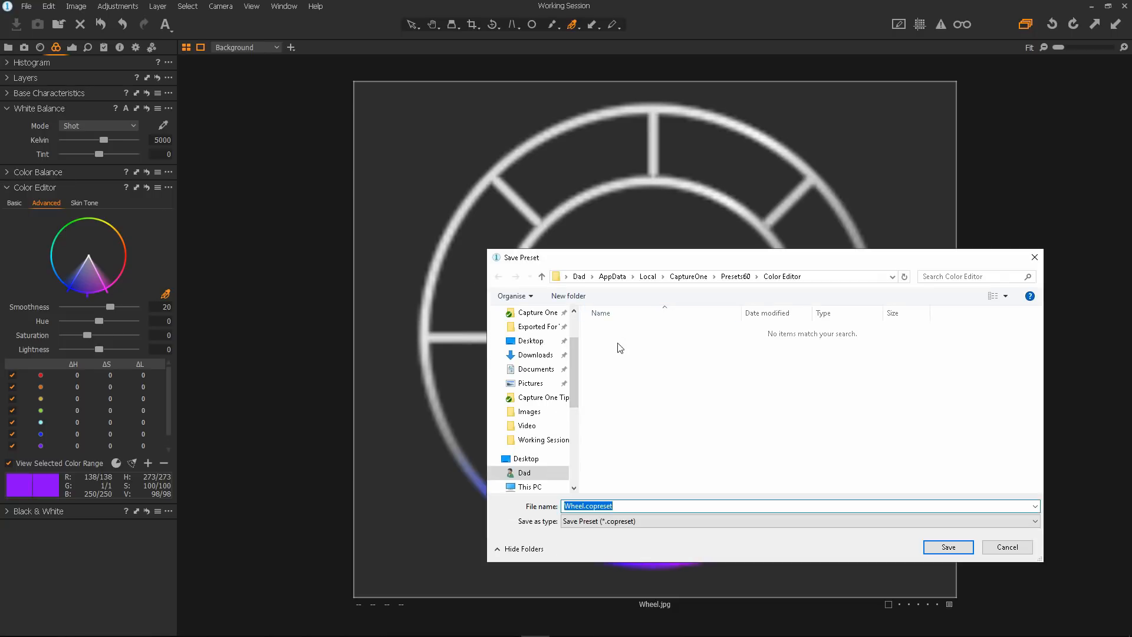
mouse_move(628, 507)
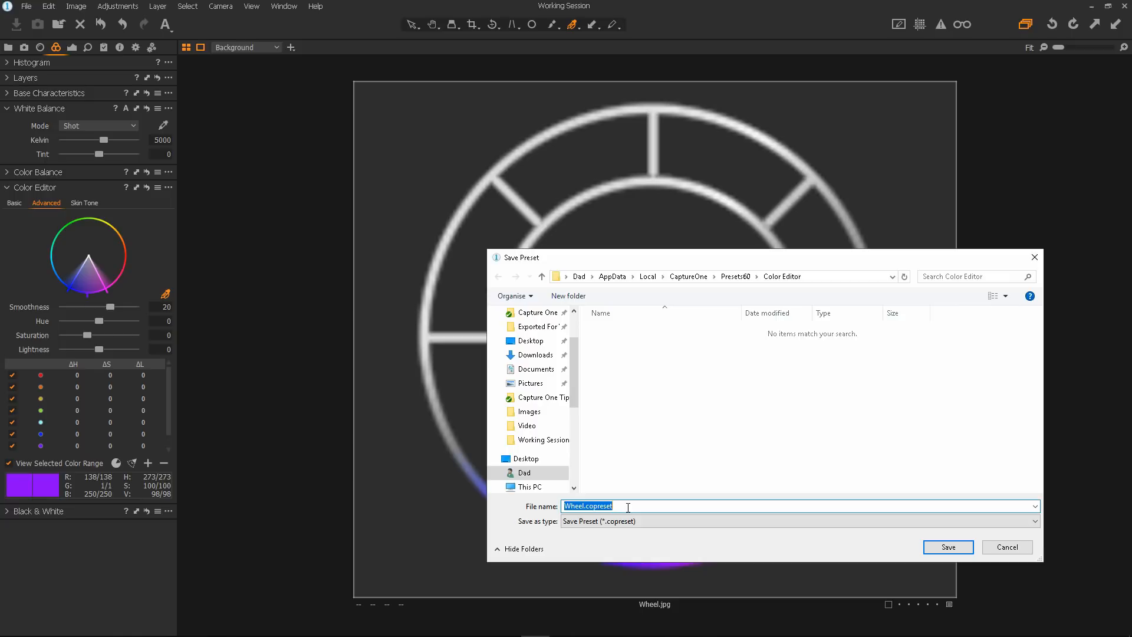
text(HSL)
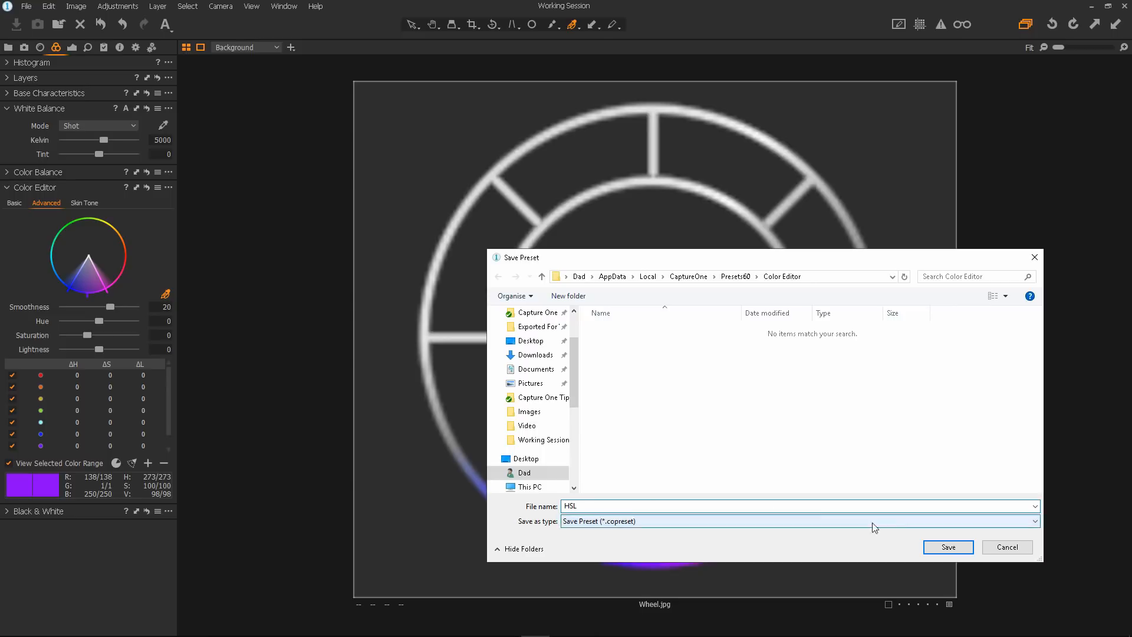
click(948, 547)
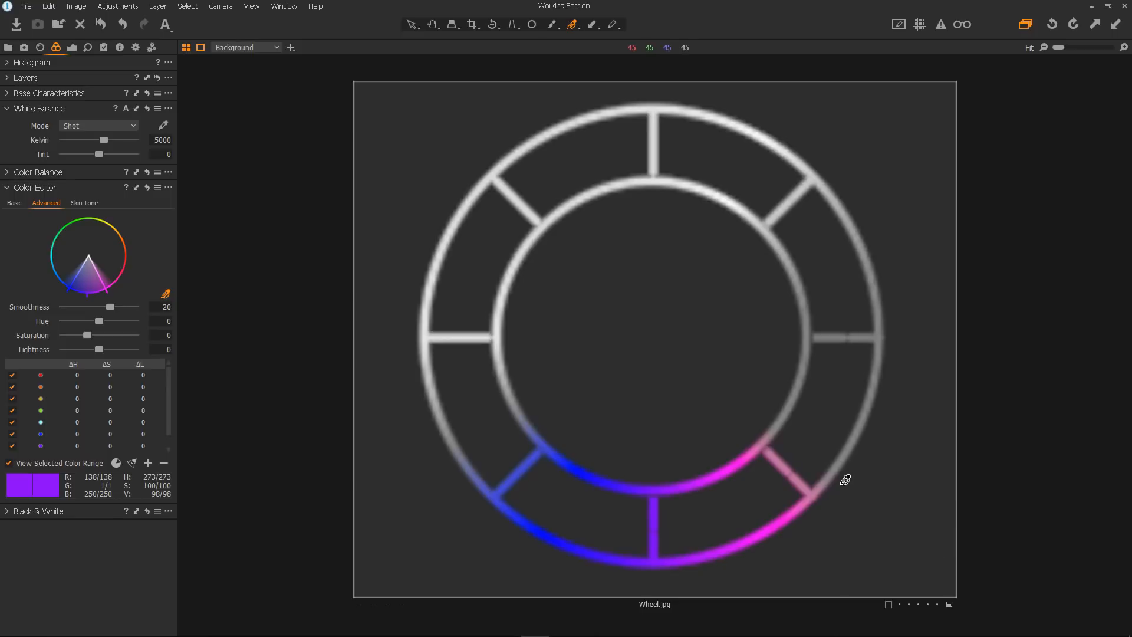
mouse_move(656, 323)
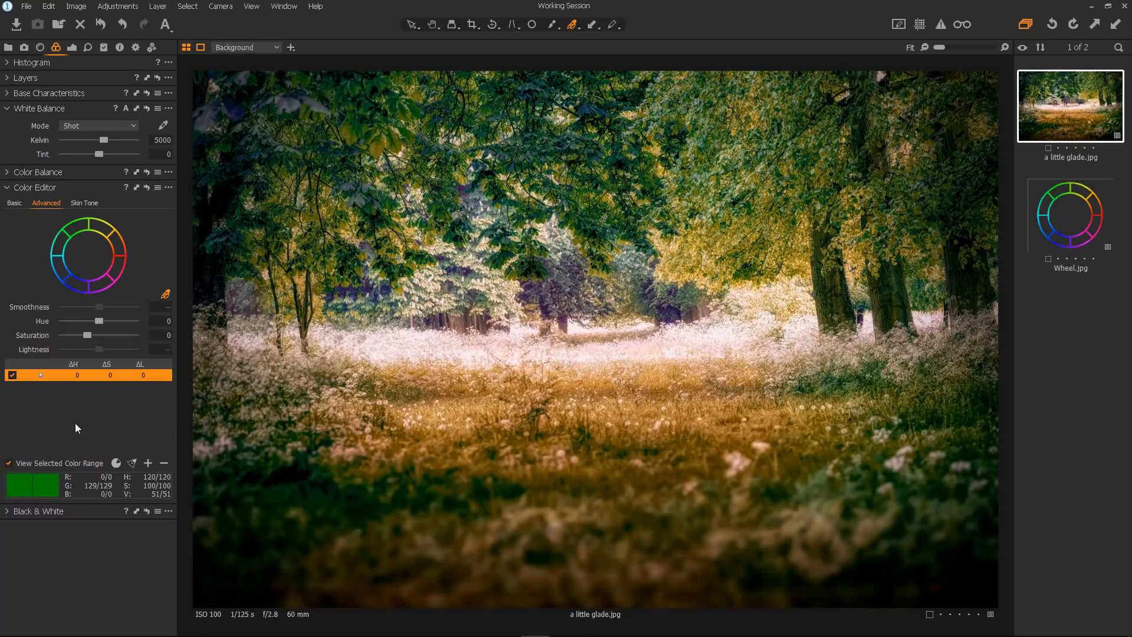
Step: Load the HSL preset onto the glade photo and turn off the selected-range view
click(157, 188)
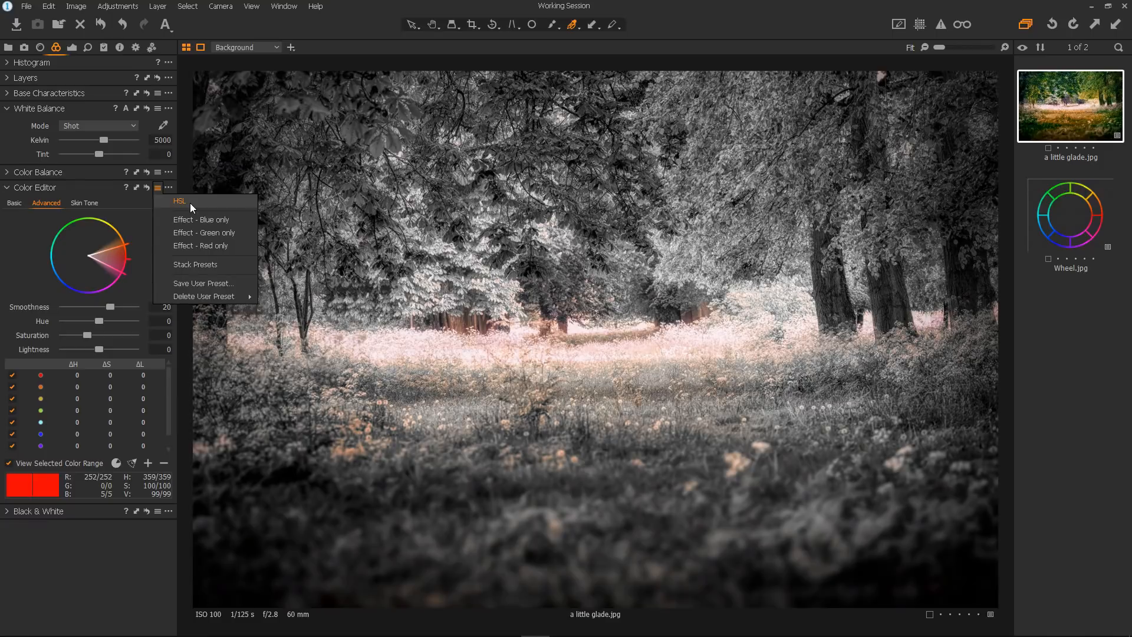
click(179, 201)
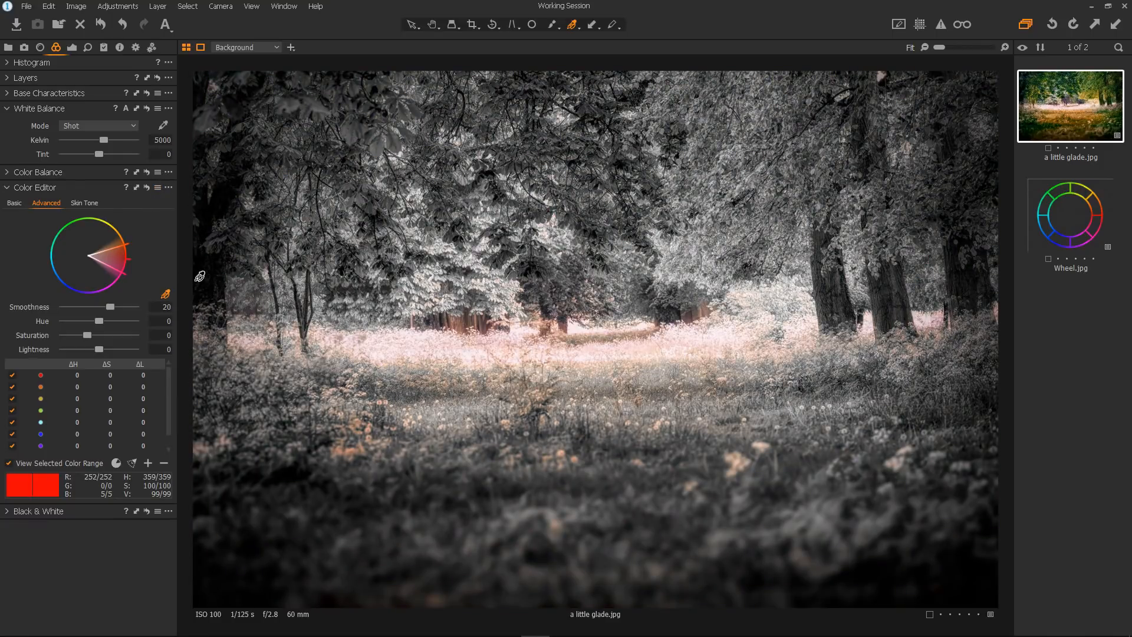
click(7, 463)
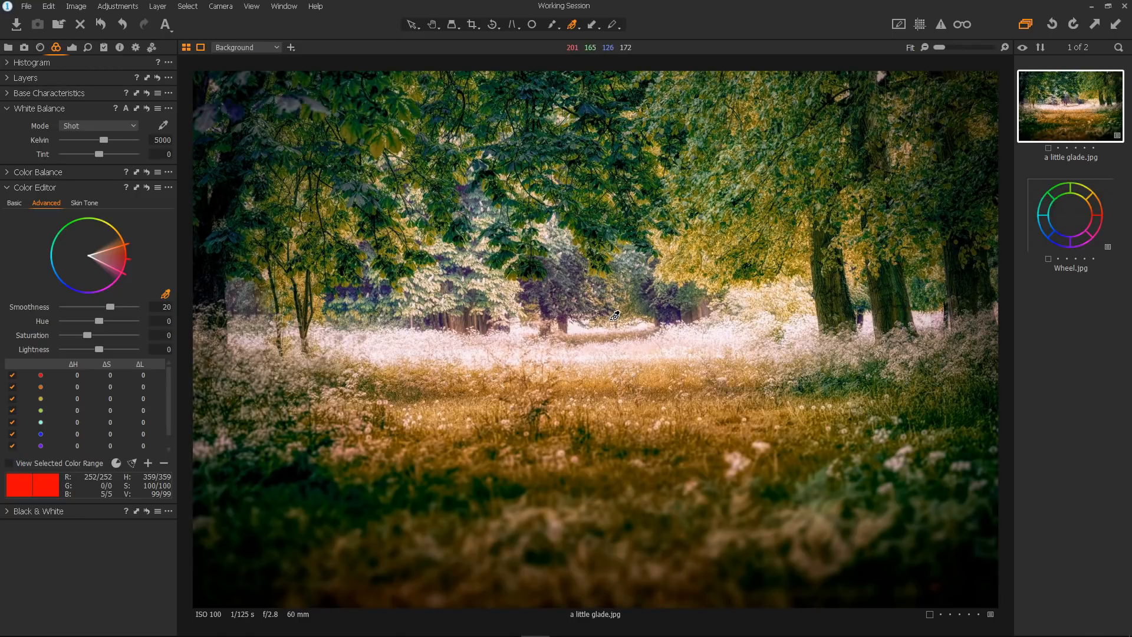
mouse_move(597, 319)
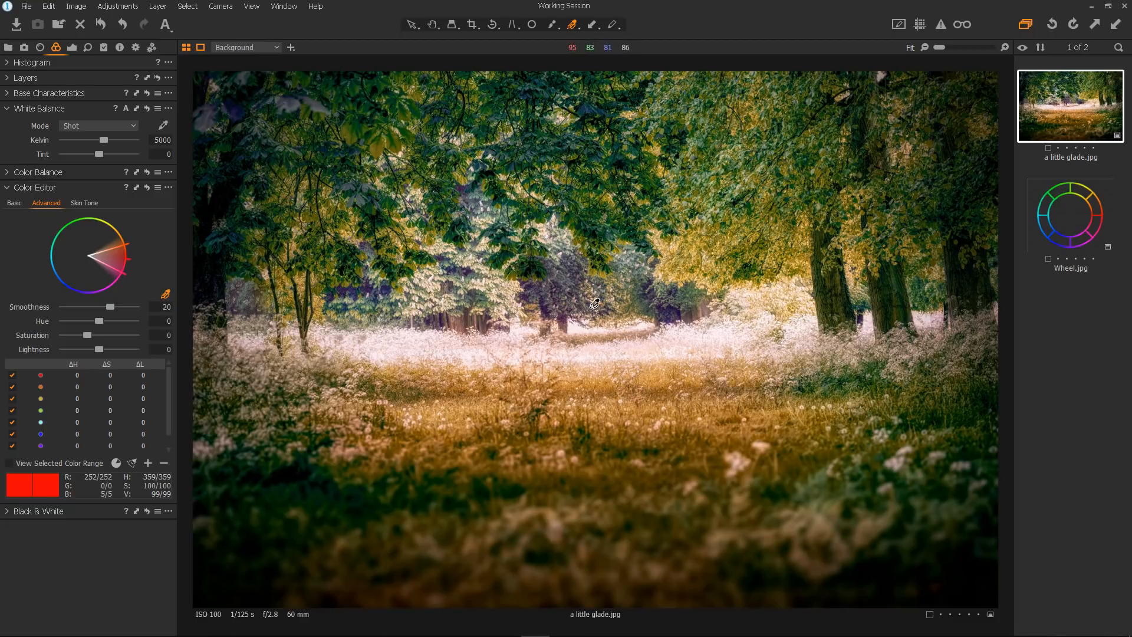
mouse_move(512, 192)
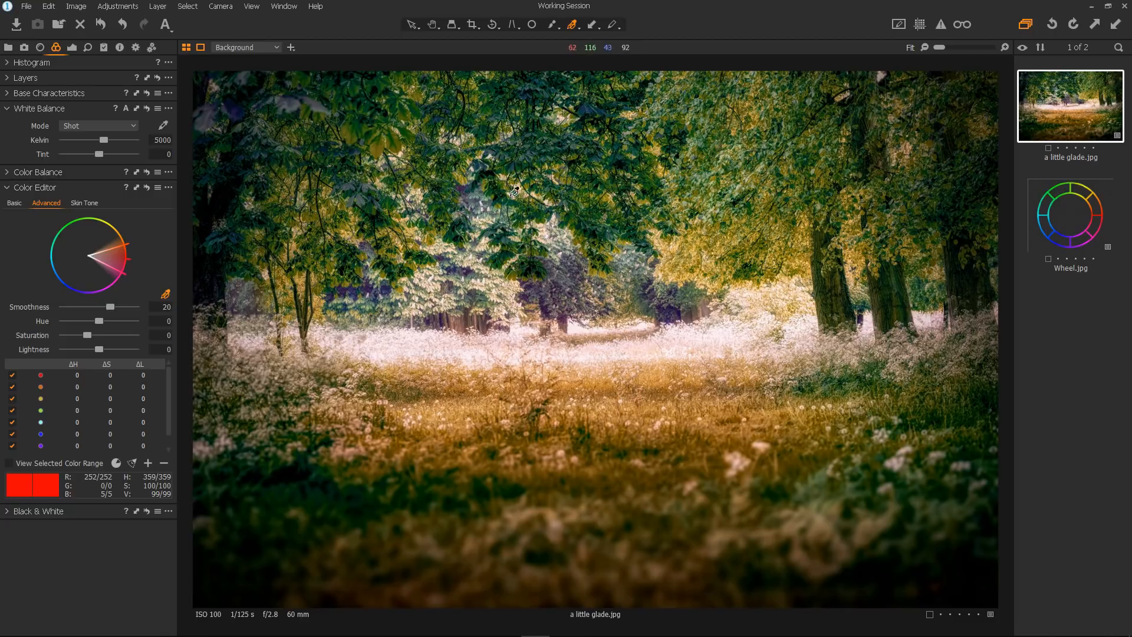
mouse_move(171, 398)
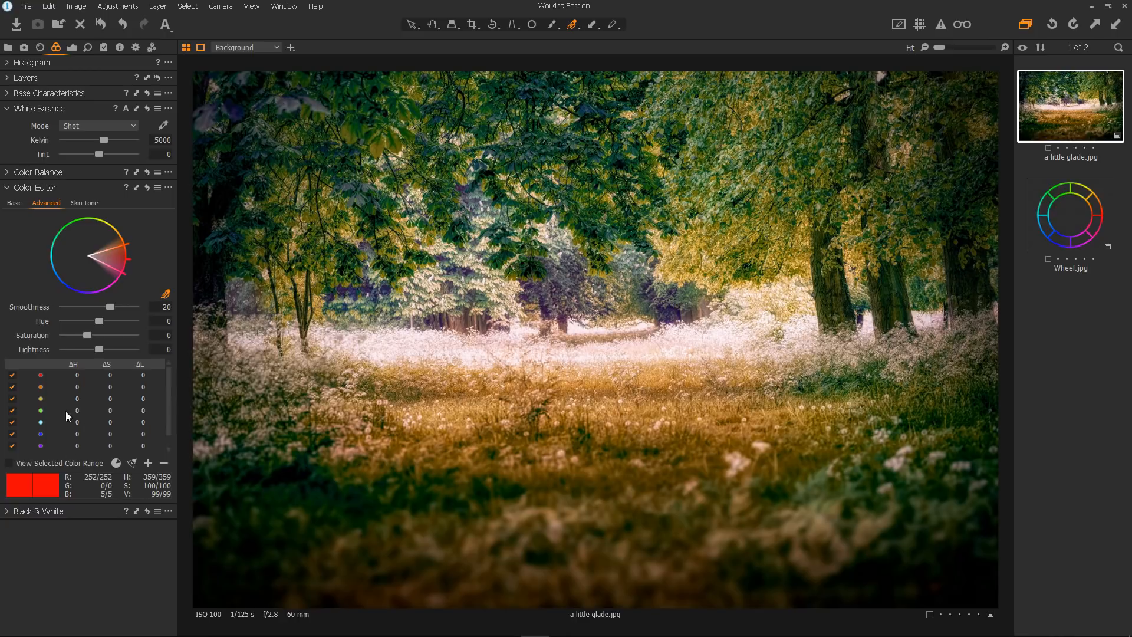
mouse_move(107, 418)
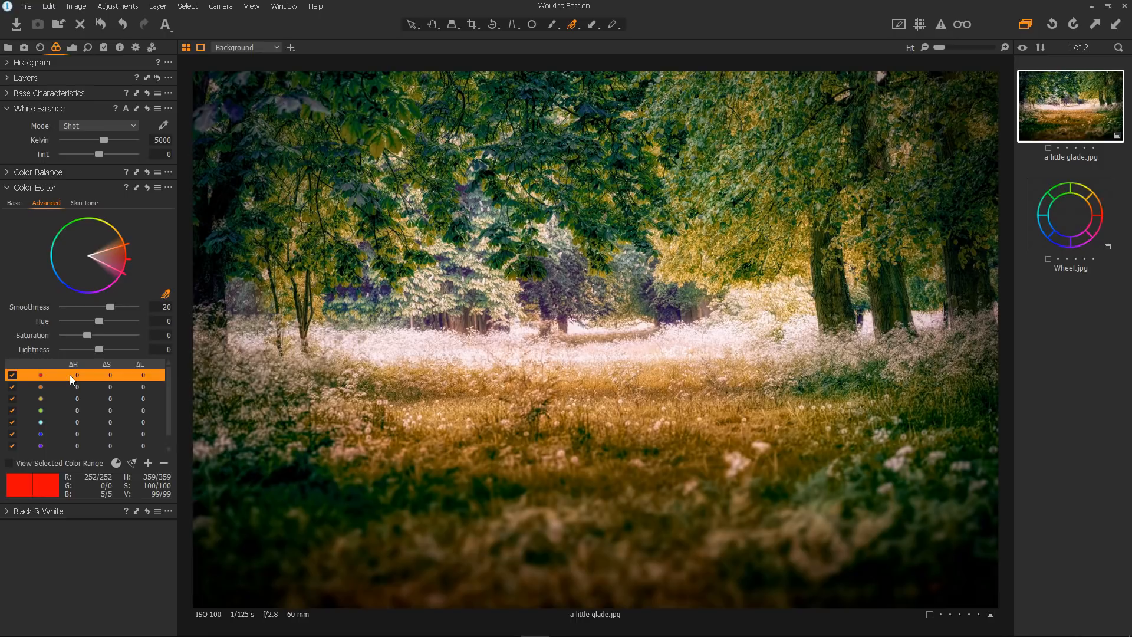
mouse_move(76, 370)
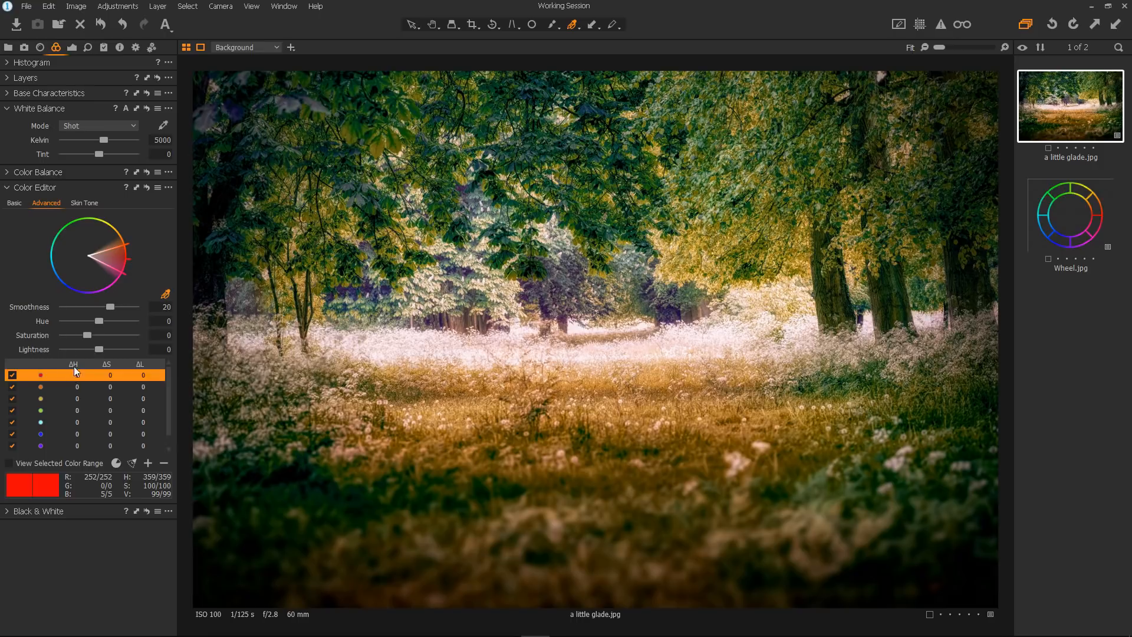
Step: Give the red colour range a -2 hue, then give the orange range -2 too
drag(79, 321, 126, 320)
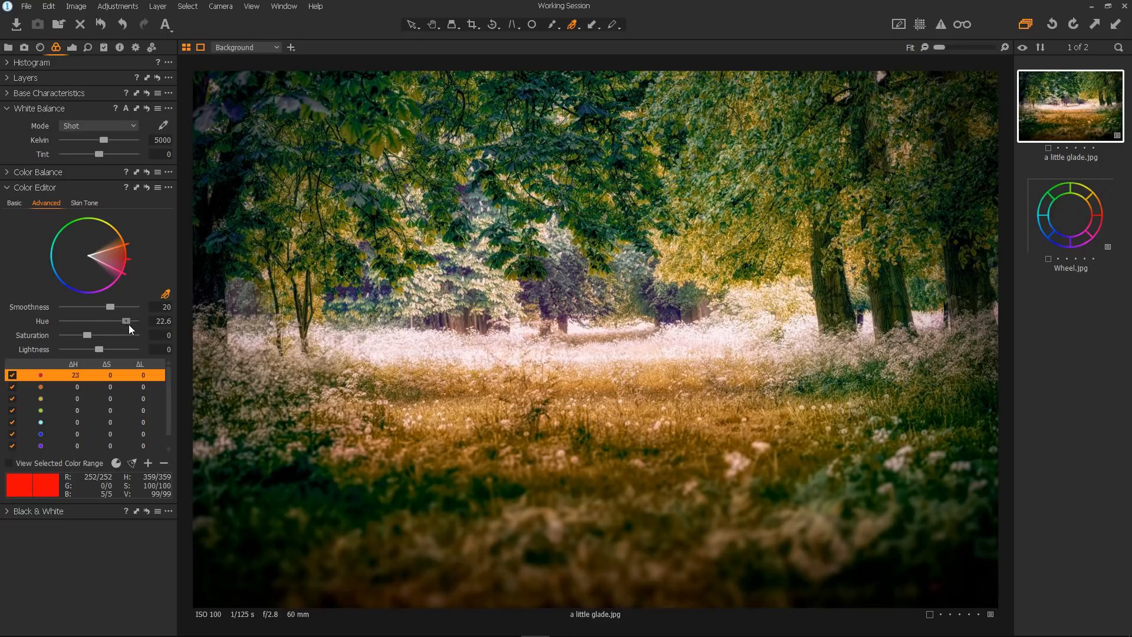
drag(126, 320, 93, 321)
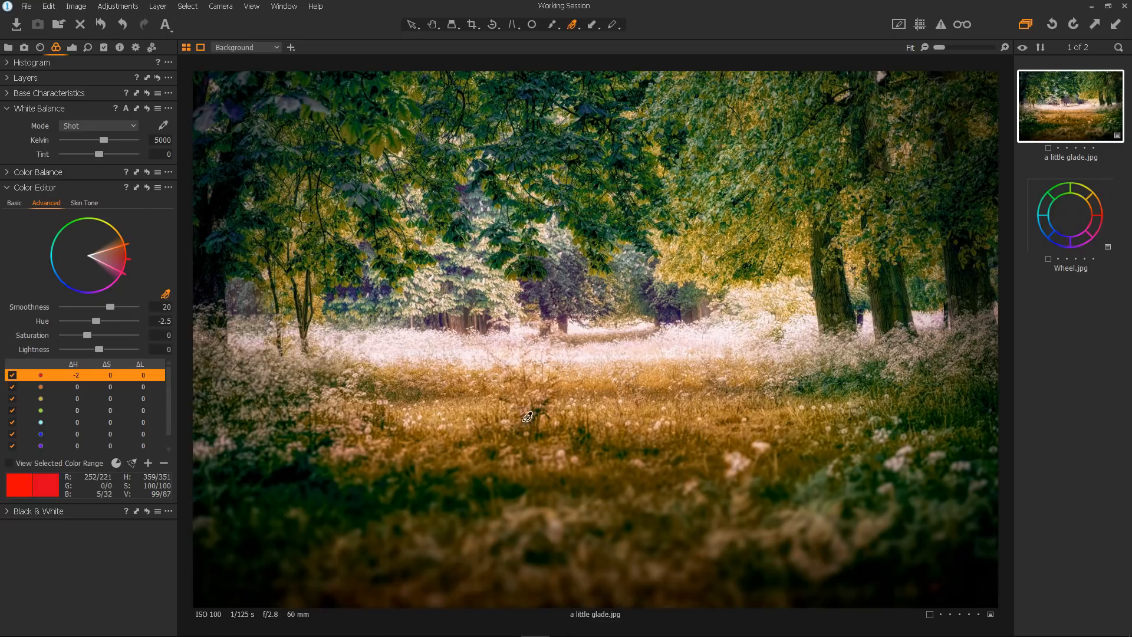
click(40, 387)
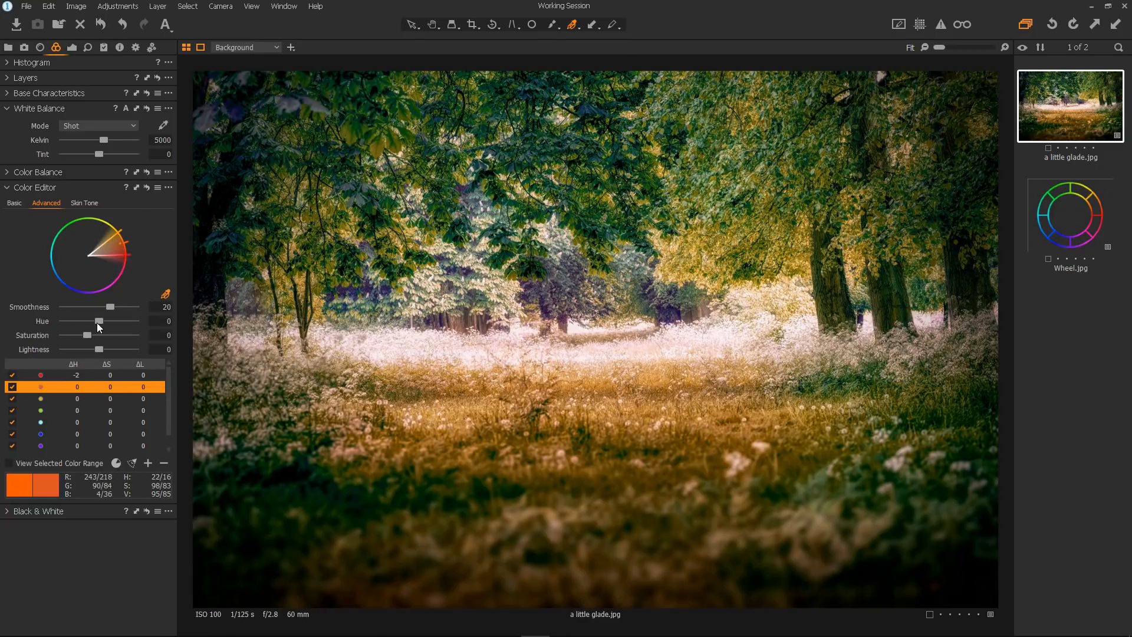
drag(99, 321, 64, 320)
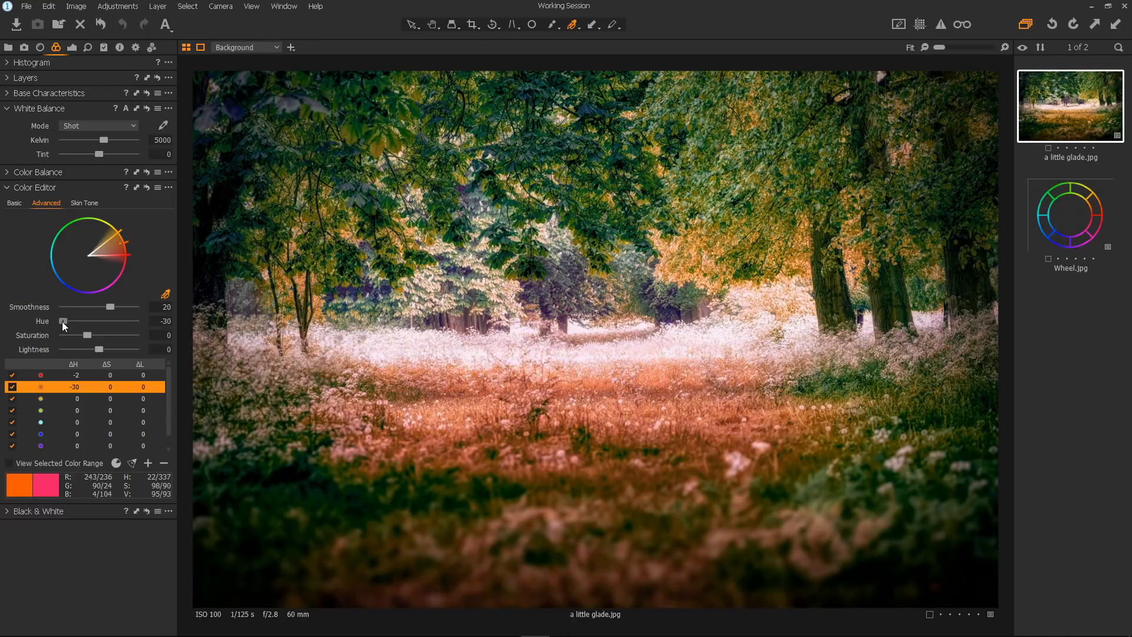
drag(63, 321, 135, 321)
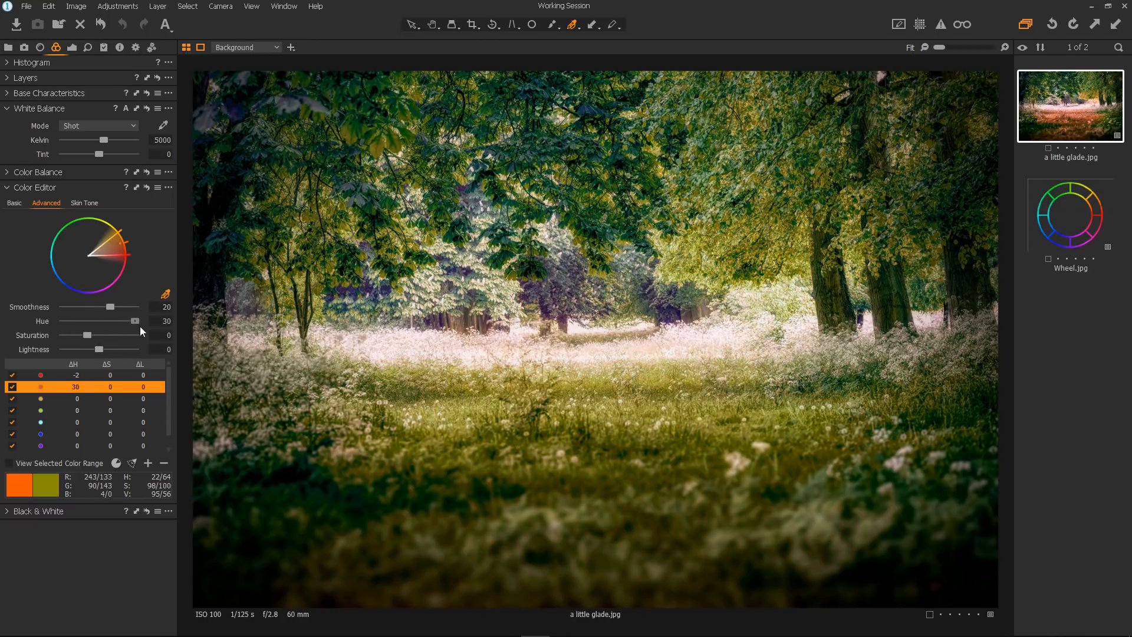
drag(126, 321, 94, 320)
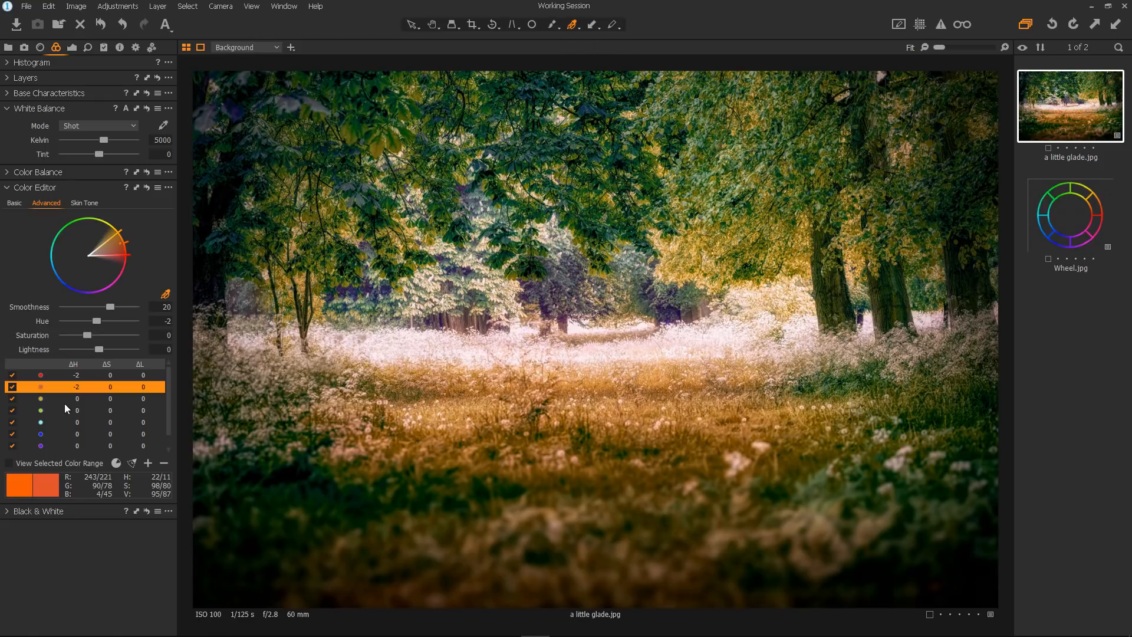
Step: Select the green colour range and set its lightness to 16 and hue to -2
click(40, 410)
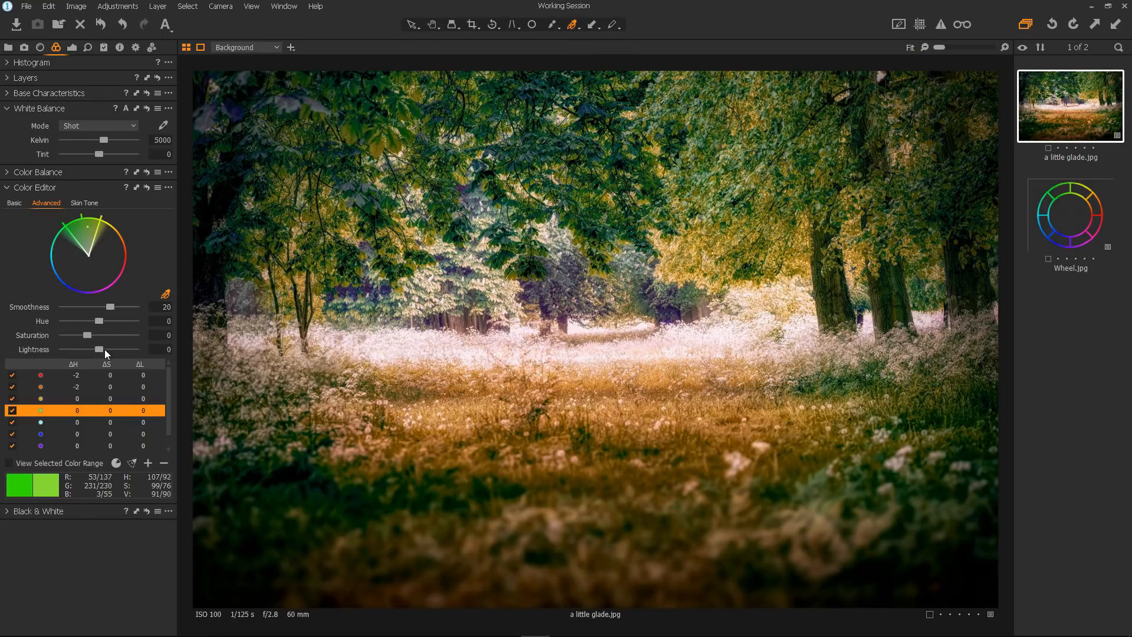
drag(70, 348, 126, 349)
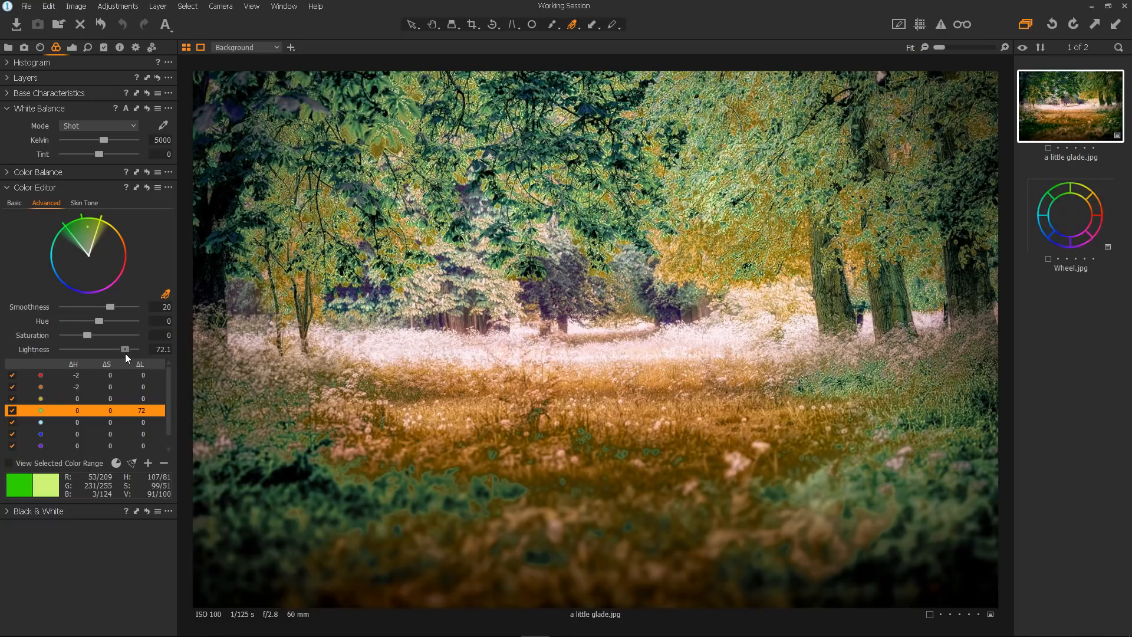
drag(126, 349, 87, 348)
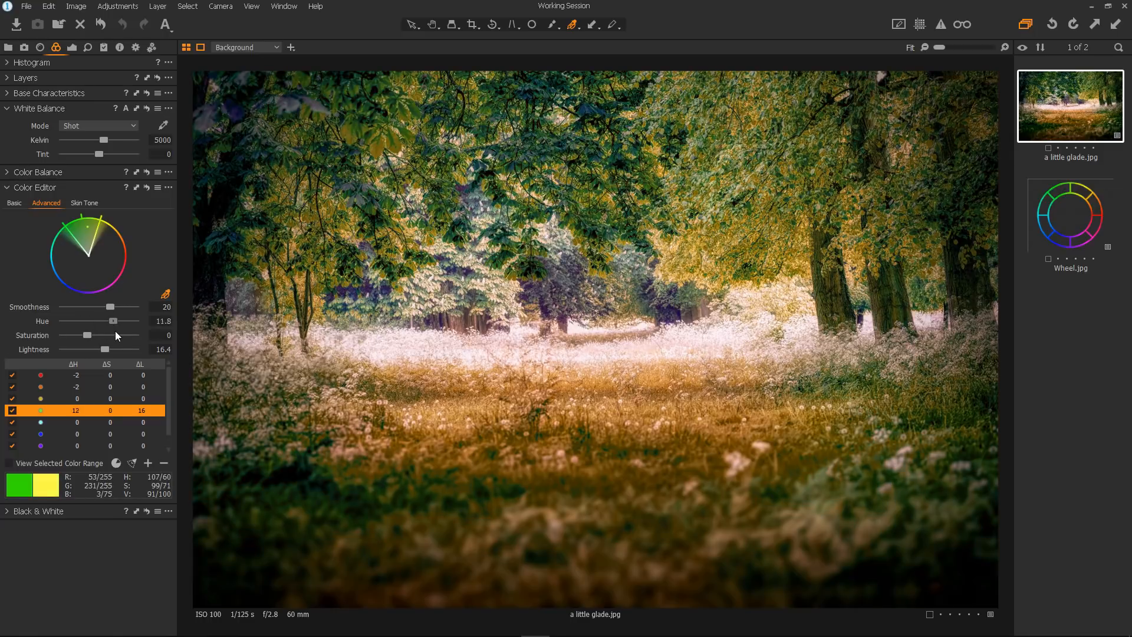
drag(113, 321, 96, 321)
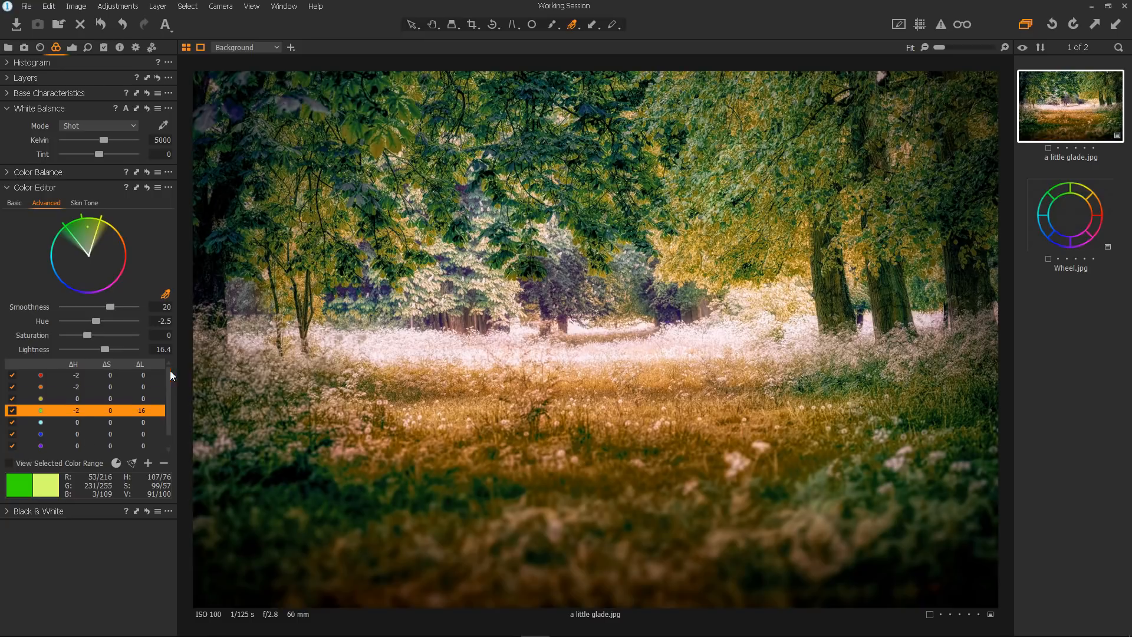
mouse_move(382, 406)
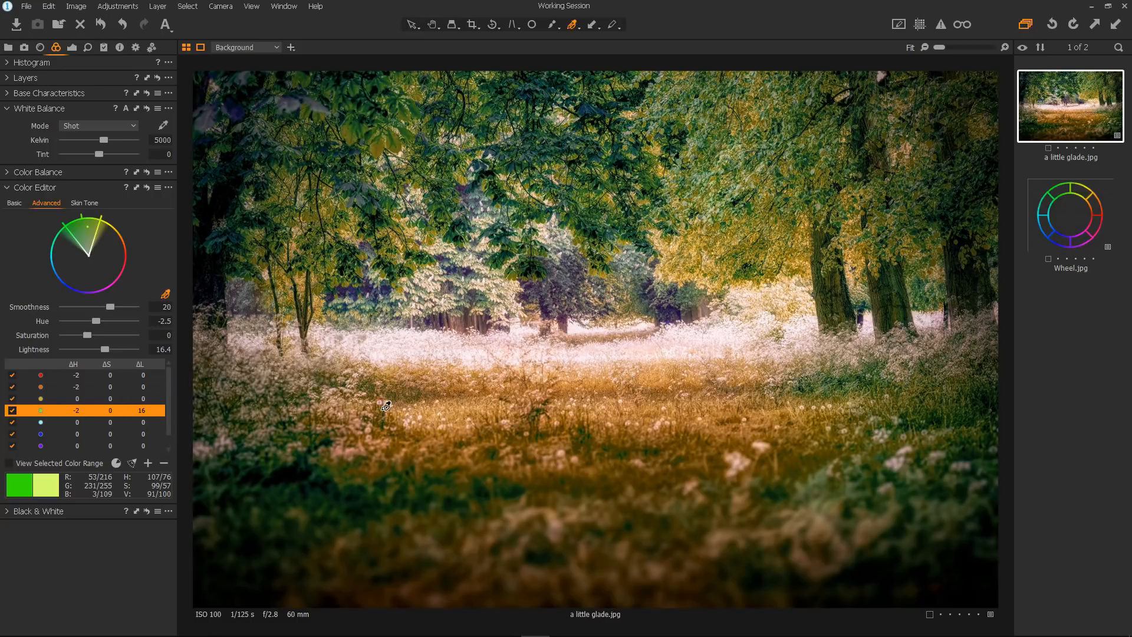